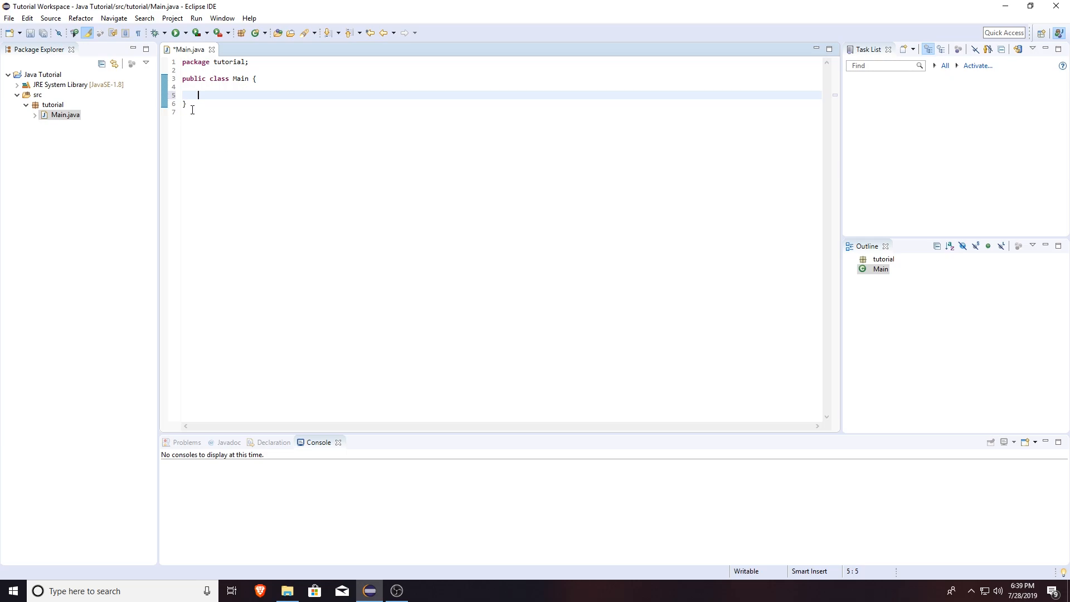
- Insert another blank line at line 4 inside the empty Main class body
click(65, 115)
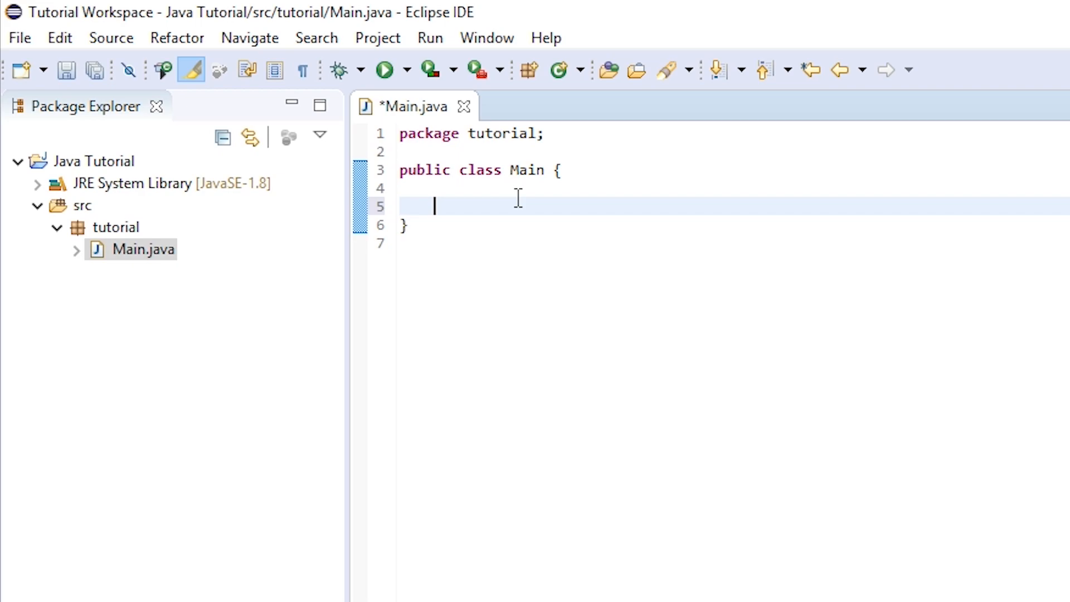
mouse_move(498, 255)
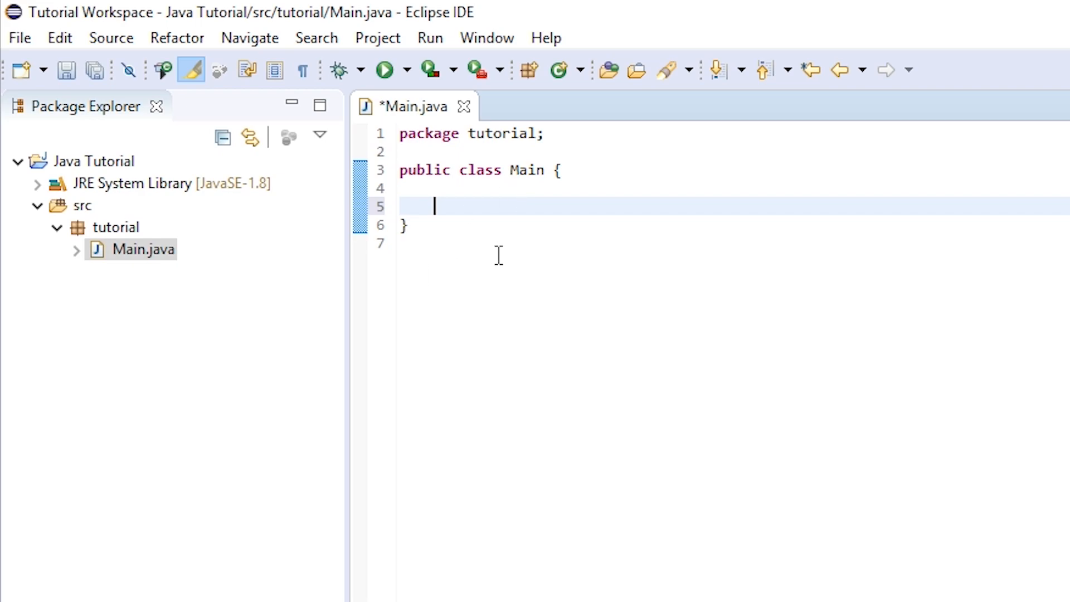
mouse_move(535, 217)
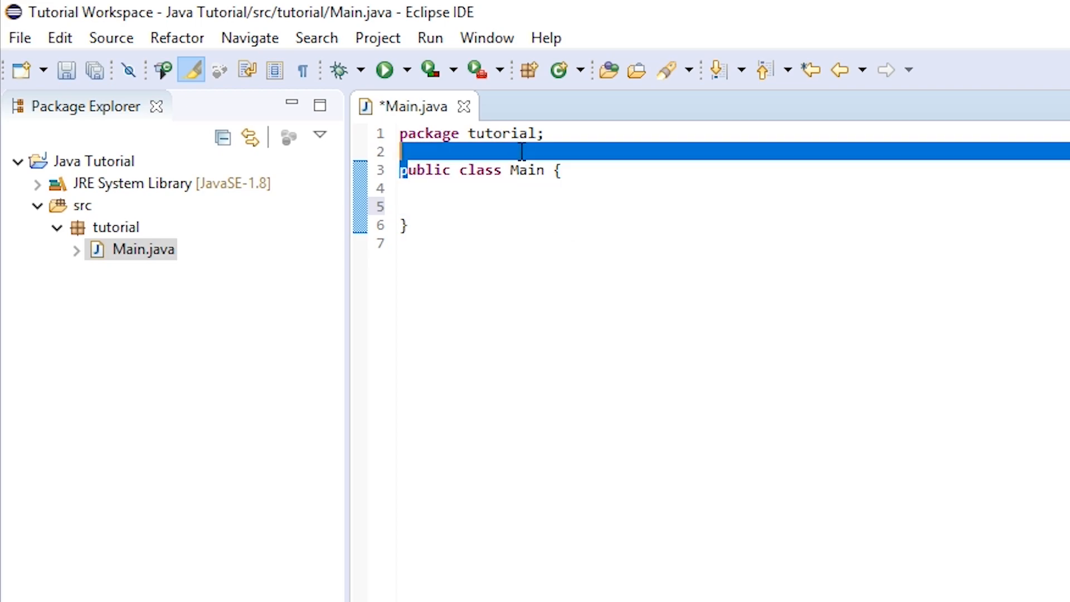
click(505, 187)
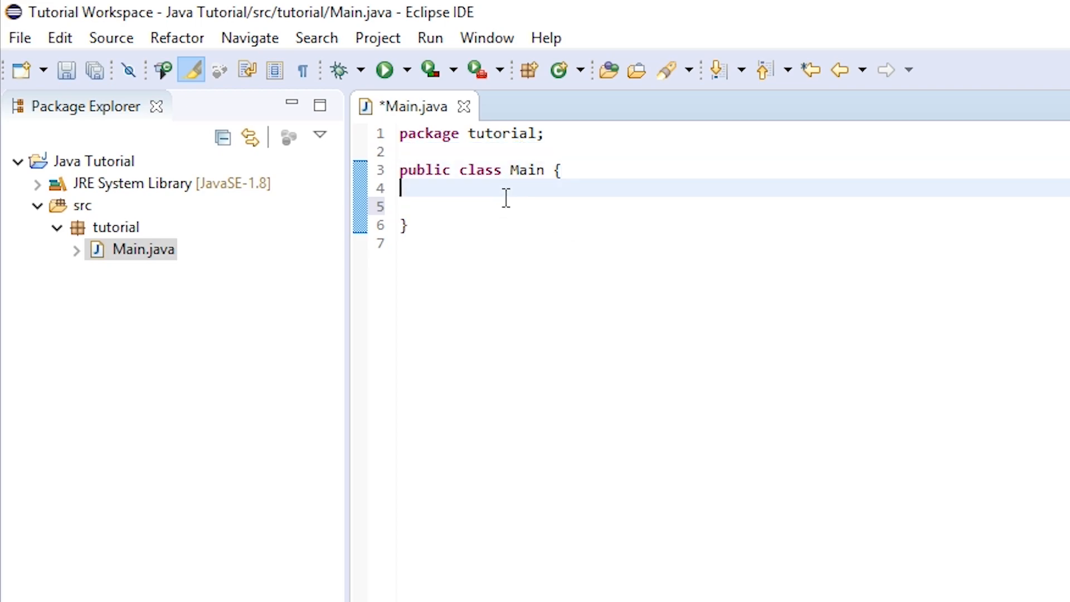
key(Return)
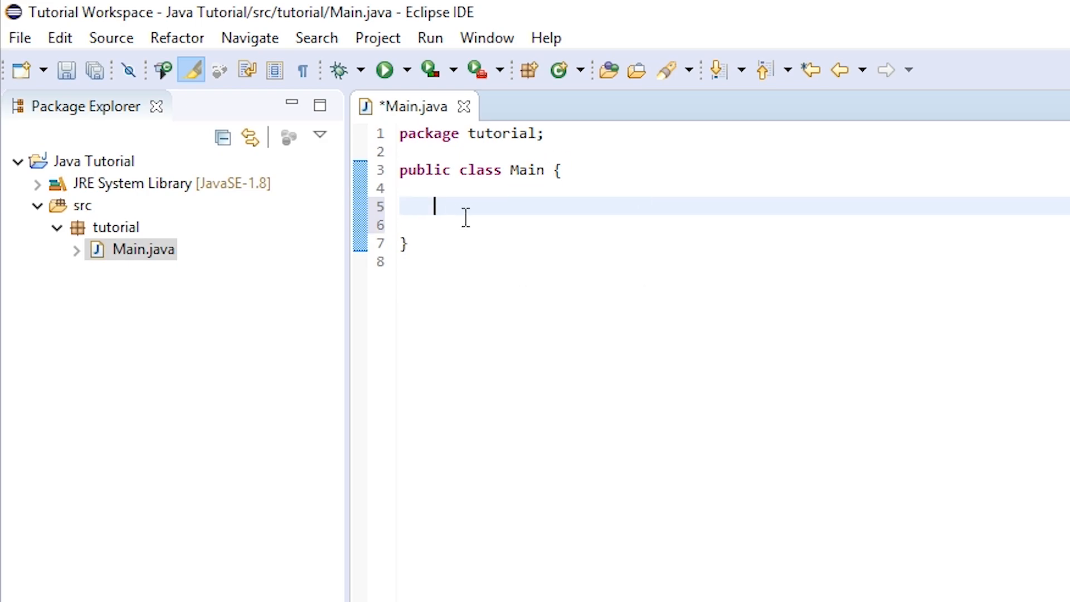
mouse_move(519, 207)
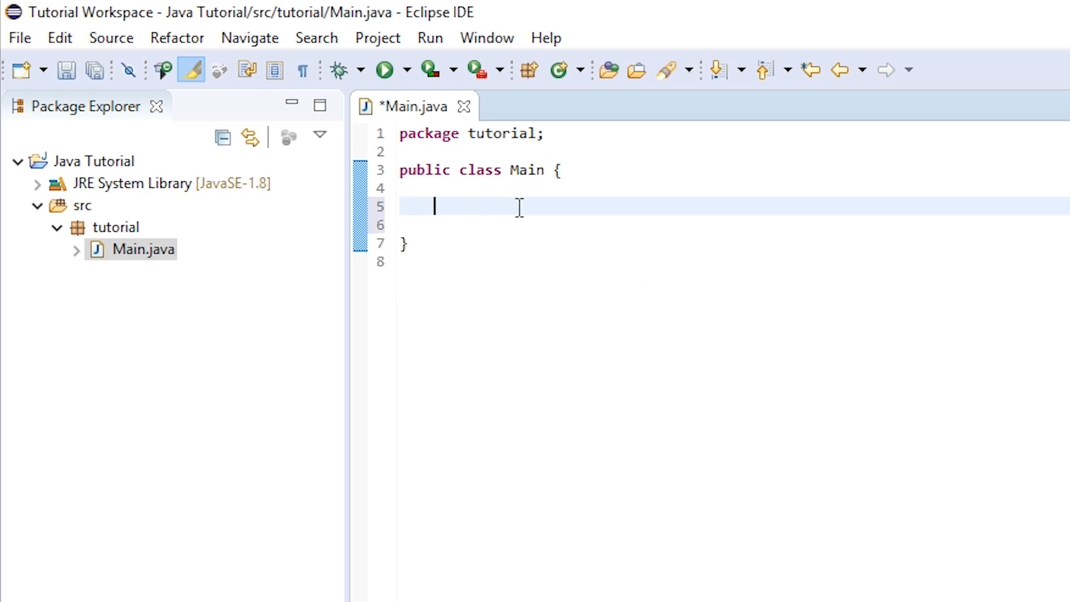
- Write the method public static void main(String[] args) with its opening and closing braces
text(public s)
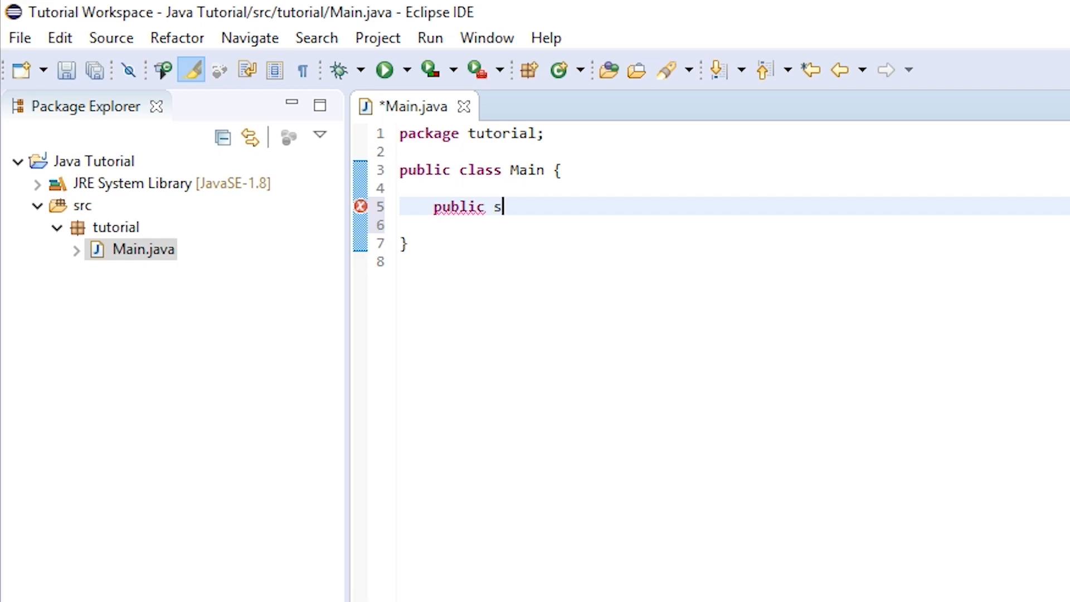
text(tatic)
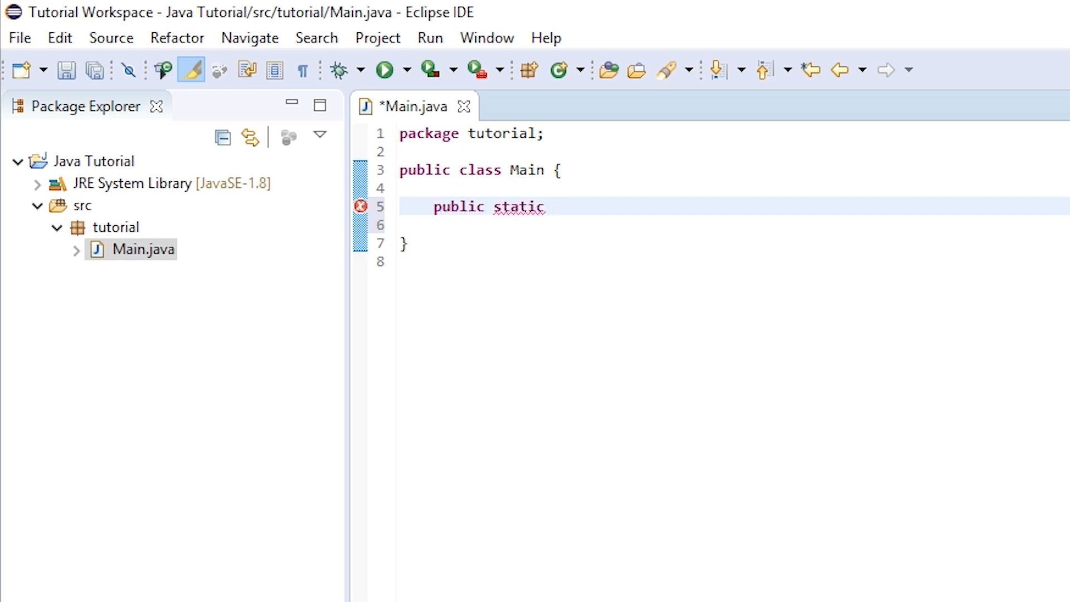
text(void main)
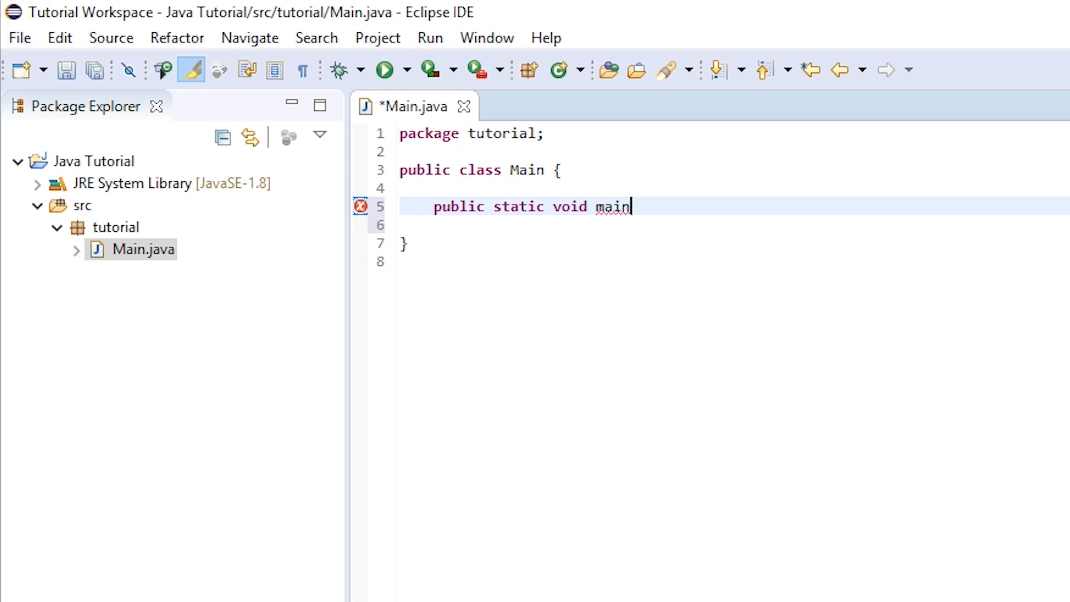
text(())
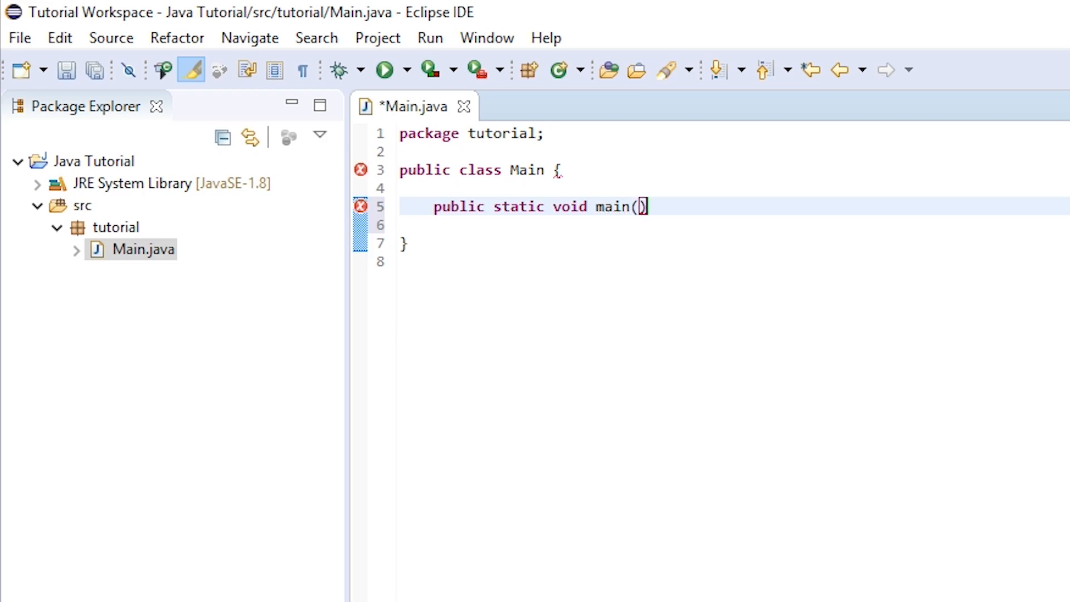
text(St)
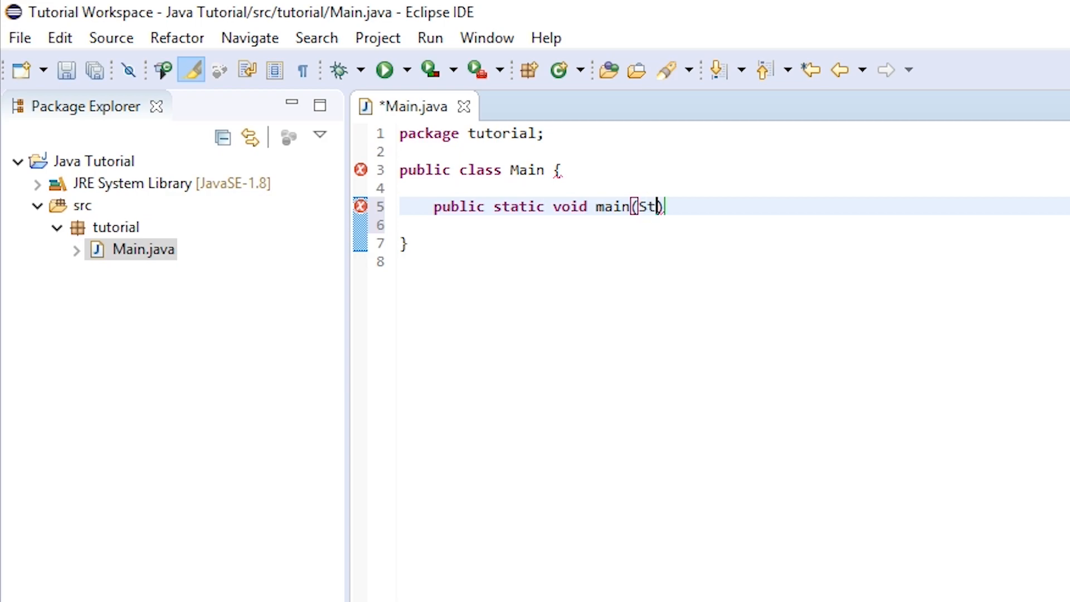
text(ring[])
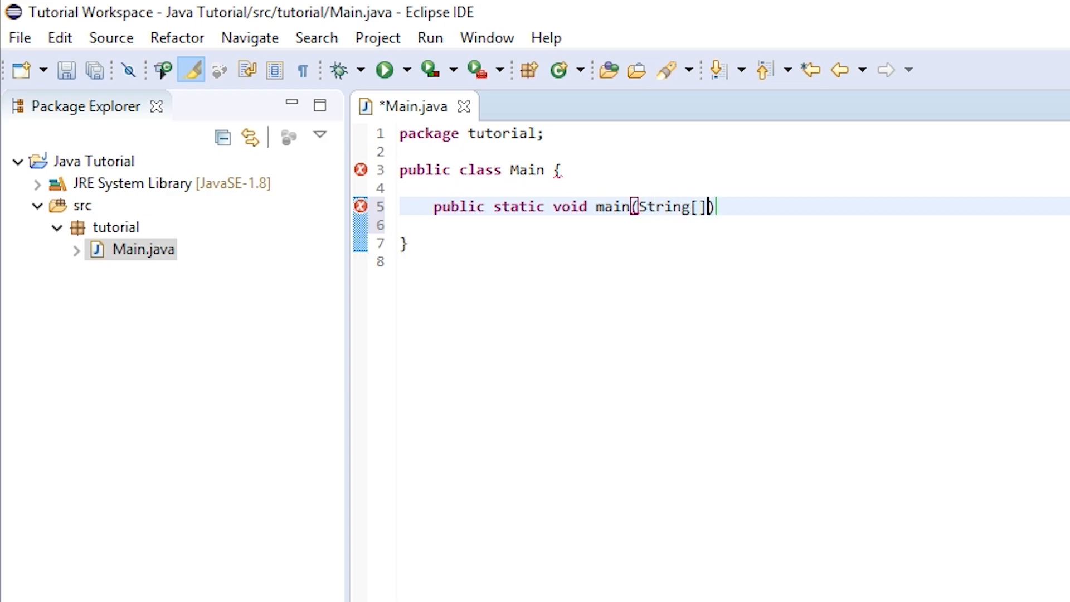
text(ar)
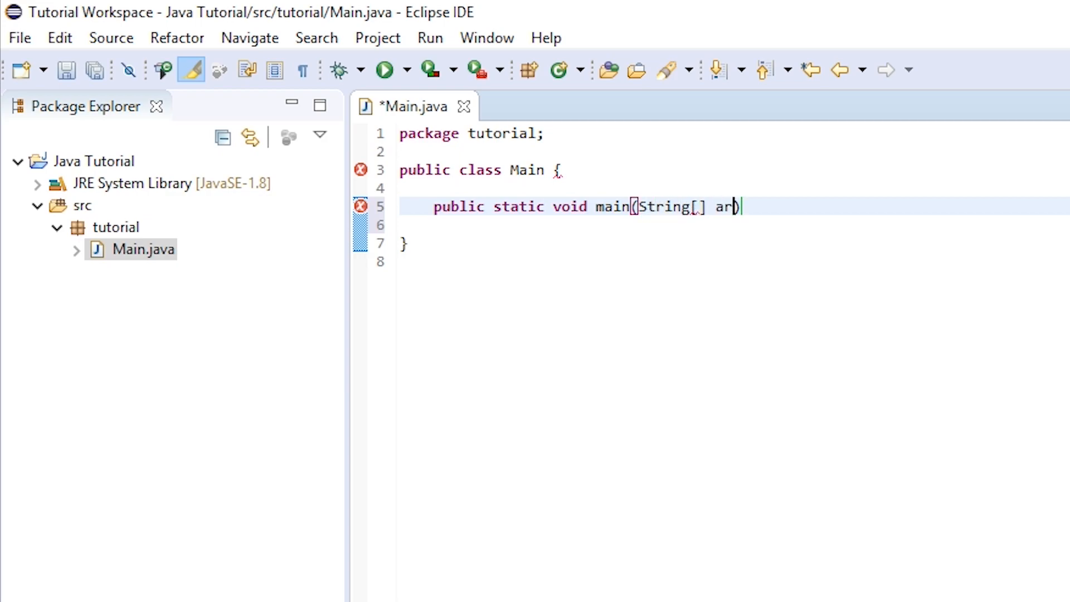
text(gs)
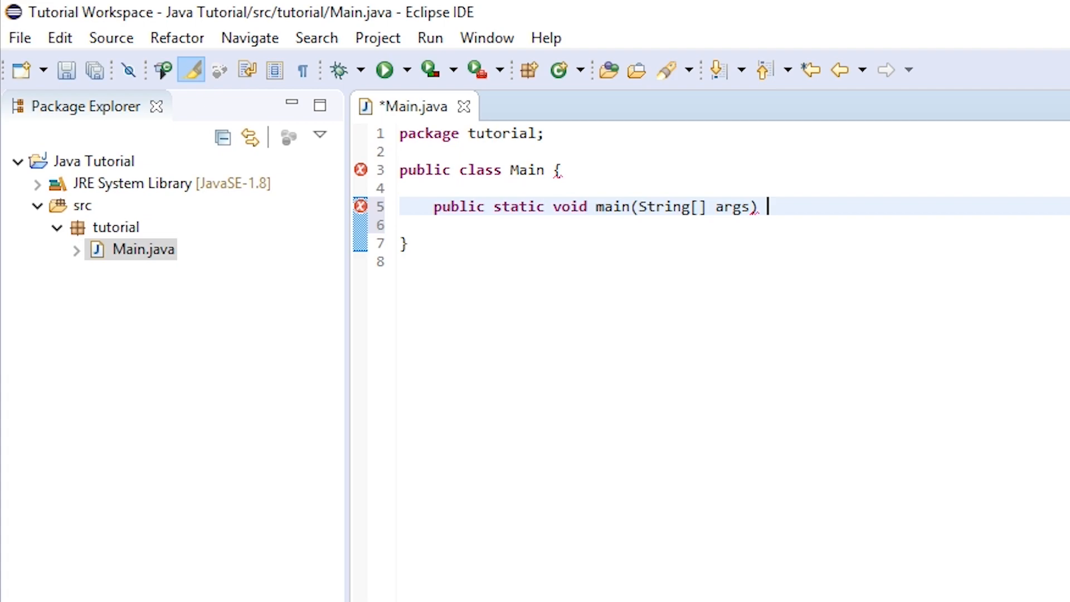
text({)
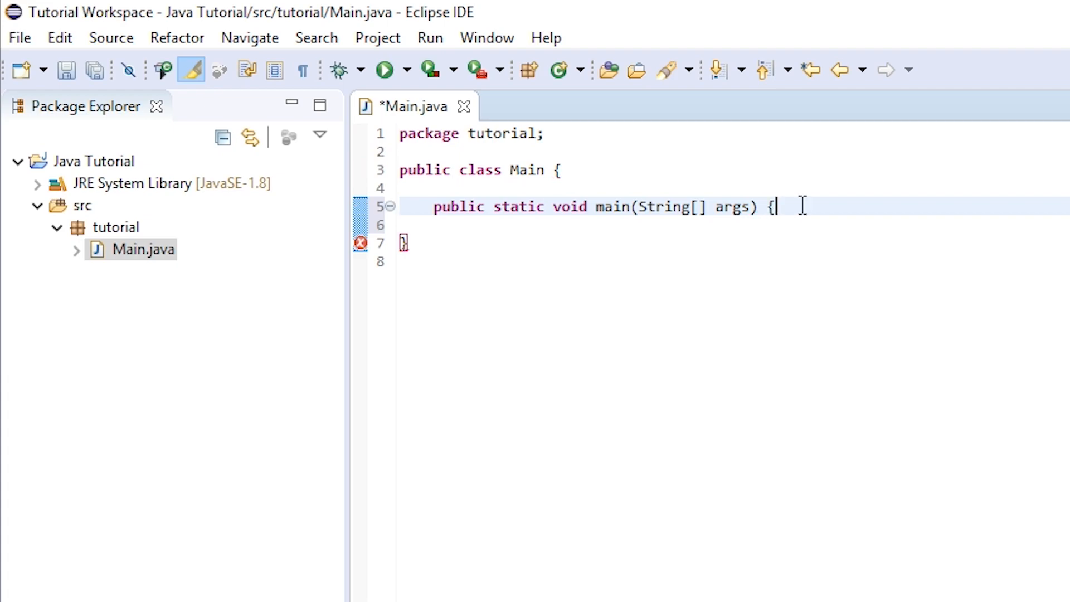
key(Return)
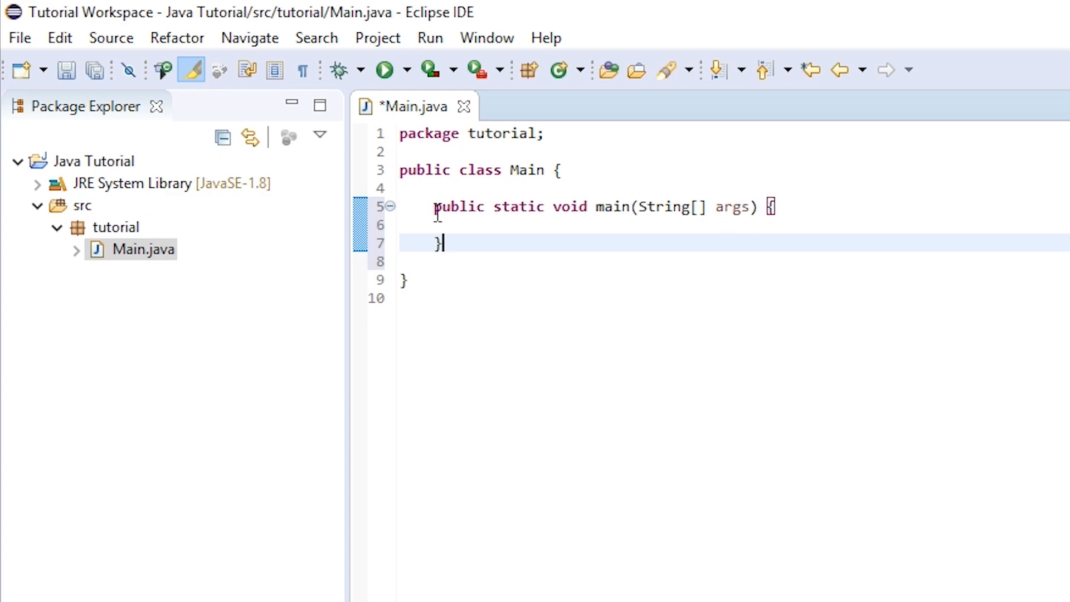
- Highlight the main method twice while explaining it, then deselect it
drag(434, 207, 442, 243)
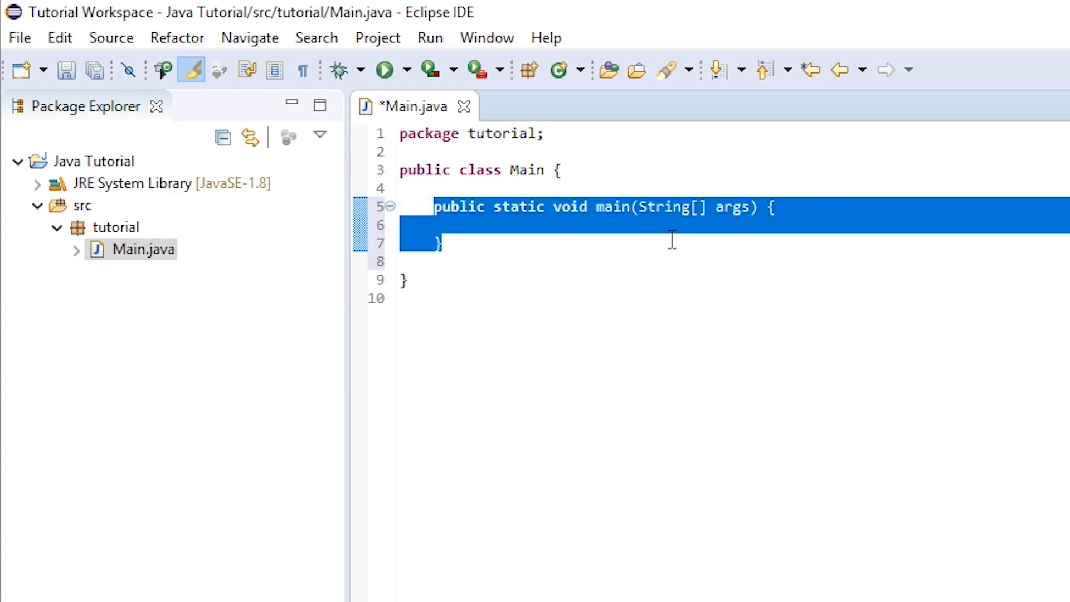
mouse_move(803, 263)
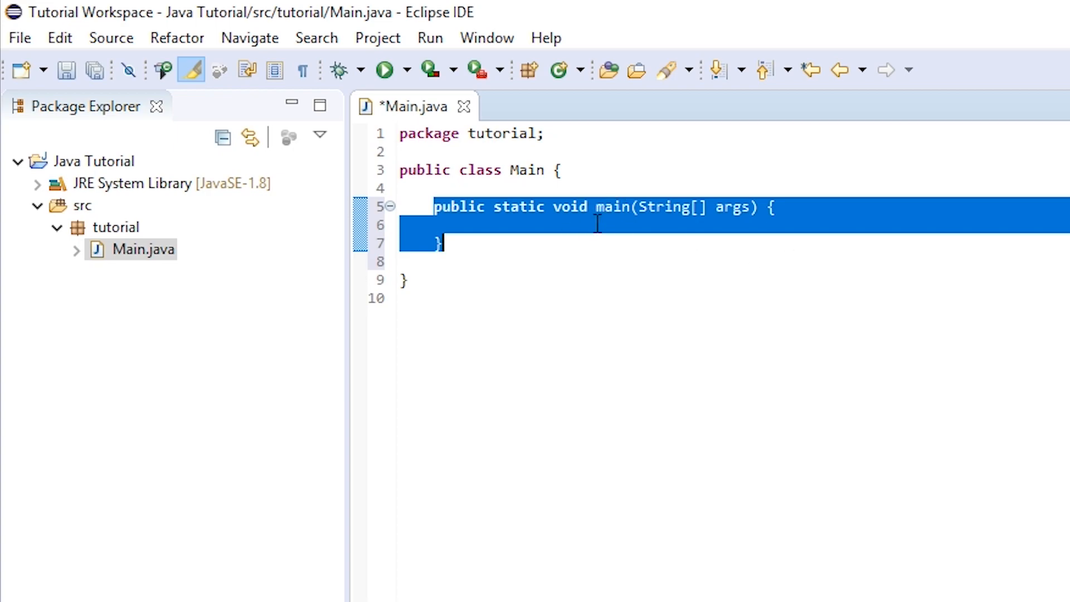
click(476, 191)
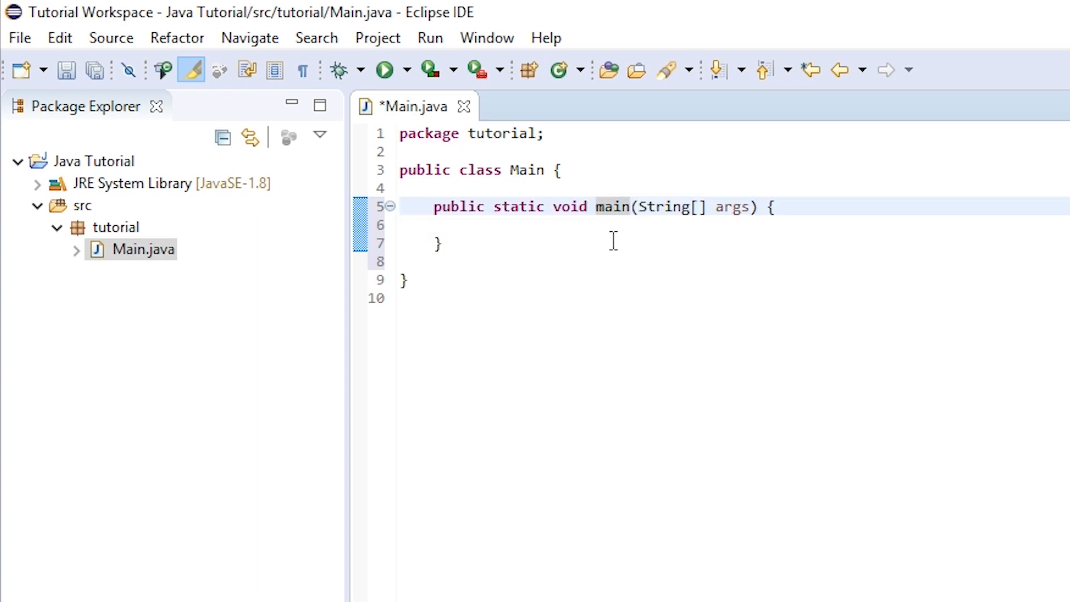
drag(434, 207, 440, 244)
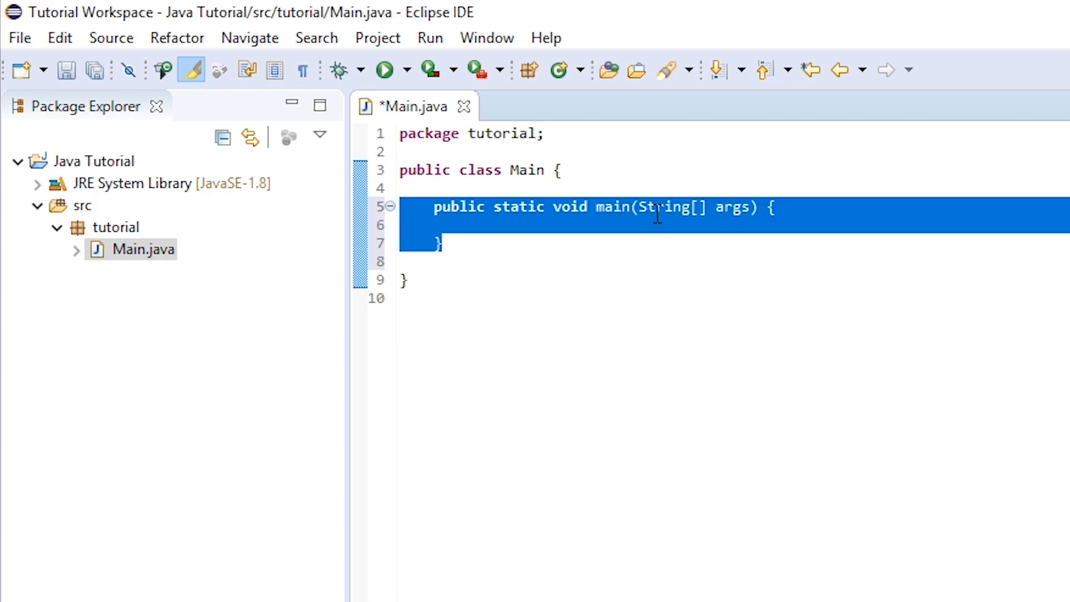
click(600, 207)
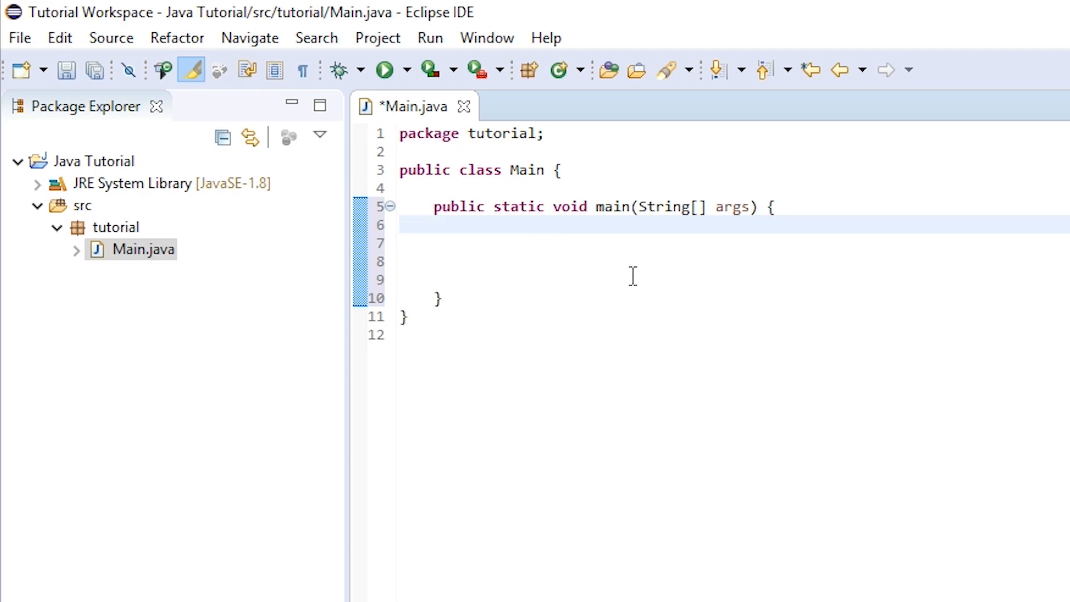
- Place the caret on the blank lines above the main method header
click(556, 170)
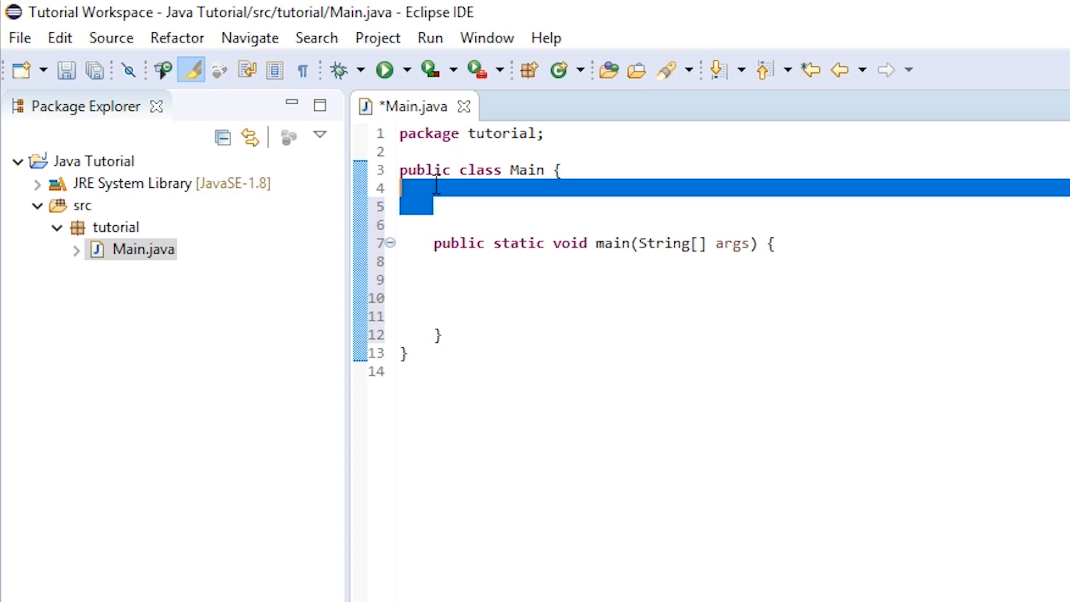
click(433, 207)
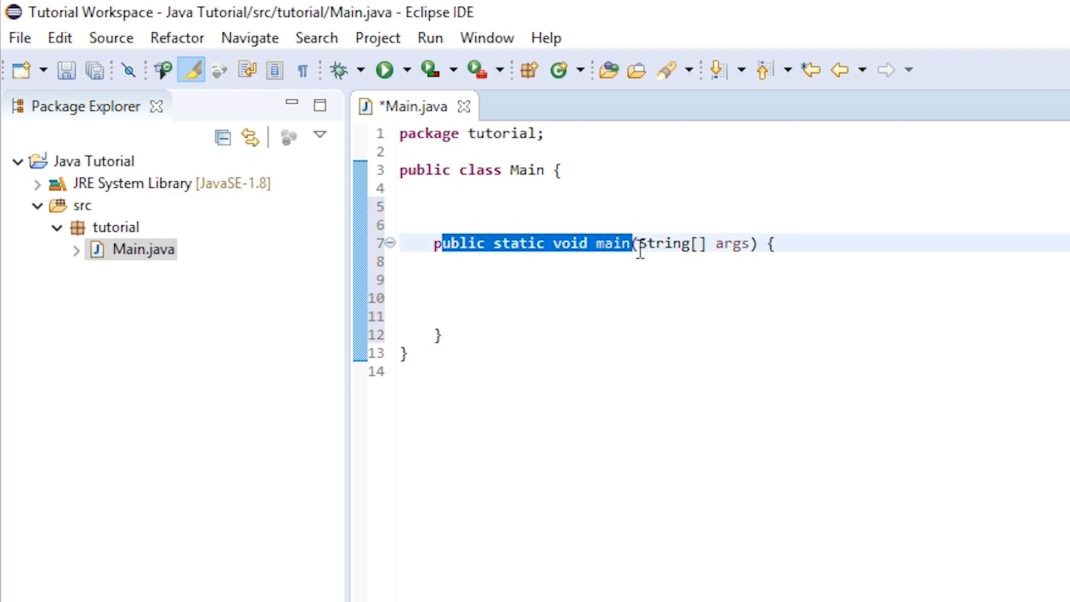
click(623, 225)
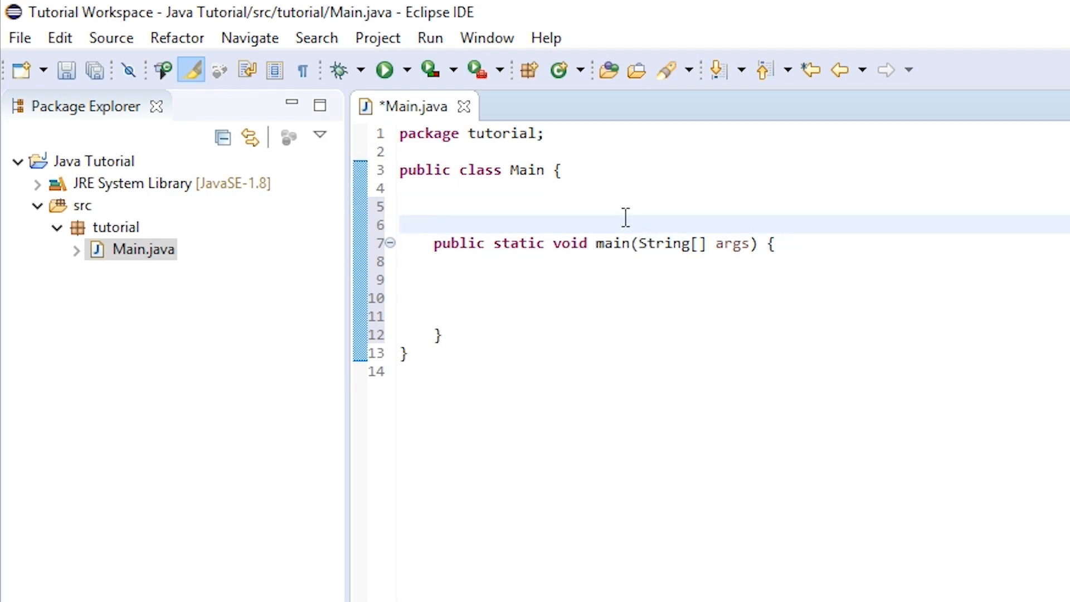
click(435, 224)
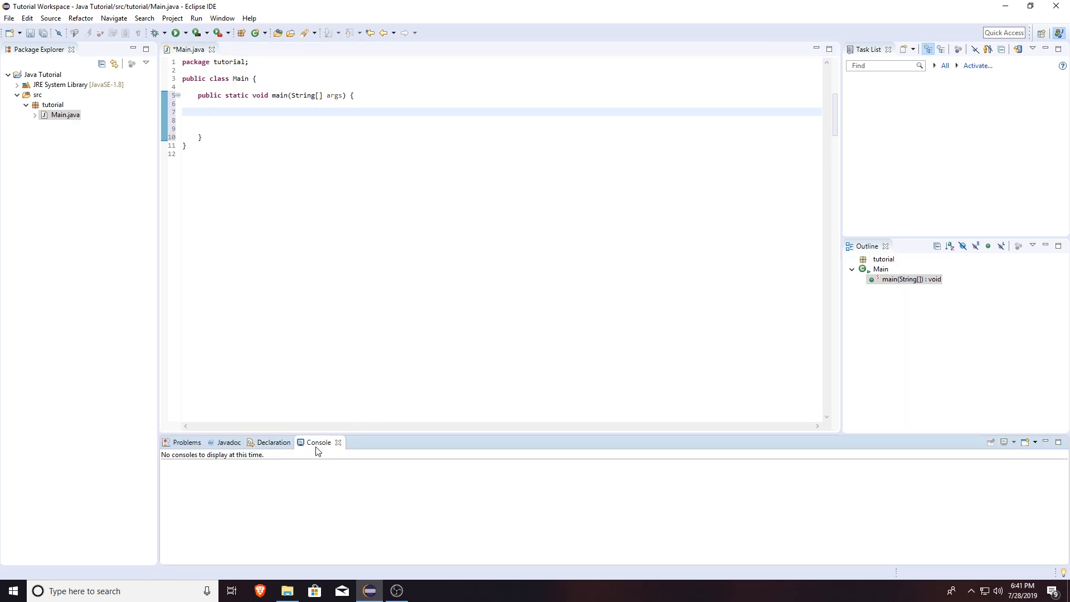
mouse_move(316, 444)
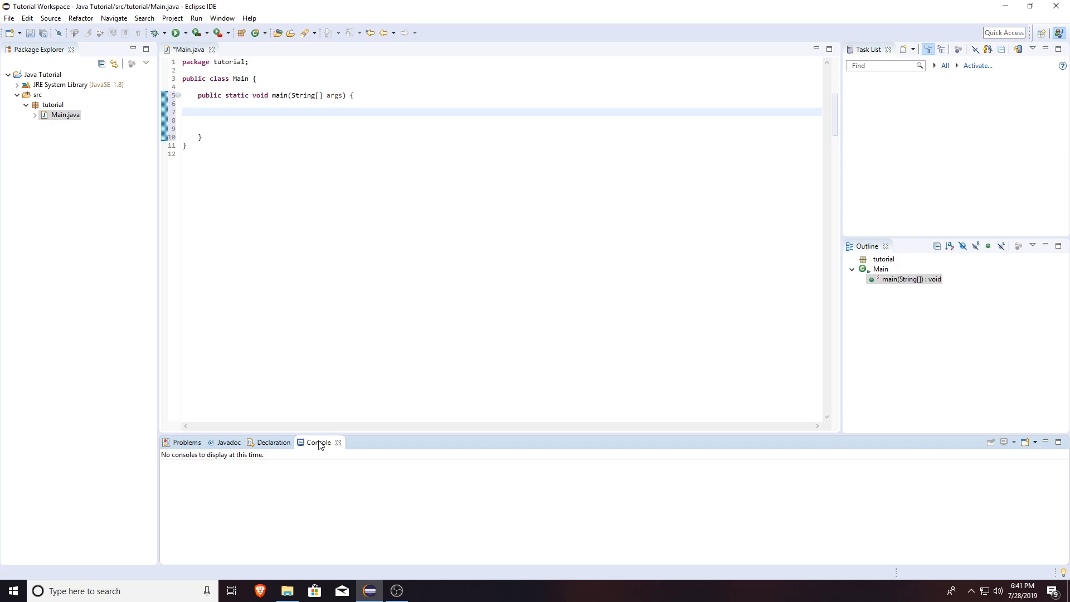
mouse_move(282, 463)
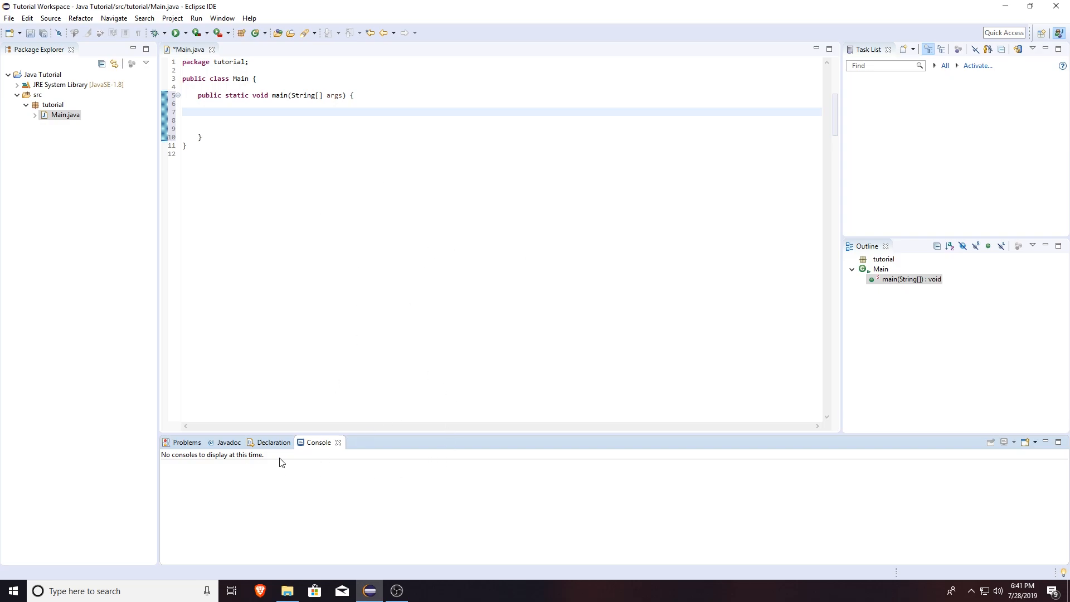
mouse_move(272, 467)
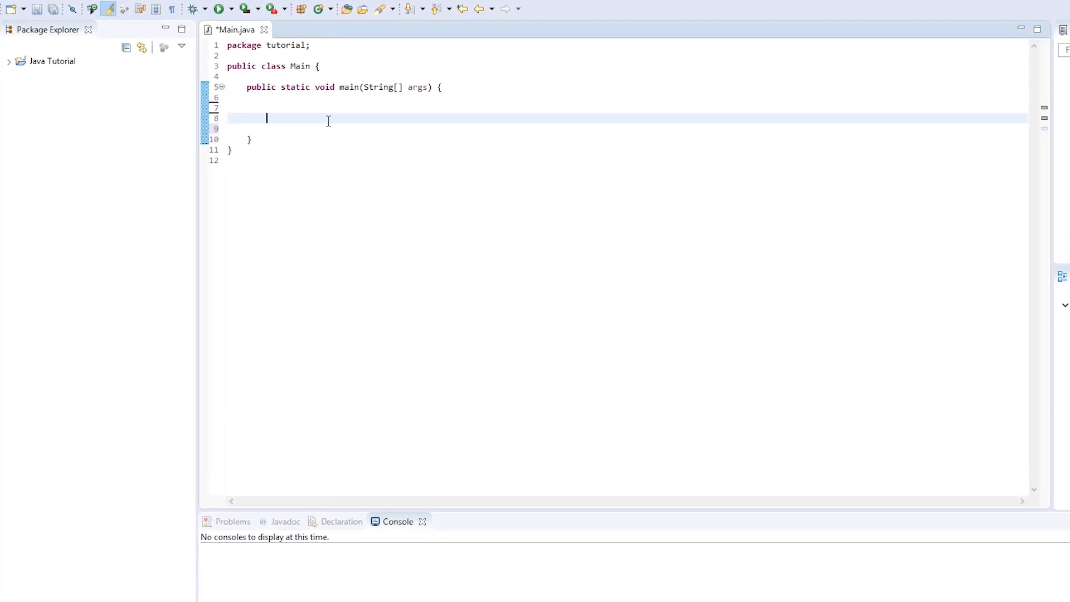
- Write the statement System.out.print(""); on line 8
text(System)
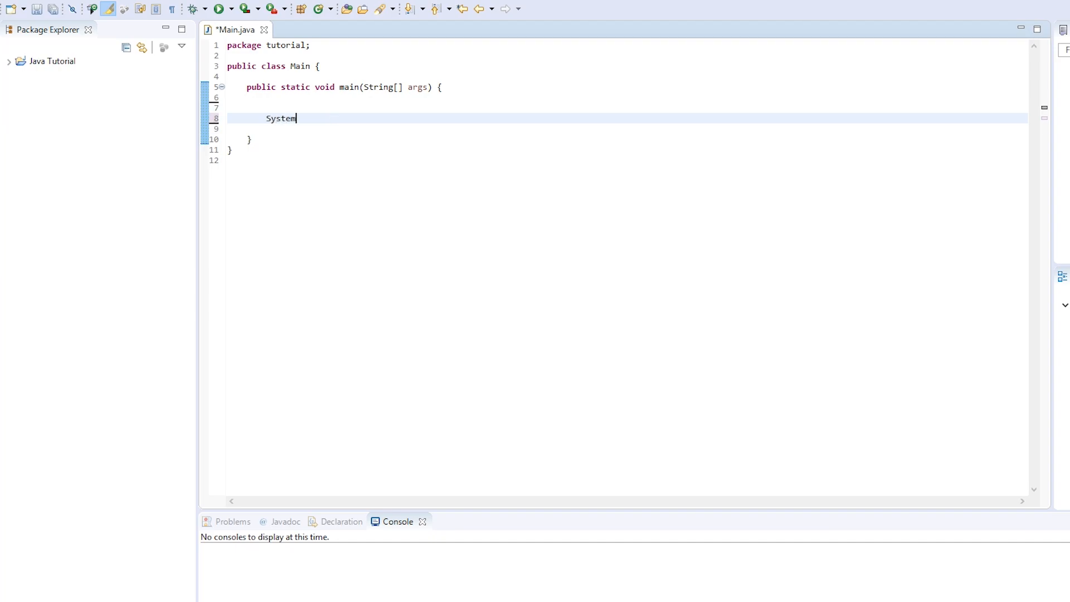
text(.out.)
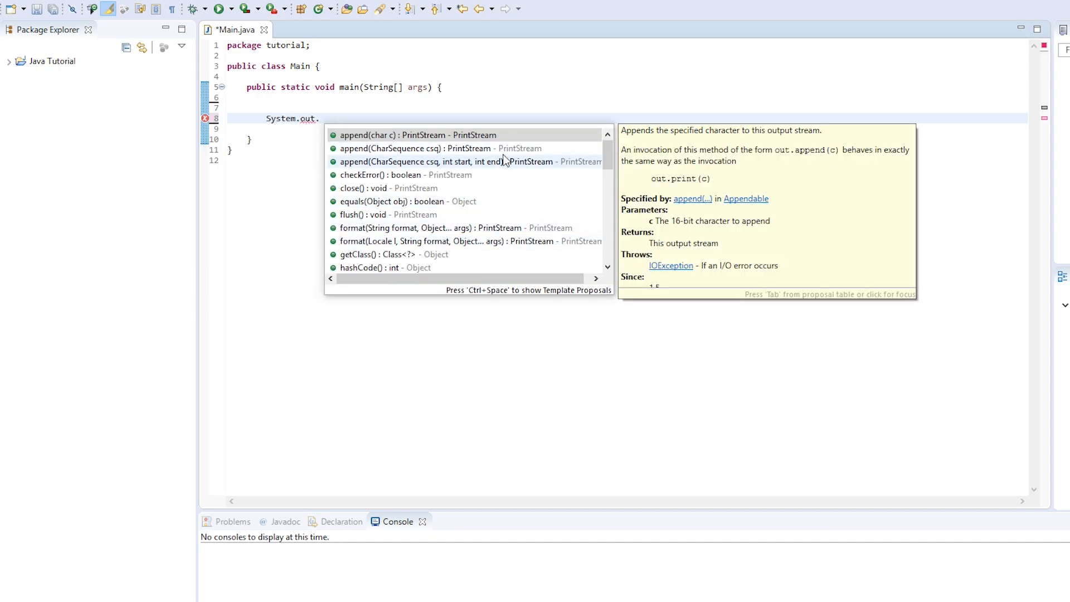
scroll(down, 3)
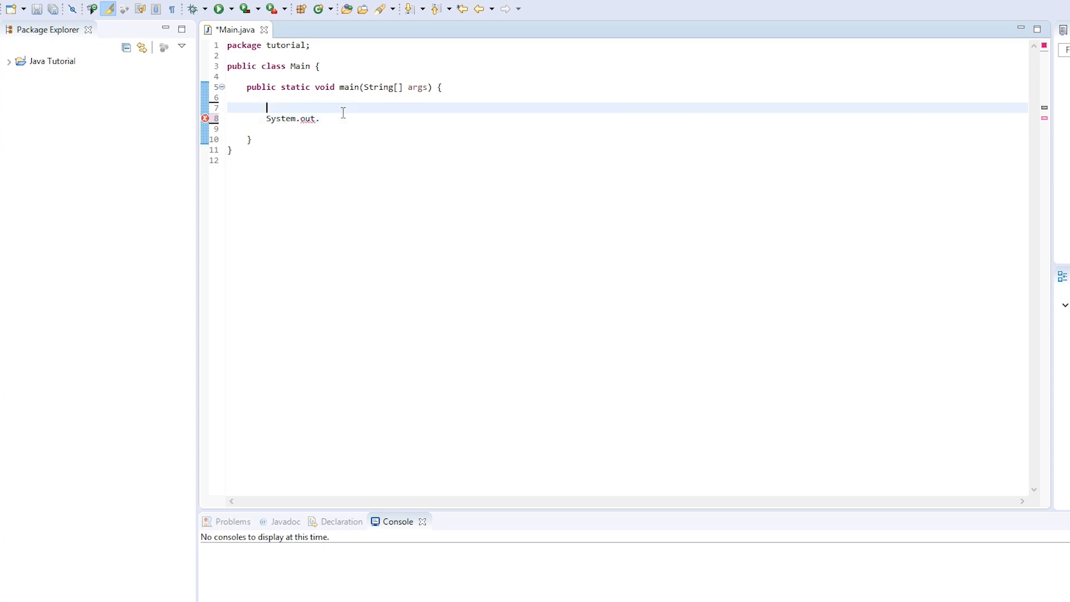
text(pri)
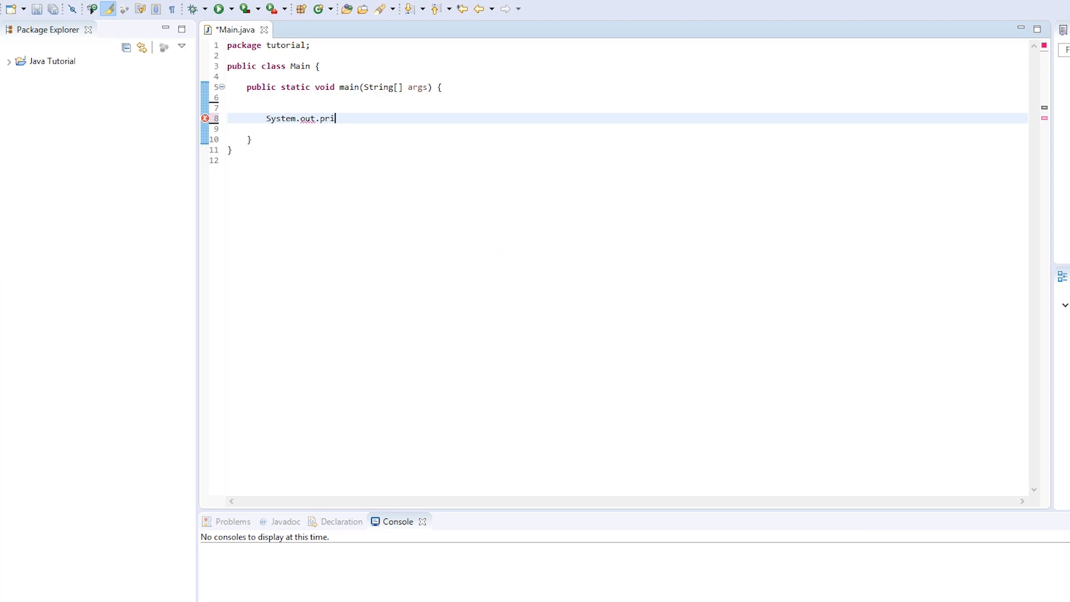
text(nt())
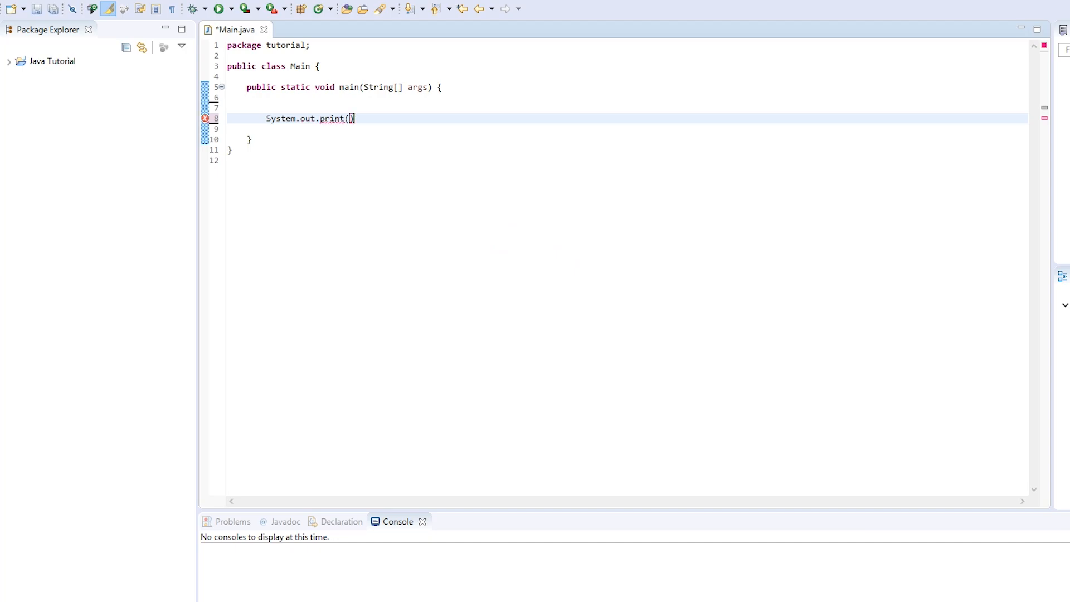
text(")
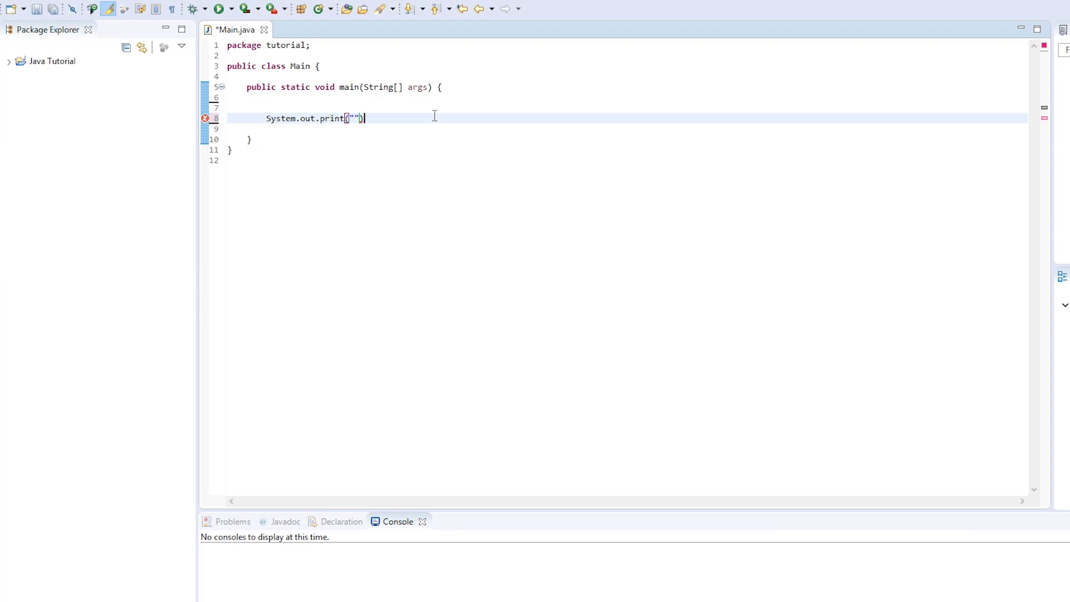
text(;)
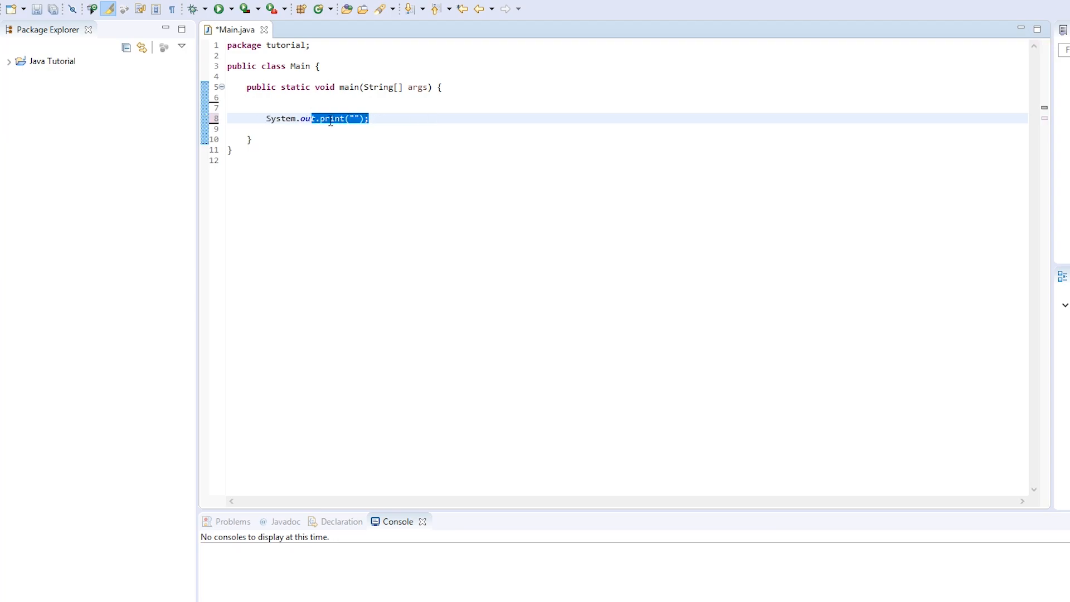
- Save Main.java and select the empty quotes in the print statement
click(38, 9)
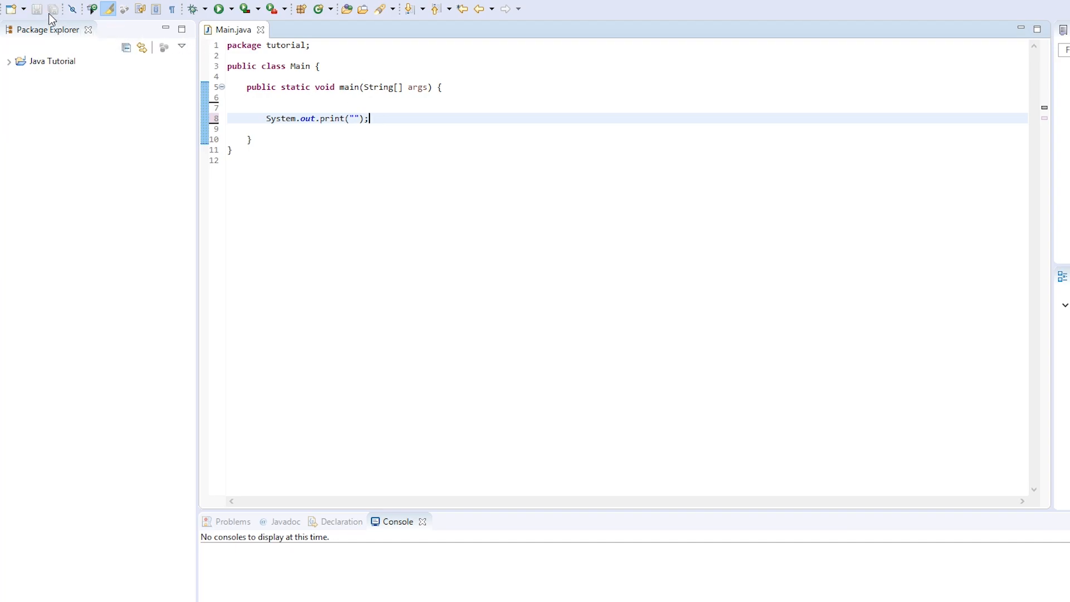
double_click(352, 118)
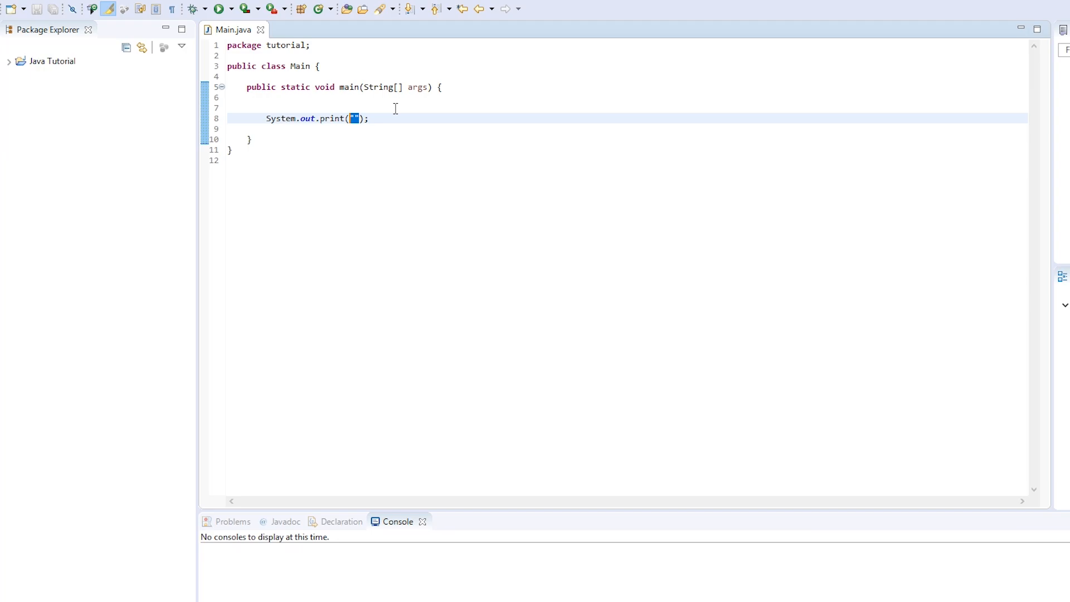
text(")
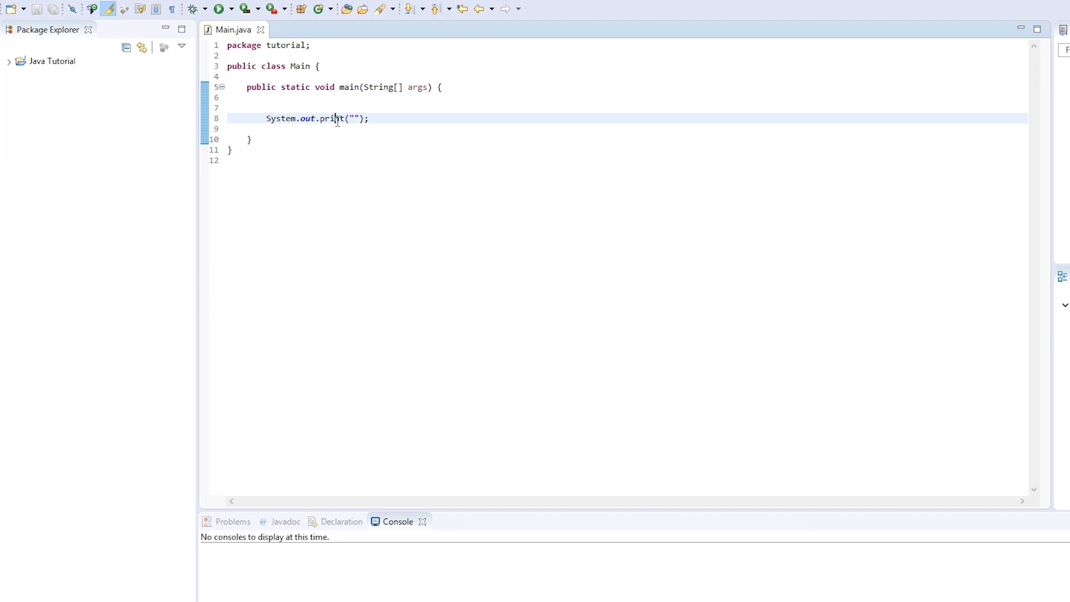
- Print "Hello world!", save, and run Main to see it in the console
double_click(306, 118)
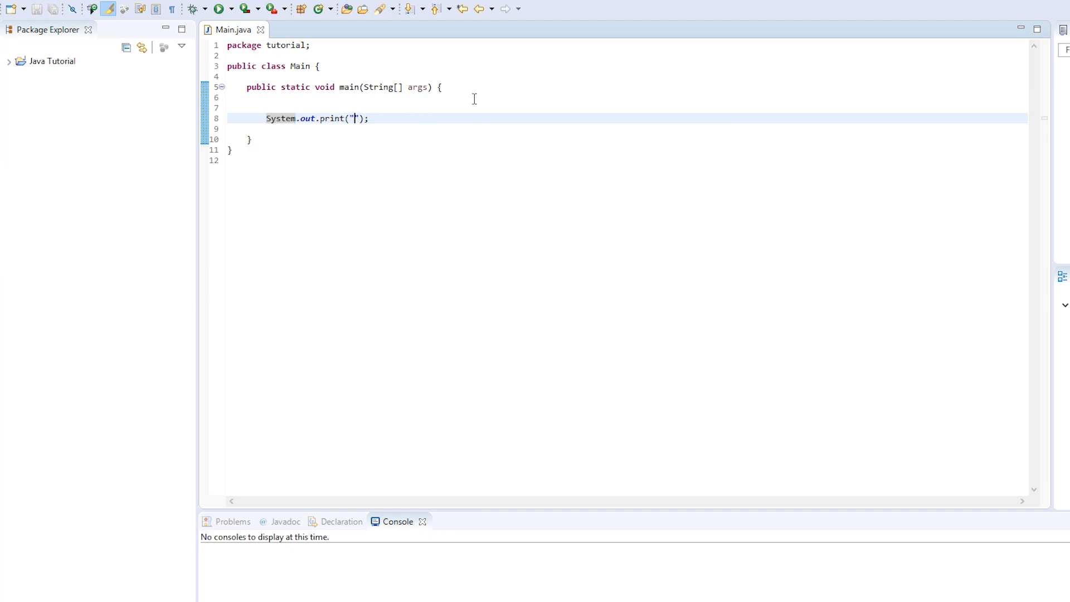
text(Hello wor)
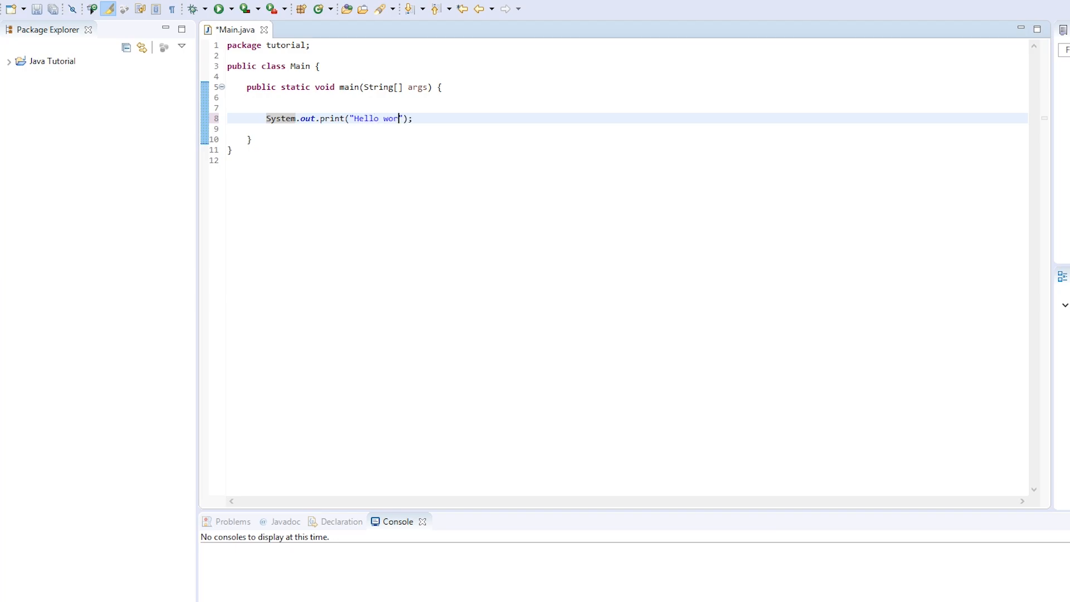
text(ld!)
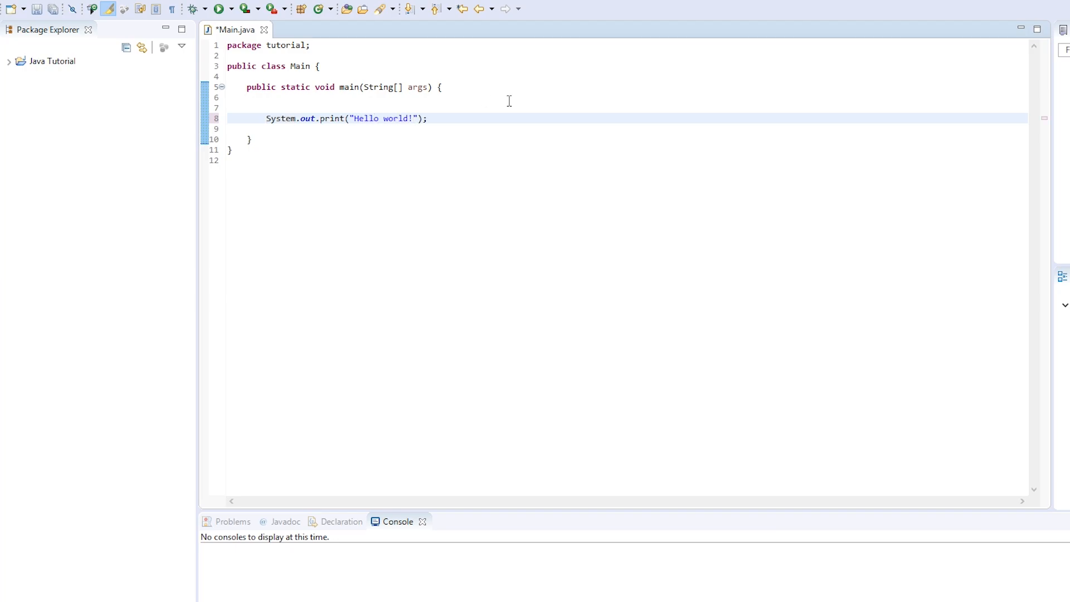
click(52, 9)
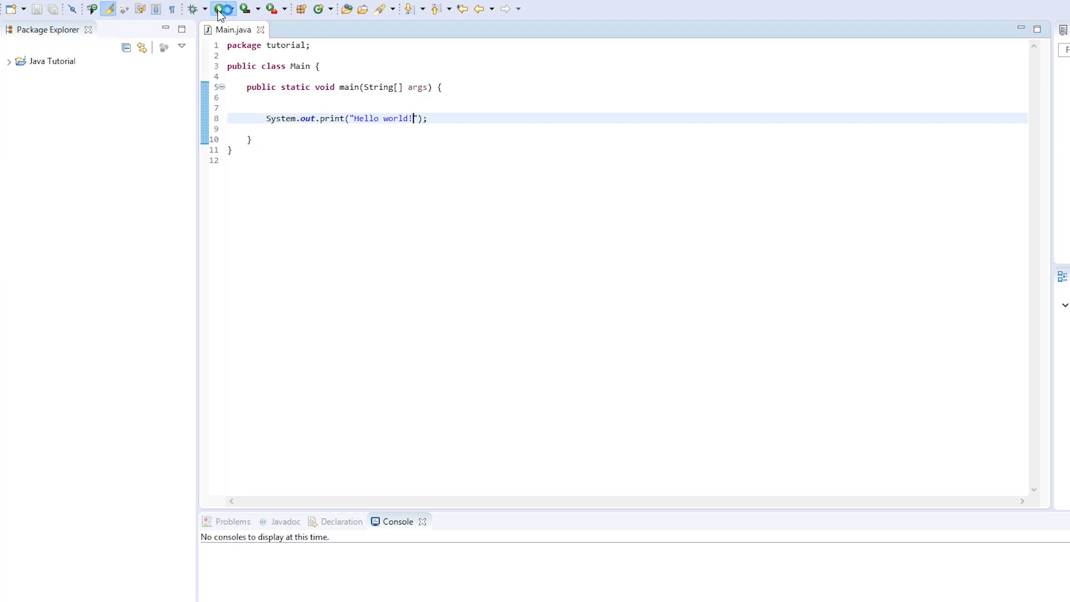
click(218, 8)
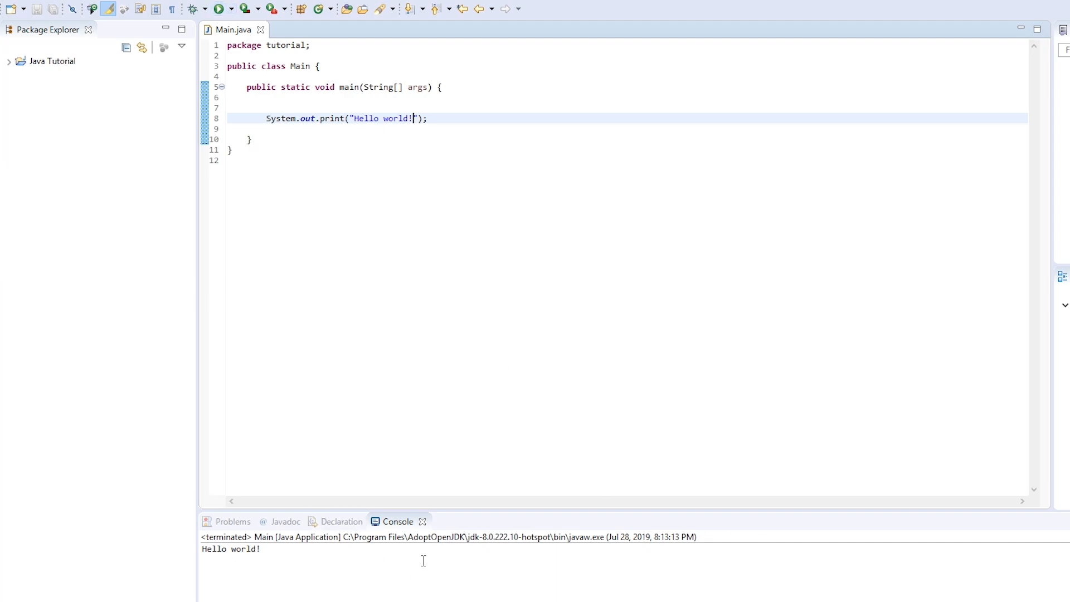
double_click(230, 549)
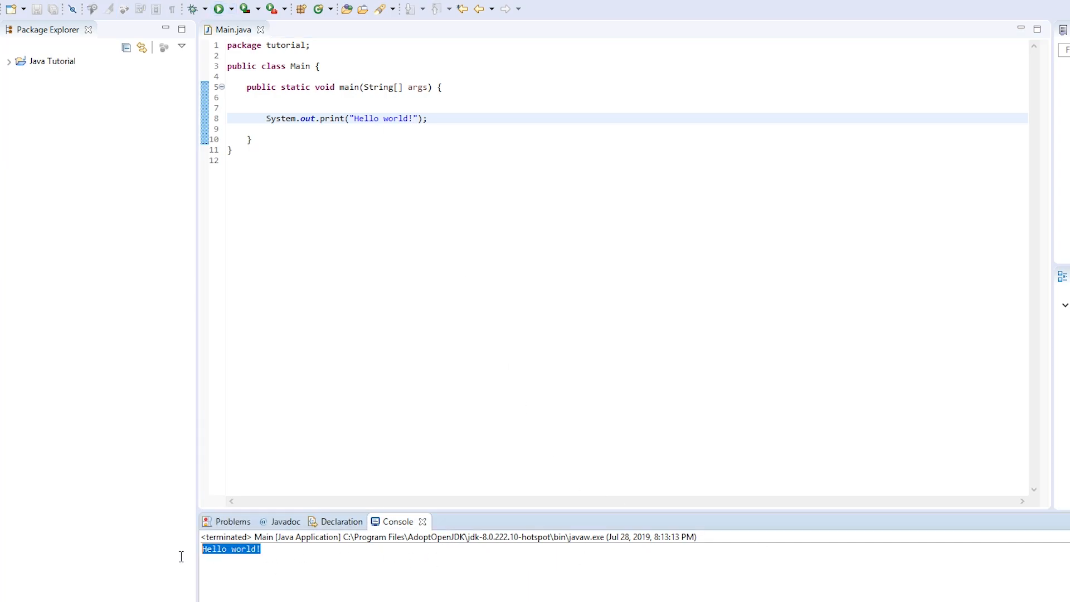
mouse_move(342, 538)
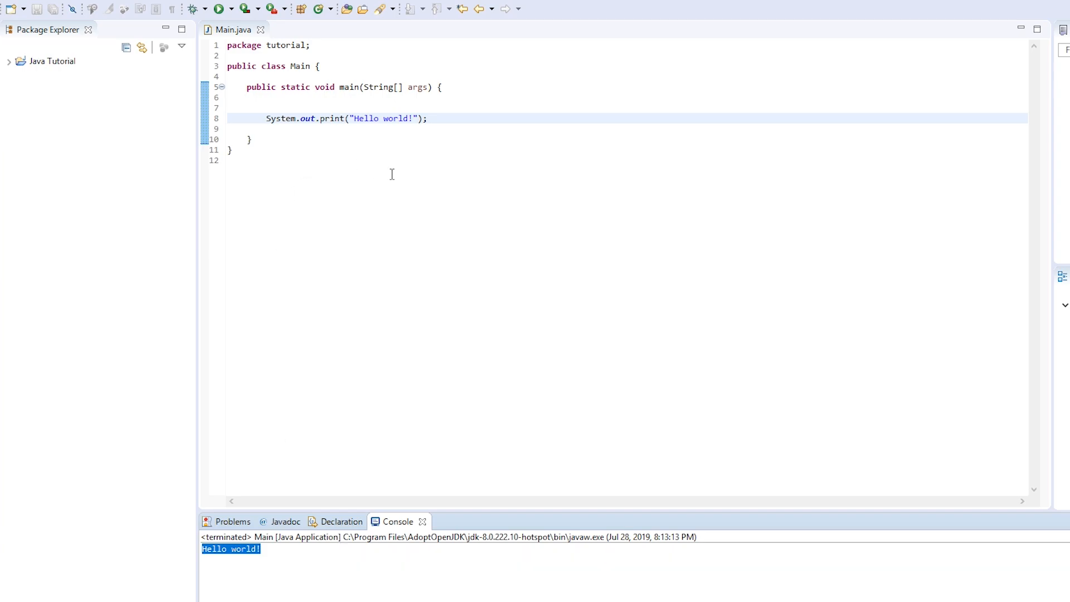
- Replace the printed message with 'Thomas is pretty cool.'
double_click(384, 118)
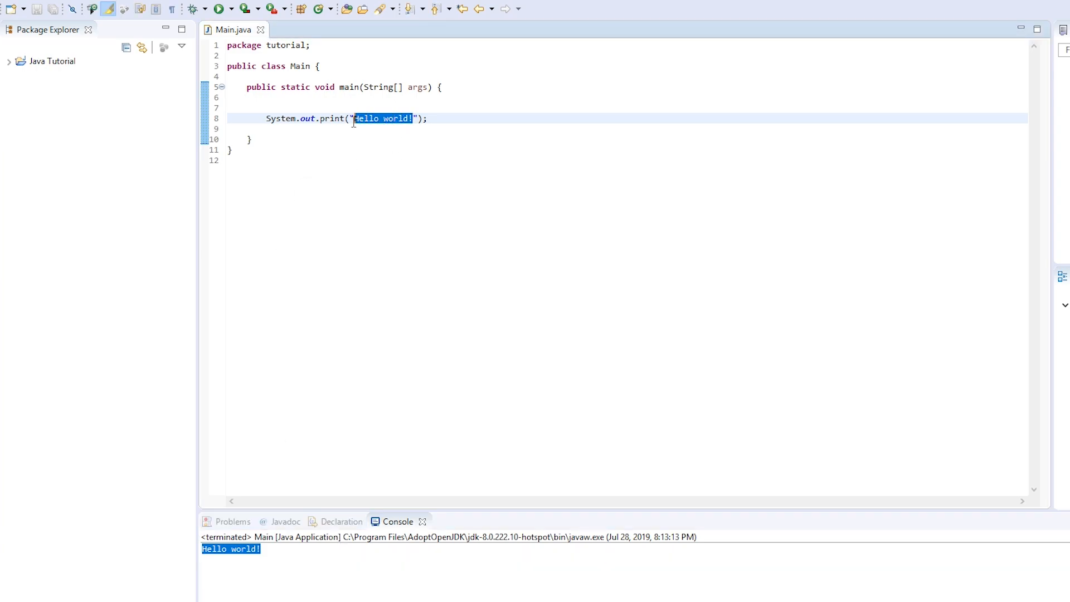
text(Thomas is pretty)
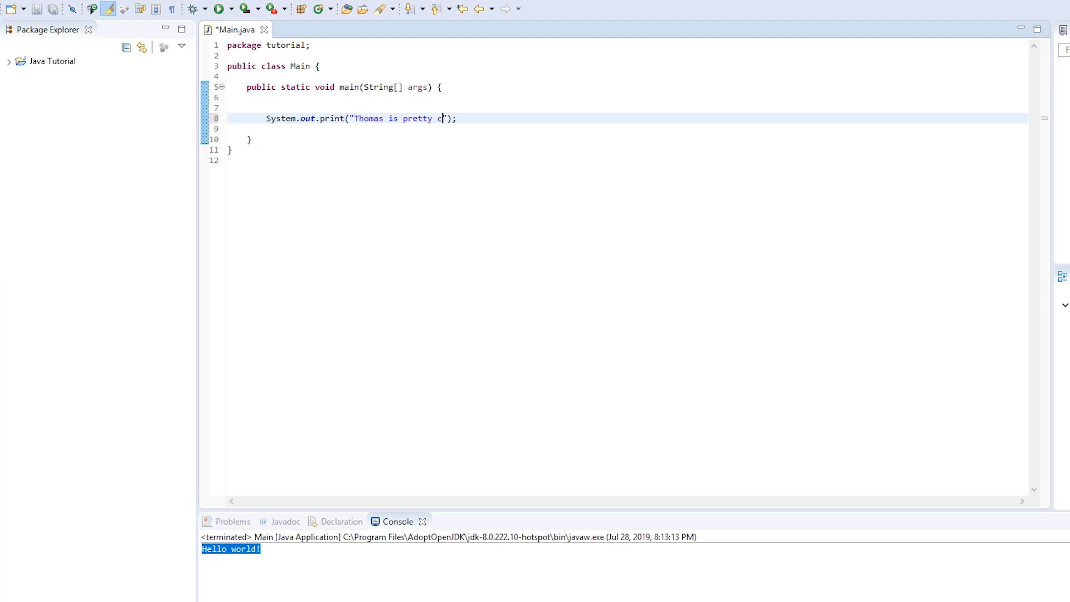
text(ool.)
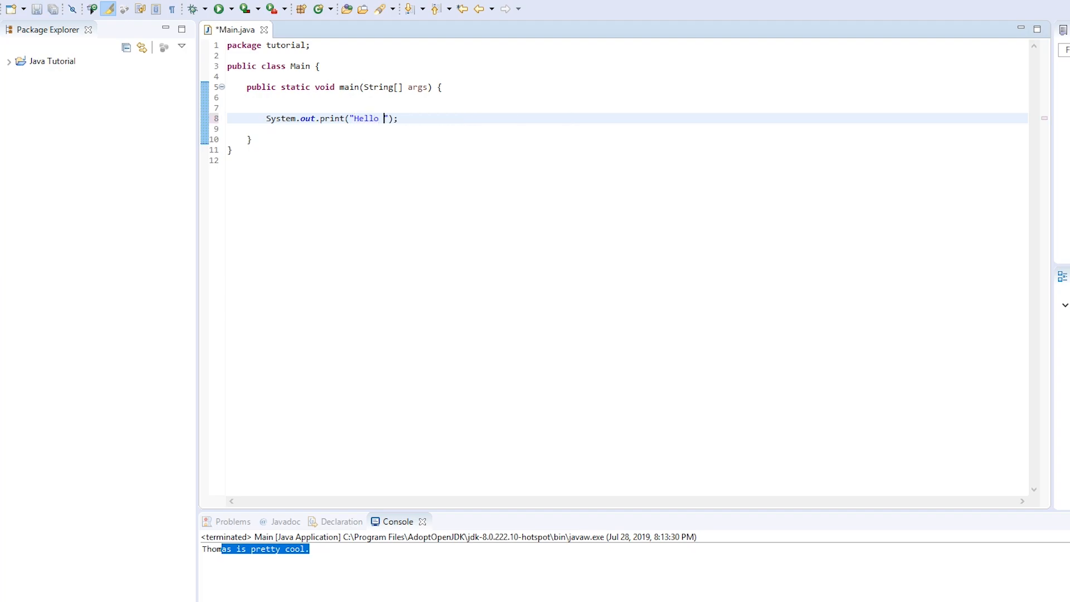
- Change the message to 'Hello World' and save Main.java
text(World)
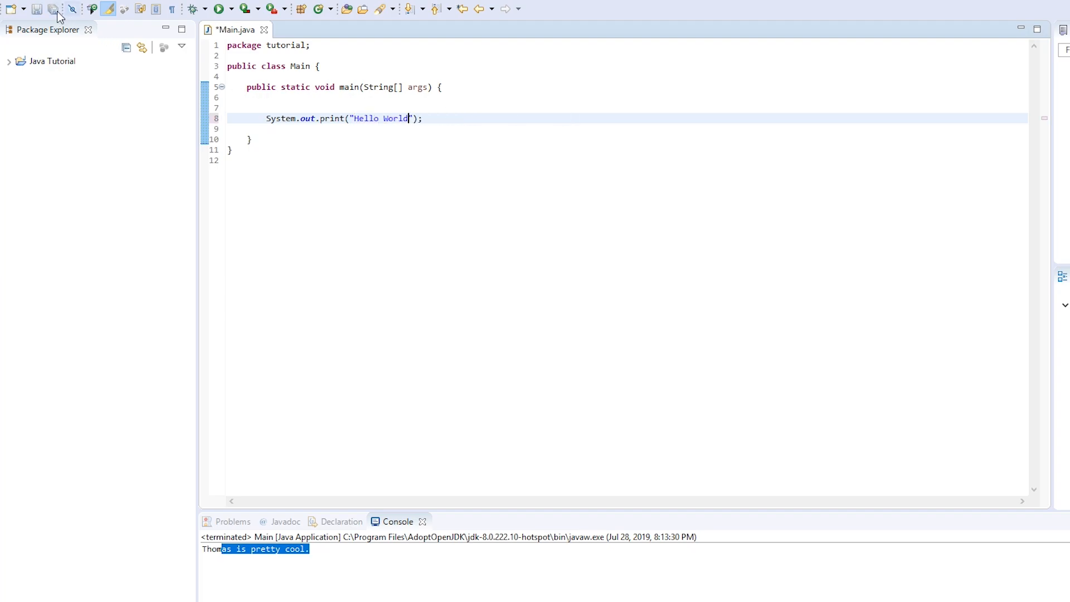
click(37, 9)
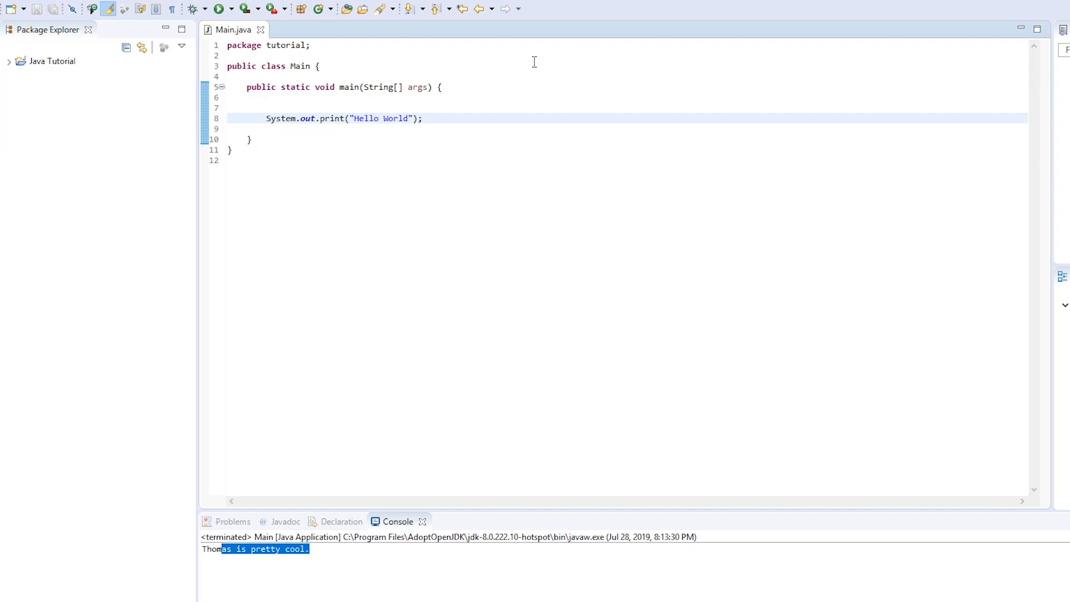
click(408, 118)
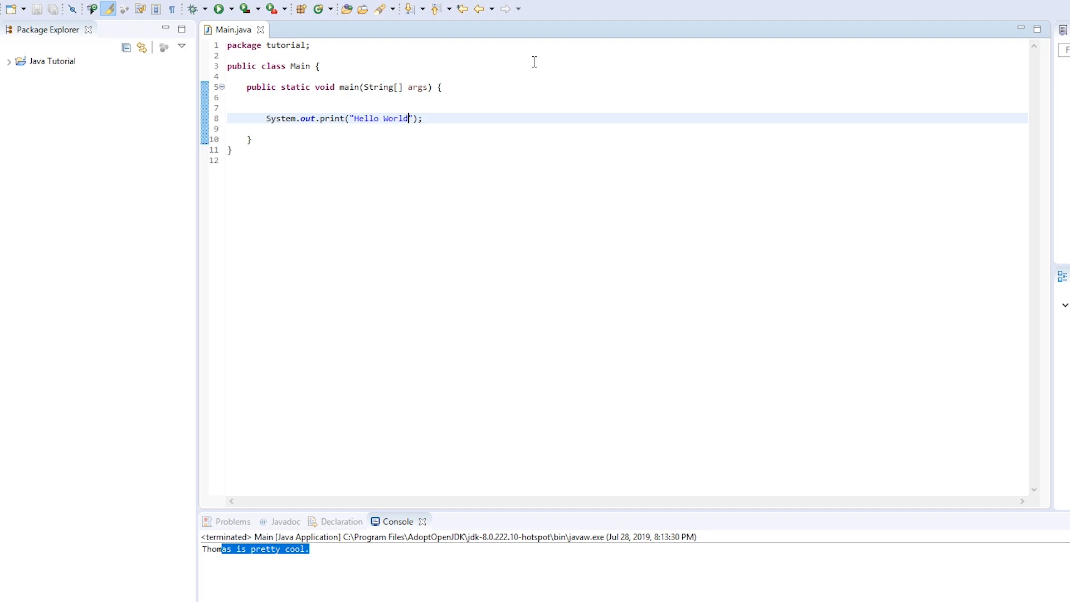
- Copy the System.out.print("Hello World"); statement to duplicate it on the next line
double_click(379, 119)
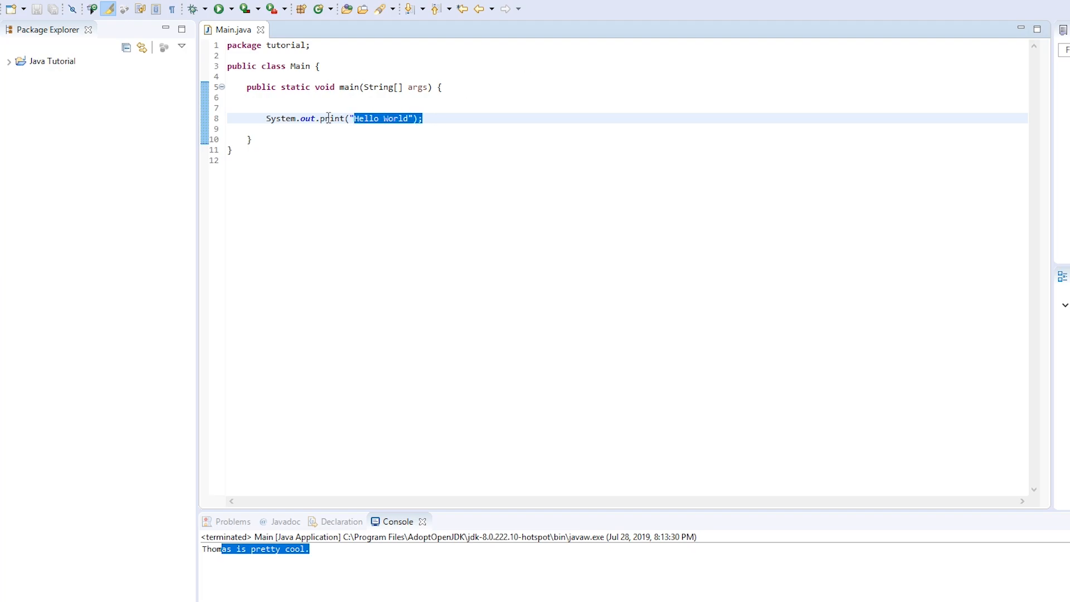
right_click(328, 119)
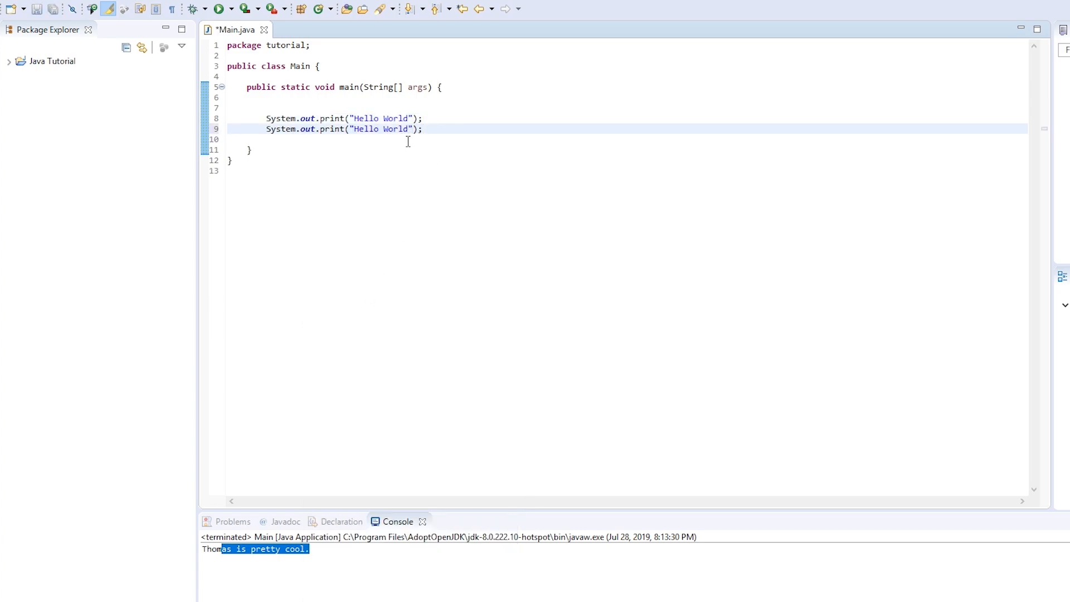
click(410, 129)
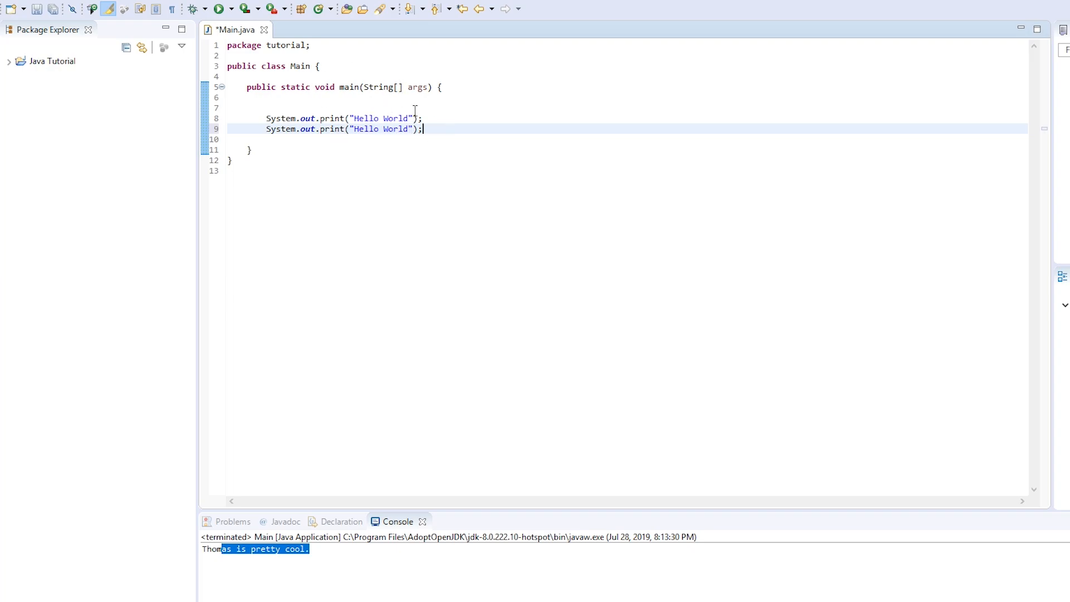
click(445, 87)
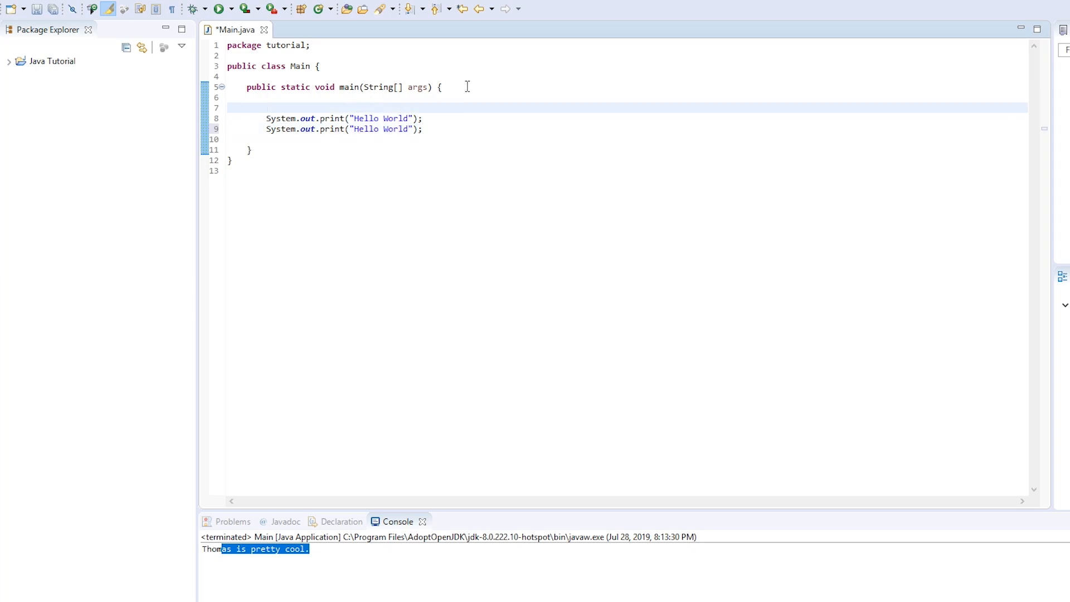
- Add two //Hello World comment lines above the print statements and save
text(//)
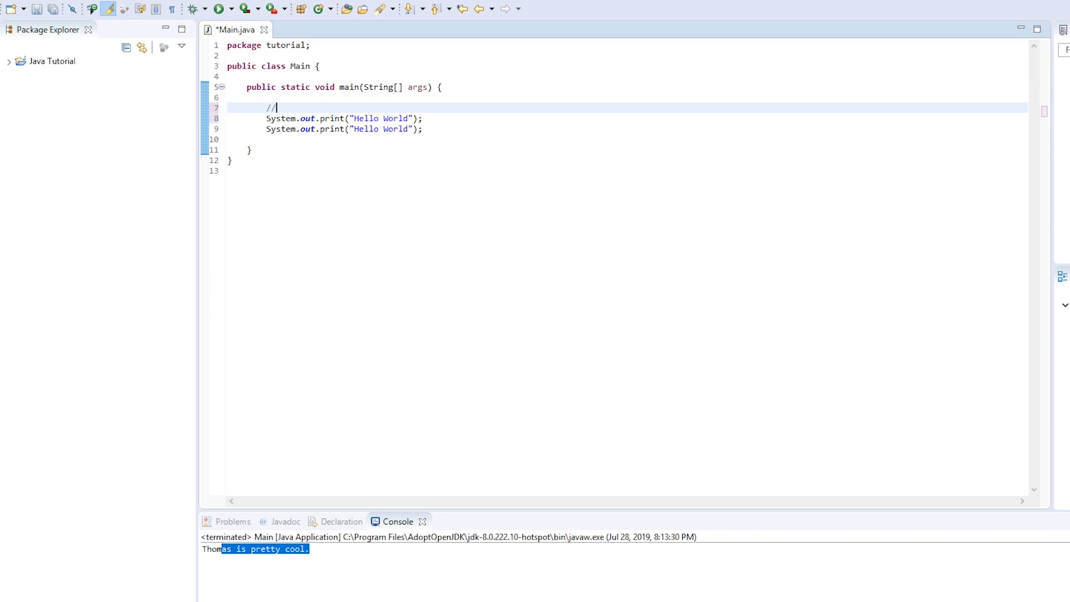
text(Note)
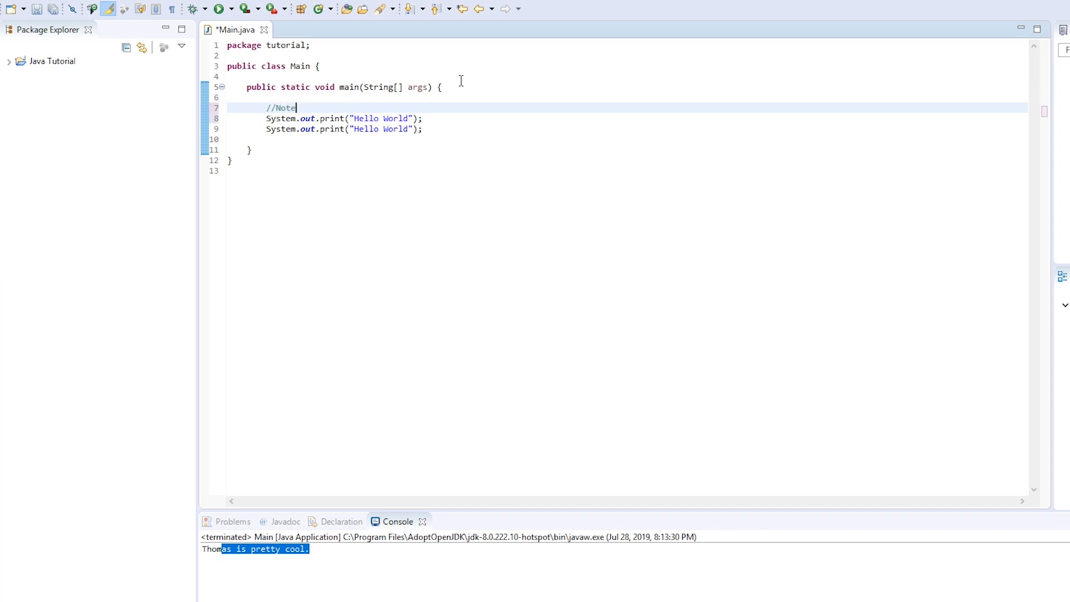
double_click(281, 108)
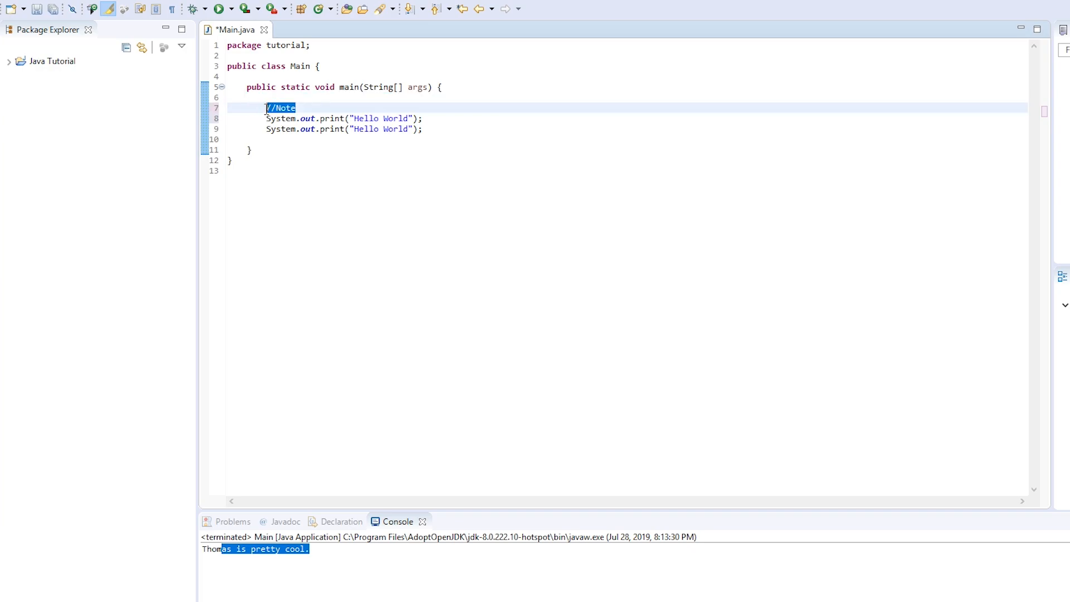
click(355, 107)
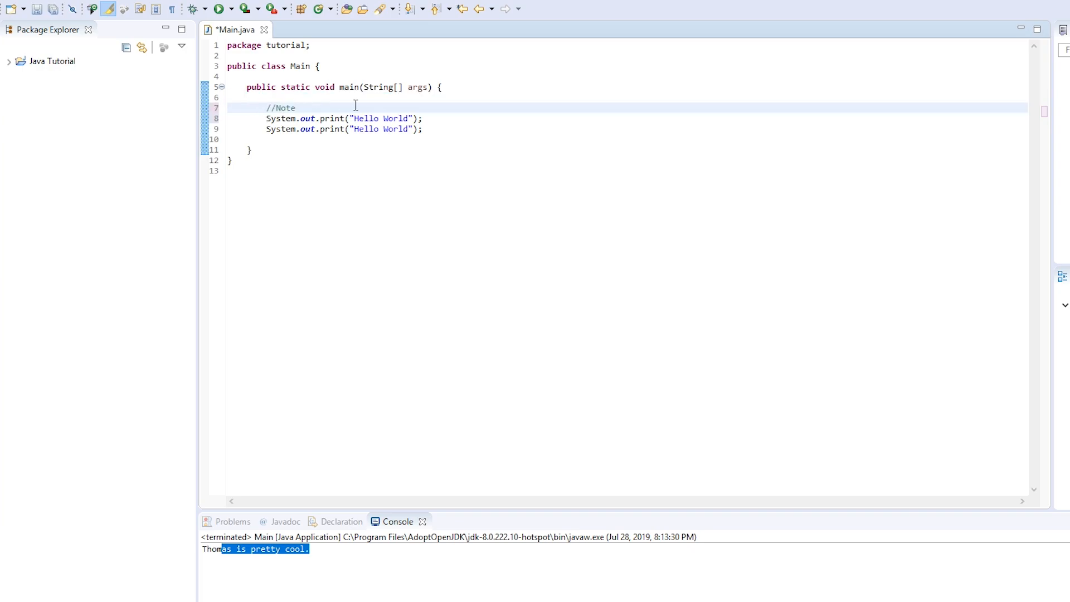
key(BackSpace)
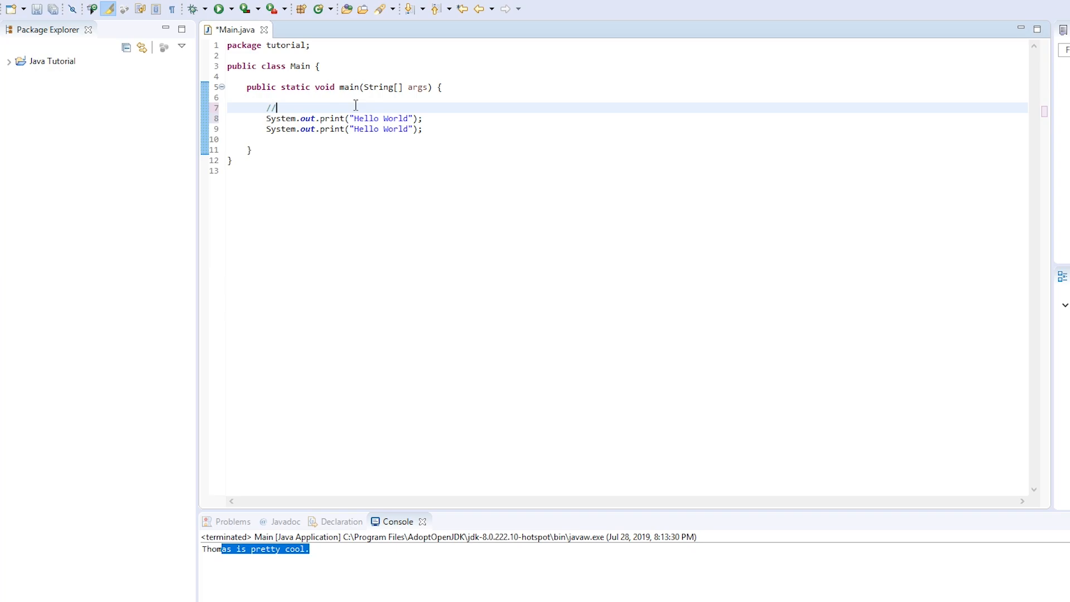
text(H)
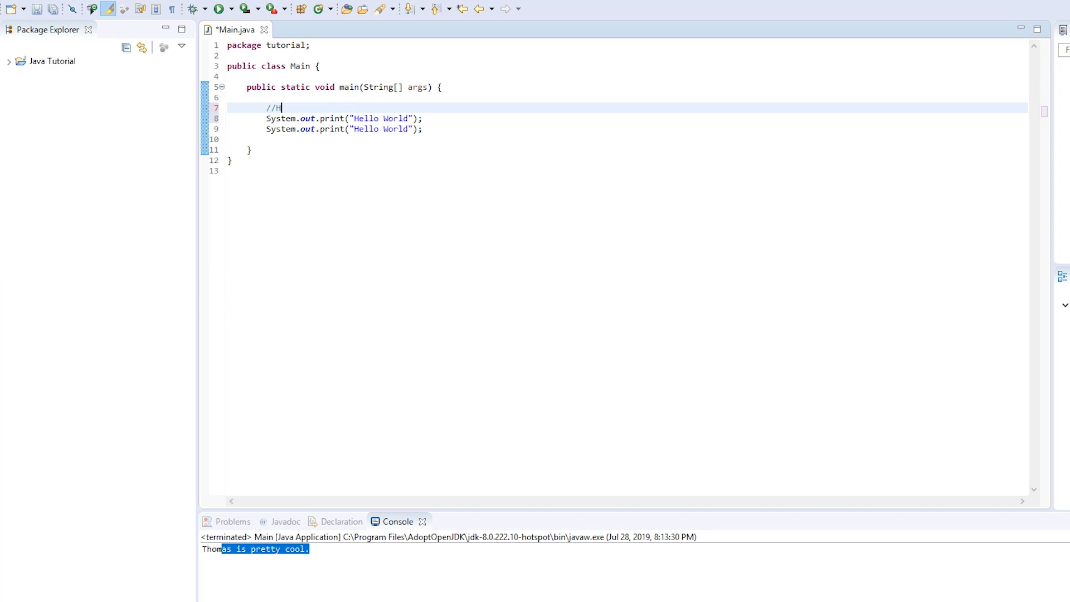
text(ello World)
text(//He)
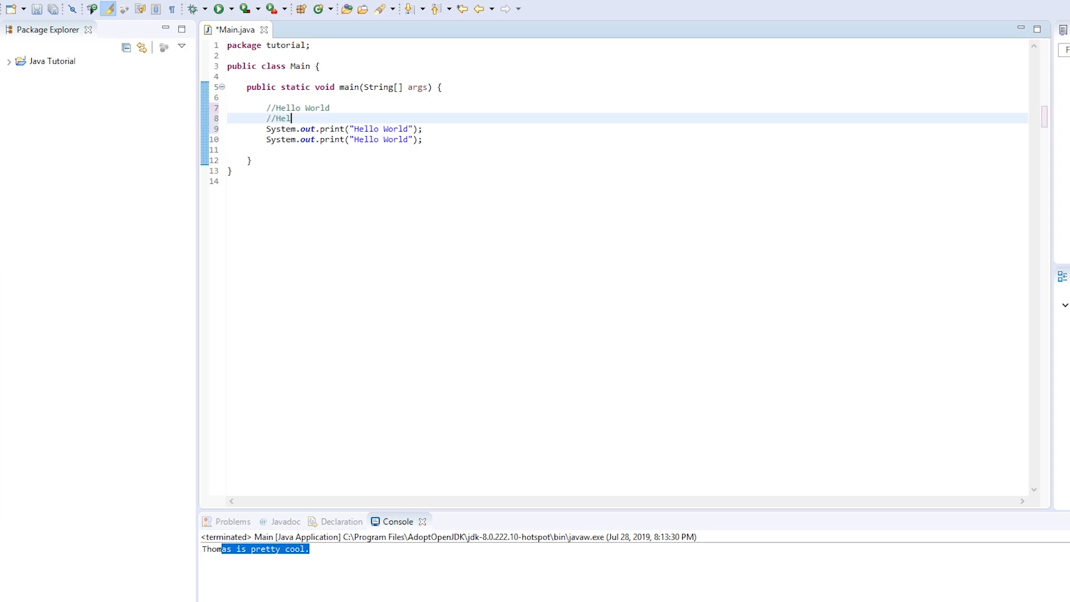
text(lo World)
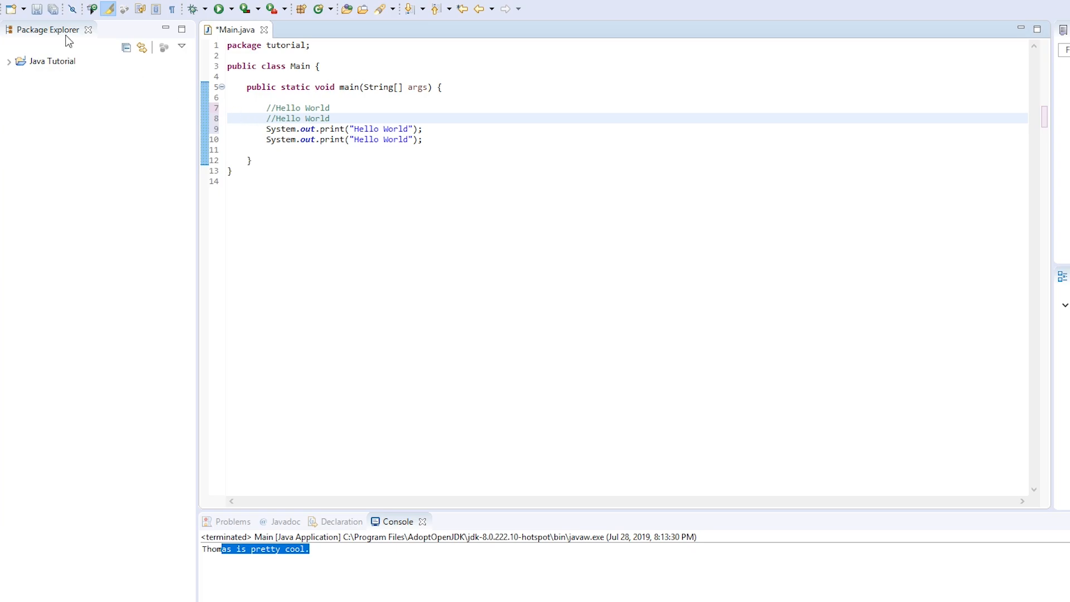
key(ctrl+s)
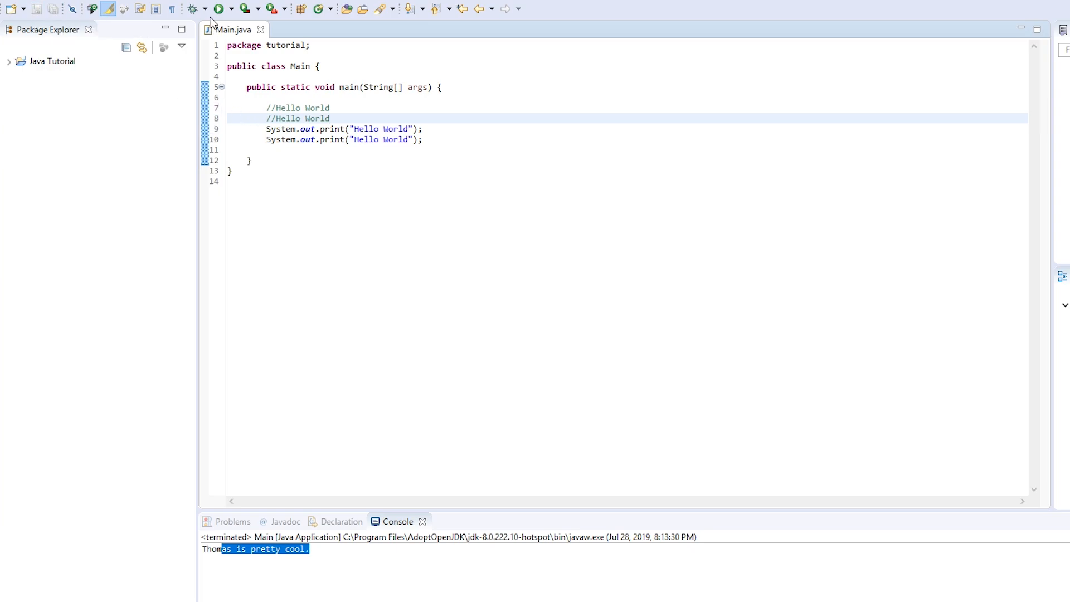
- Run Main and check the console output Hello WorldHello World on one line
click(217, 8)
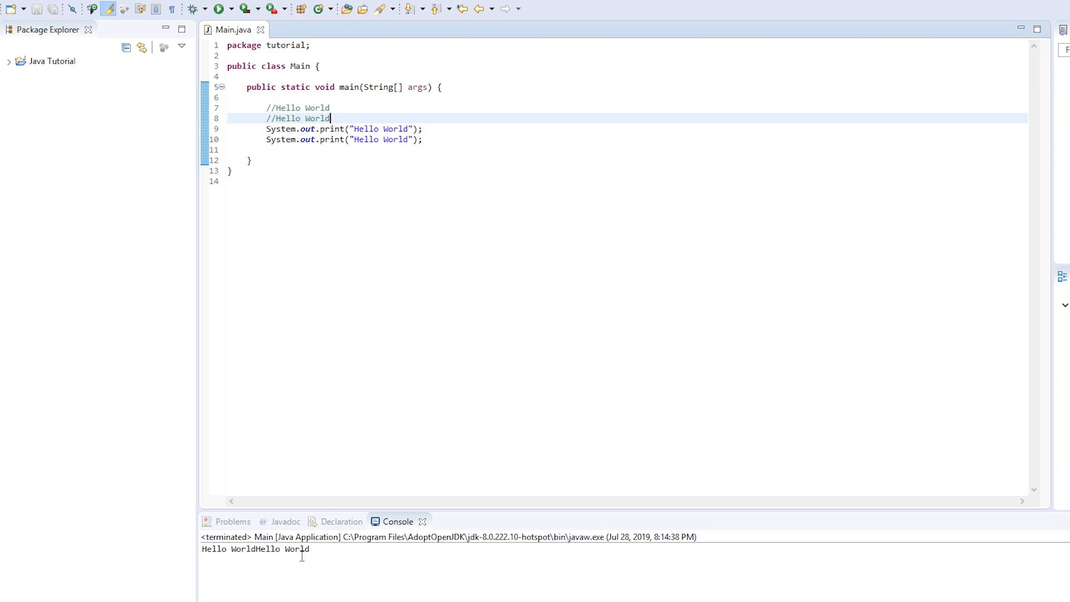
double_click(378, 139)
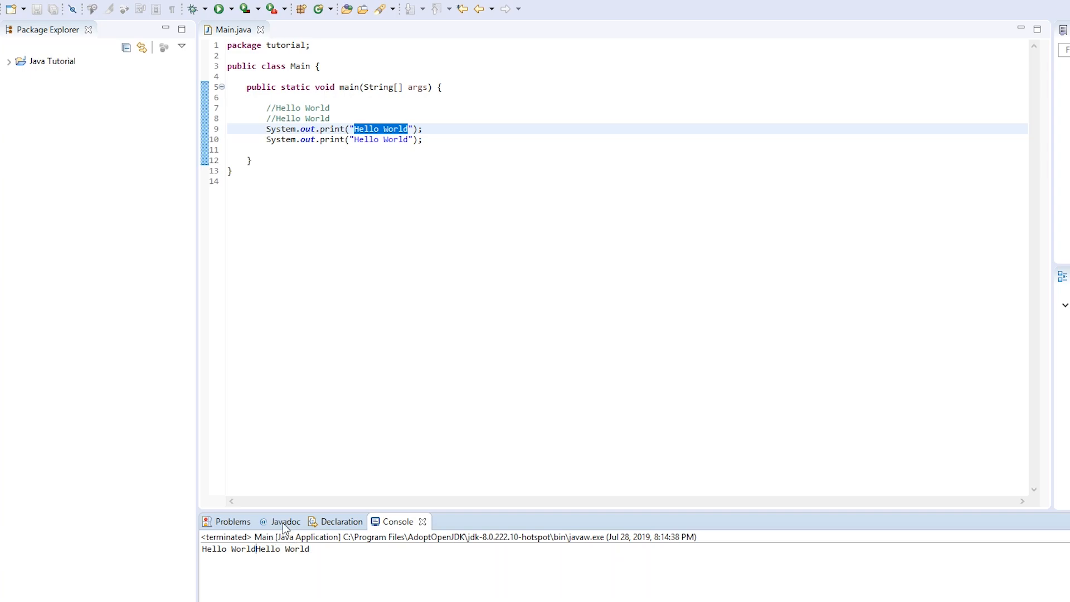
- Change the first print call on line 9 to println and save
double_click(279, 128)
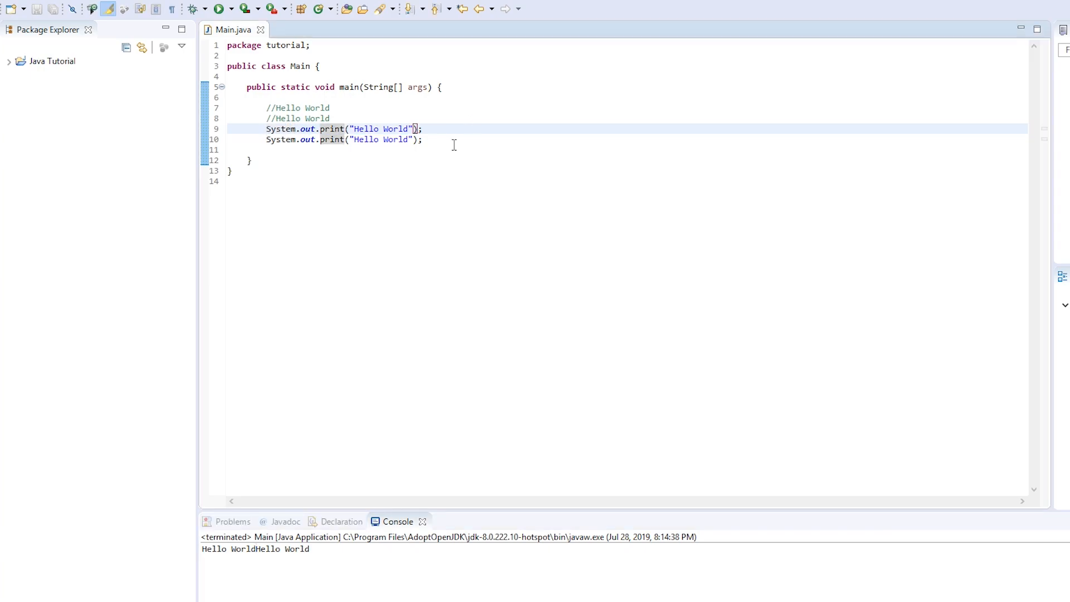
text(ln)
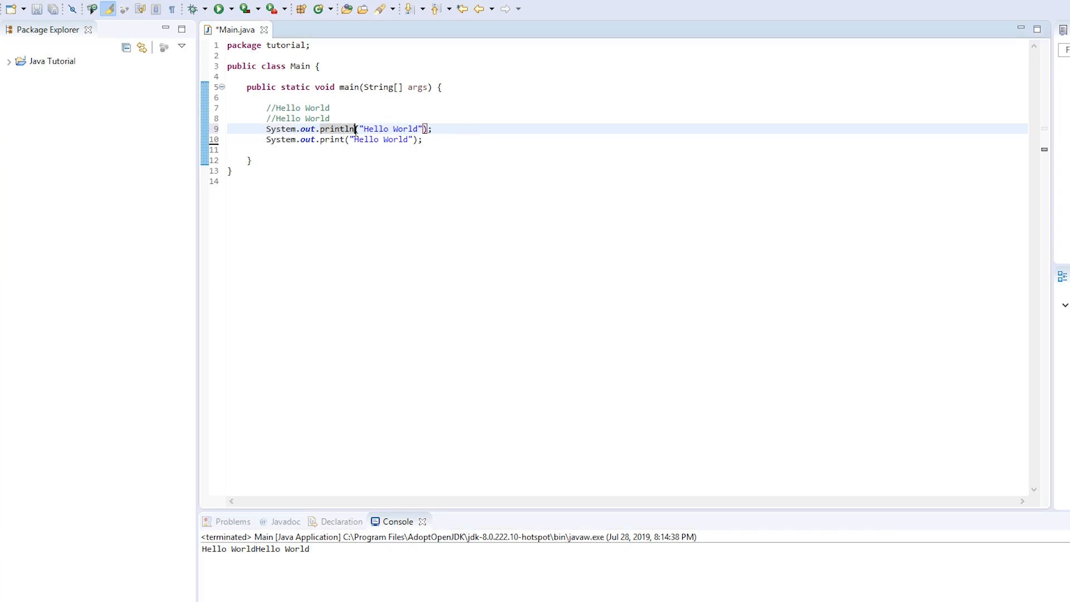
double_click(350, 128)
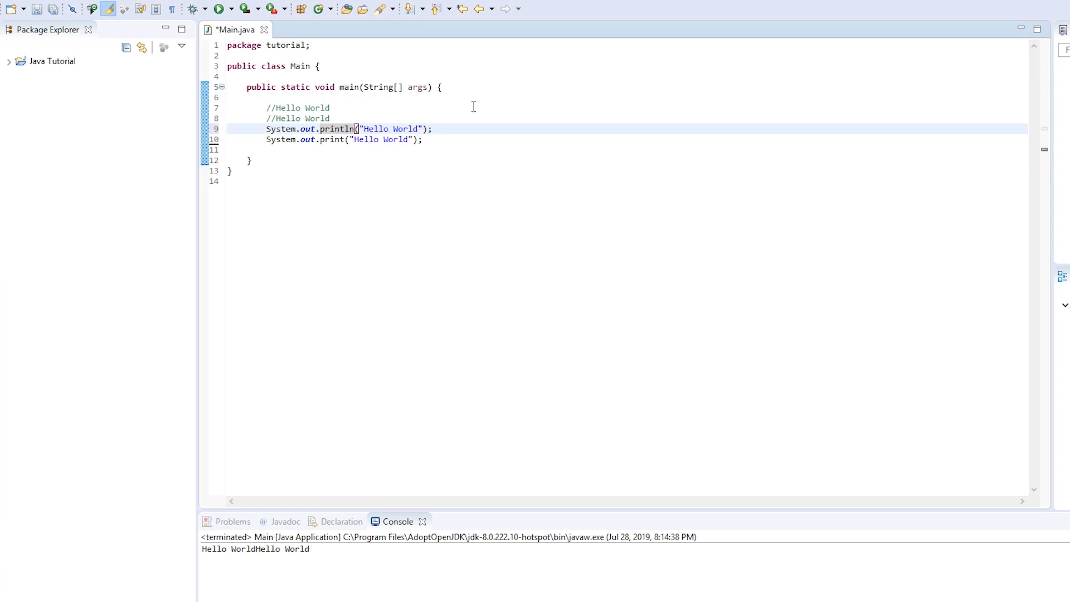
mouse_move(414, 128)
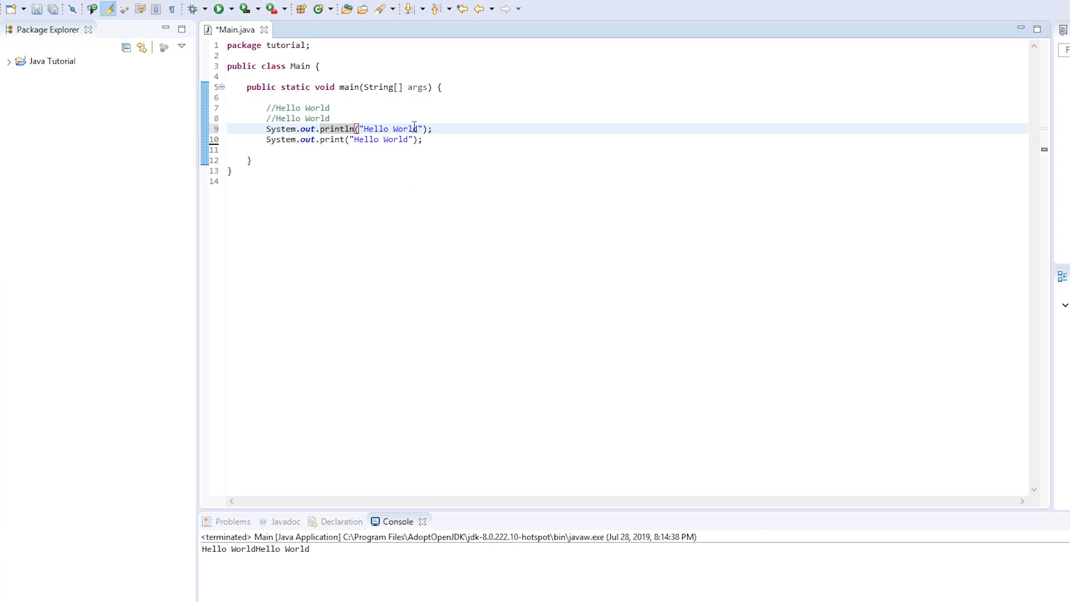
double_click(391, 129)
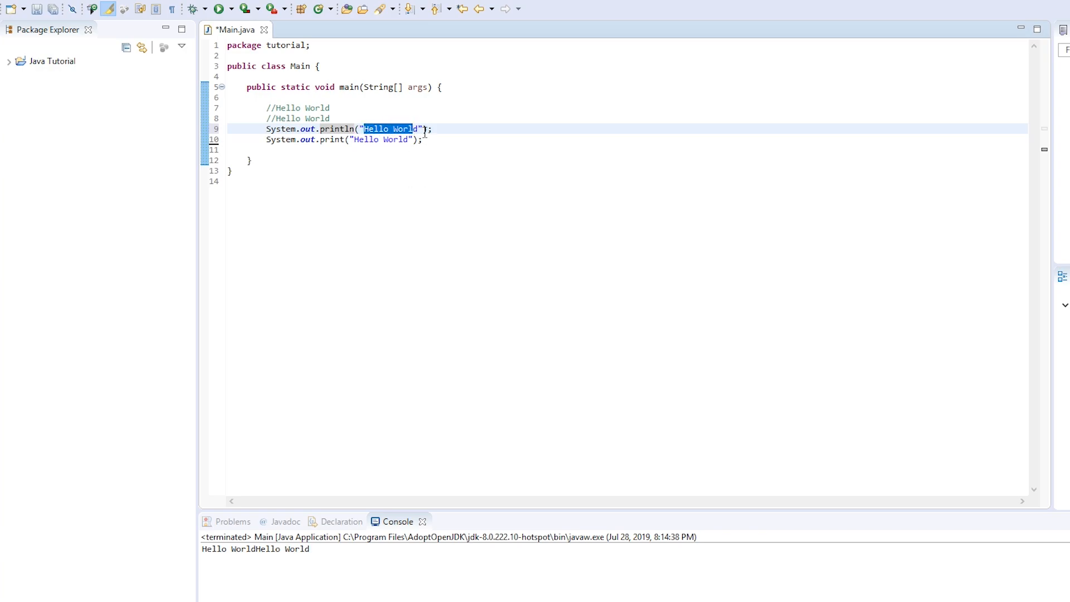
mouse_move(313, 139)
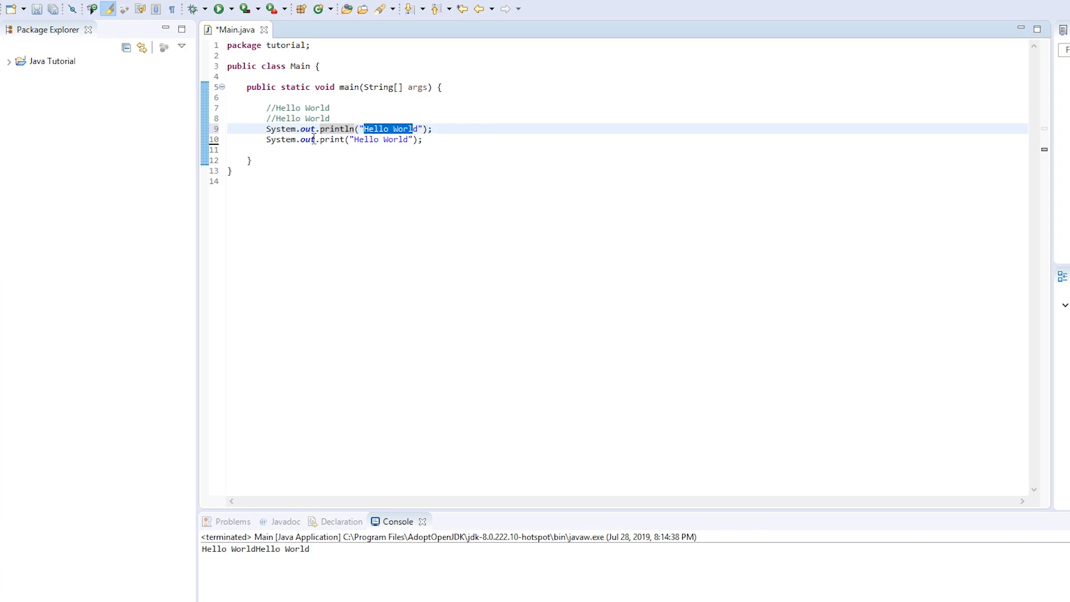
click(452, 139)
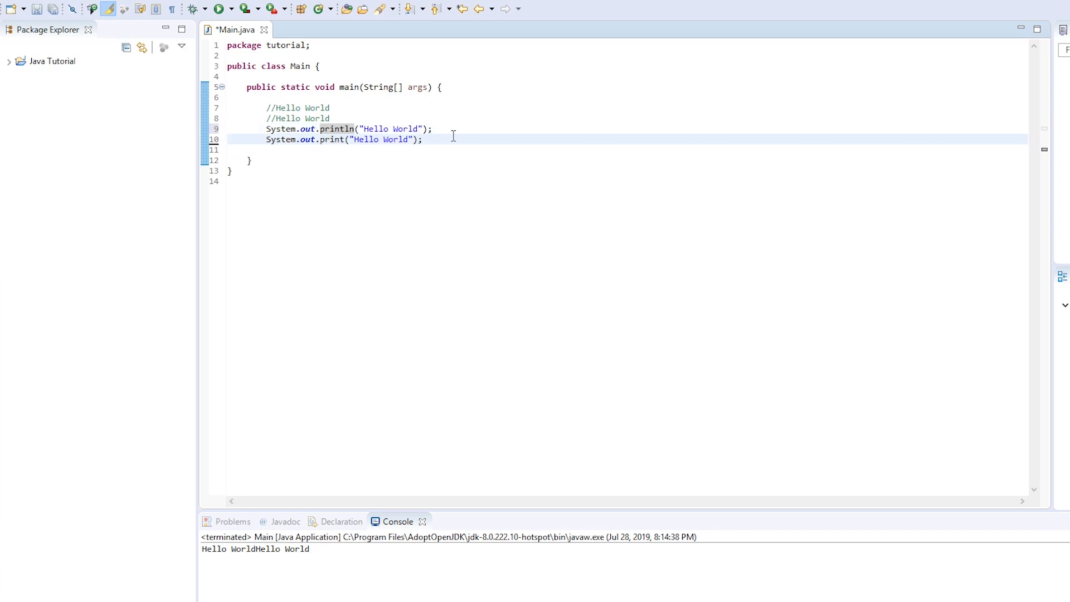
key(ctrl+s)
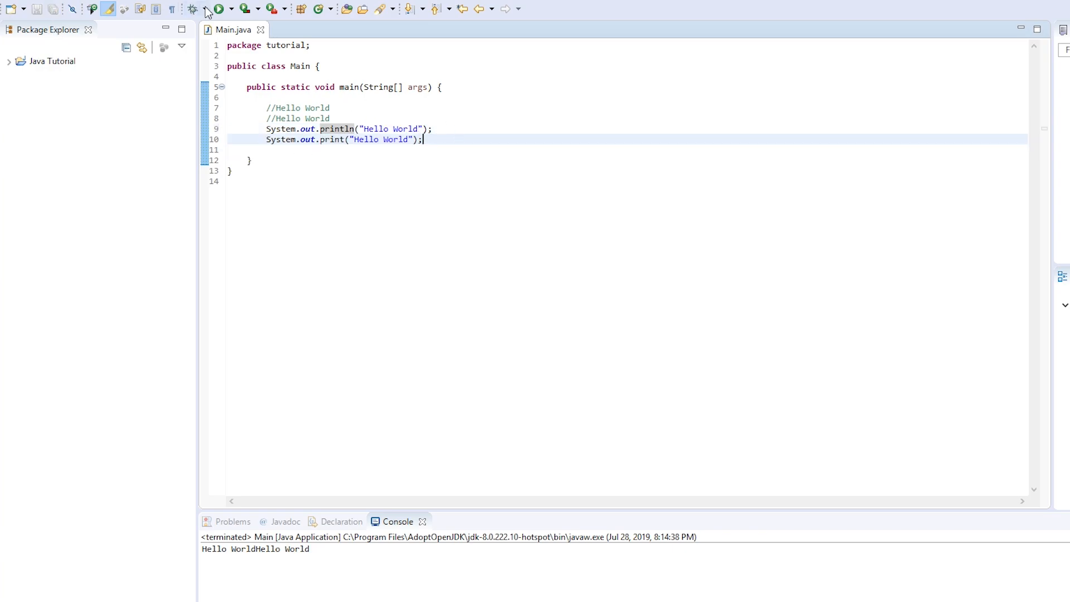
- Run Main and check Hello World printed on two separate lines
click(217, 9)
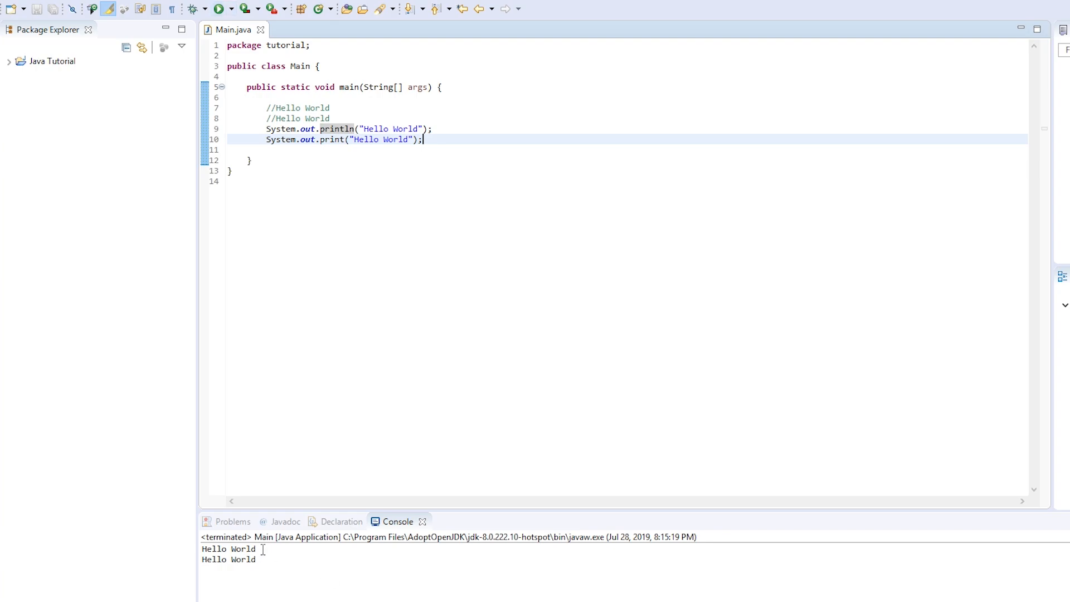
double_click(228, 548)
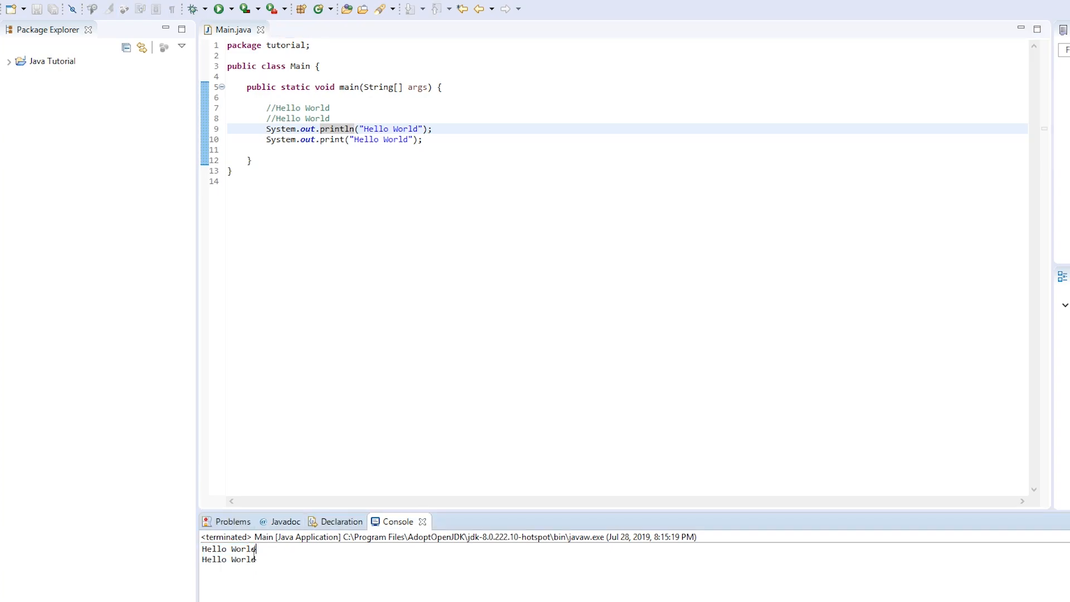
double_click(229, 559)
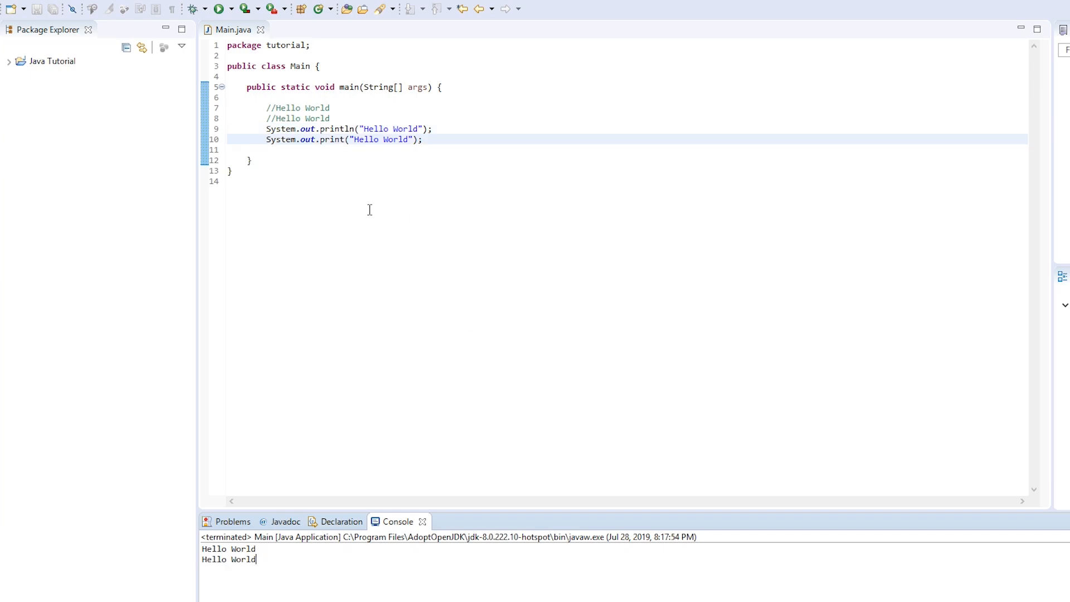
mouse_move(409, 118)
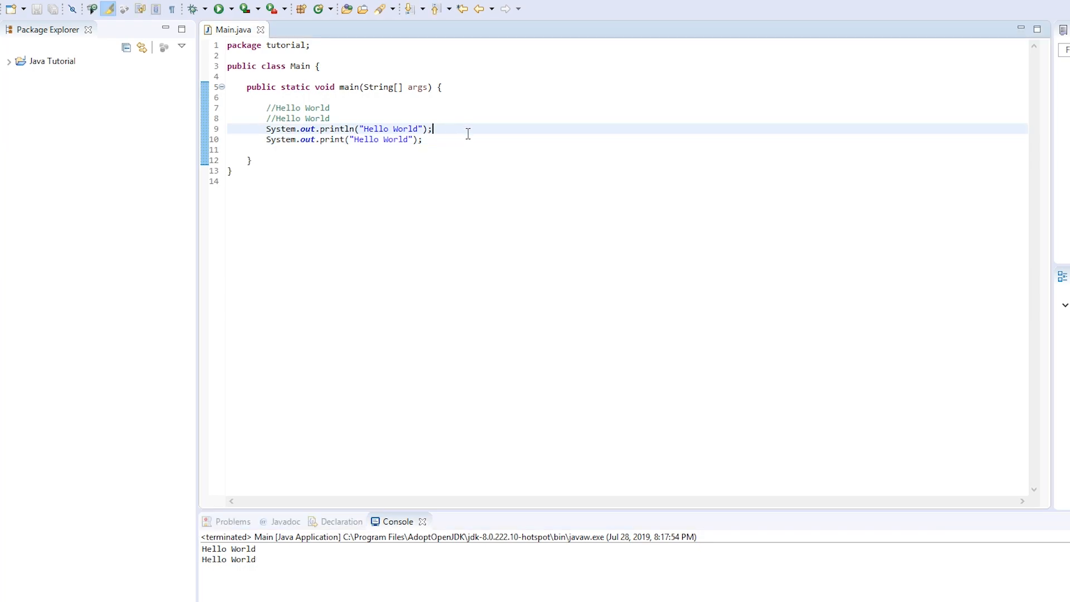
- Insert System.out.println(""); on a new line 10 between the Hello World prints
key(Return)
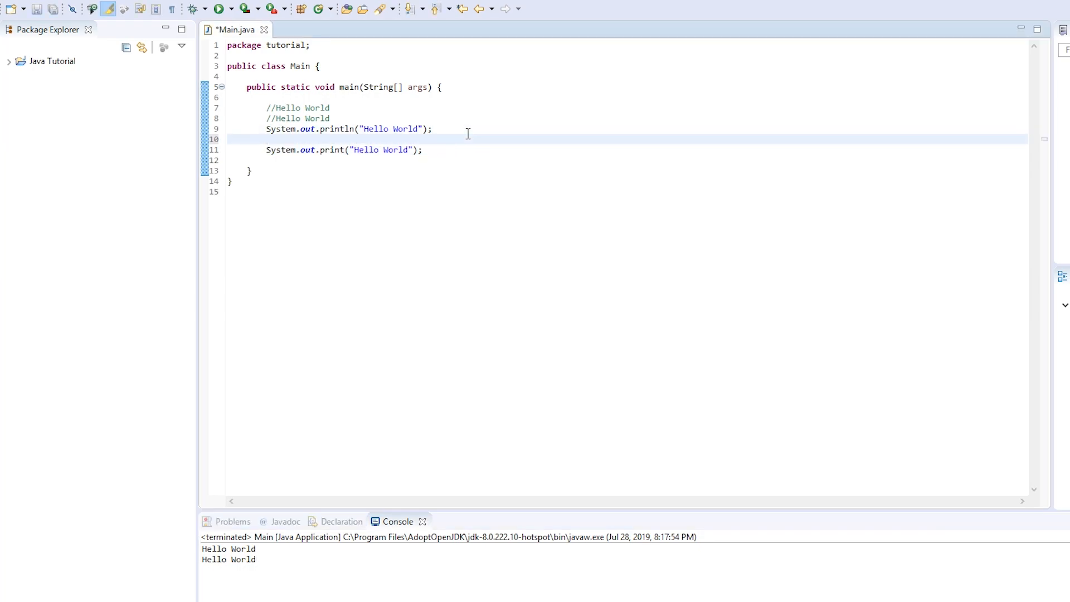
text(System.out.println();)
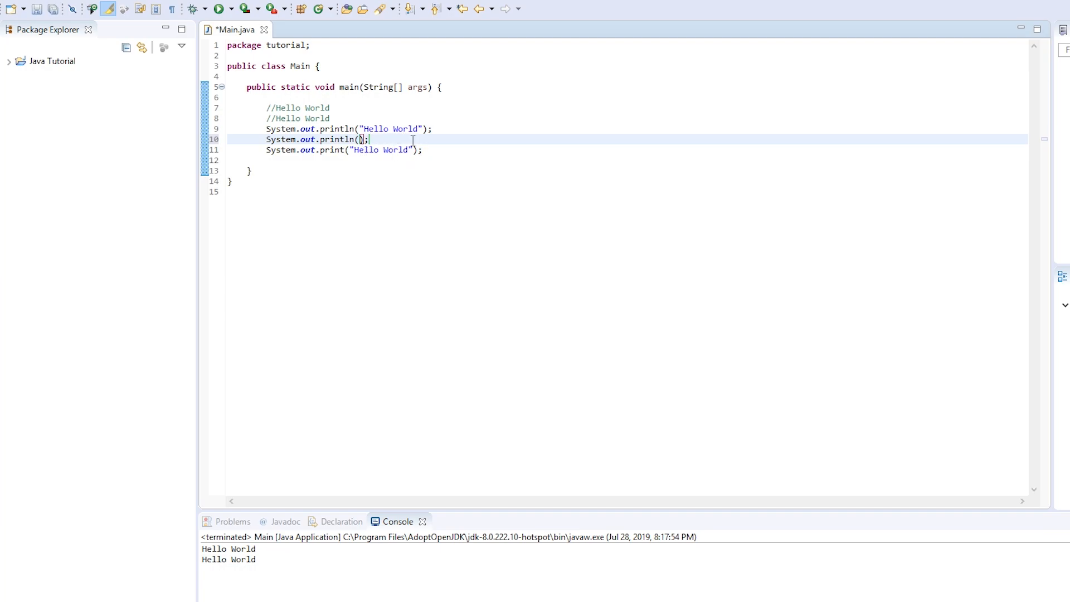
text("")
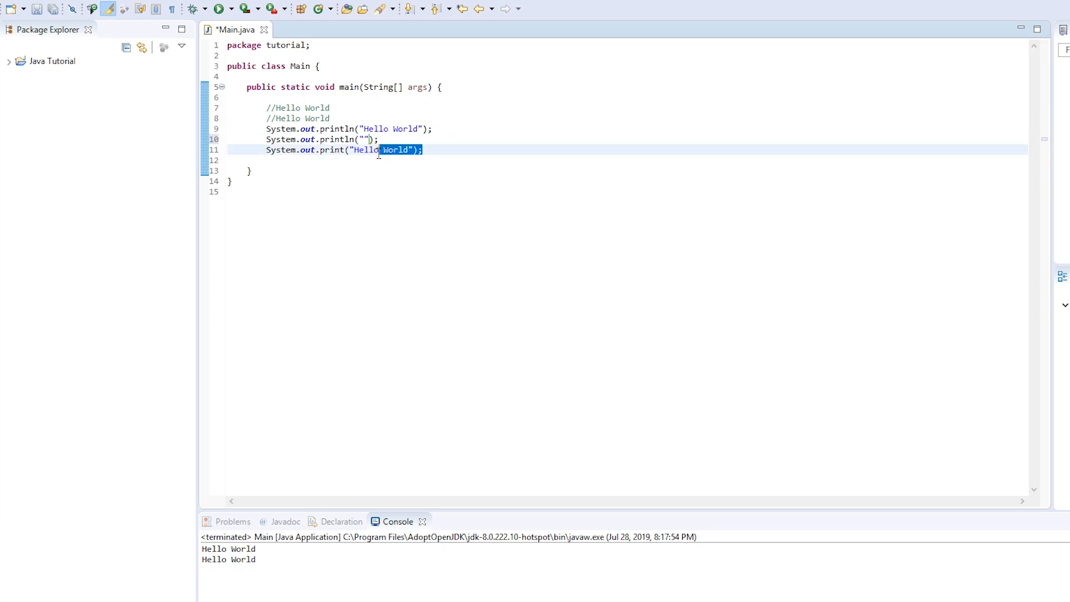
click(410, 149)
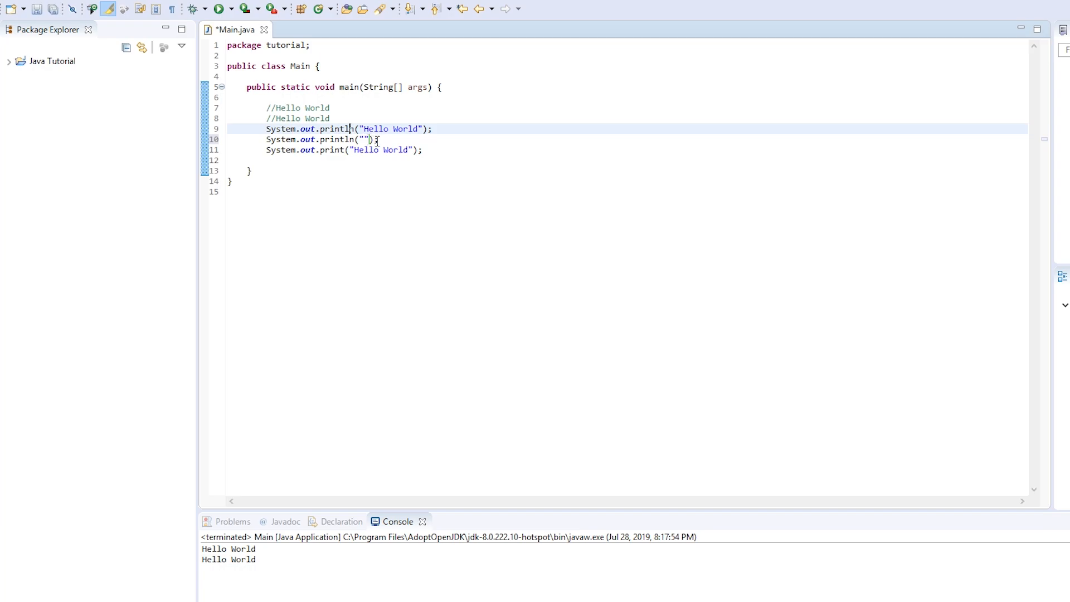
- Save and run the program, then select lines 8 through 11 in the editor
click(52, 9)
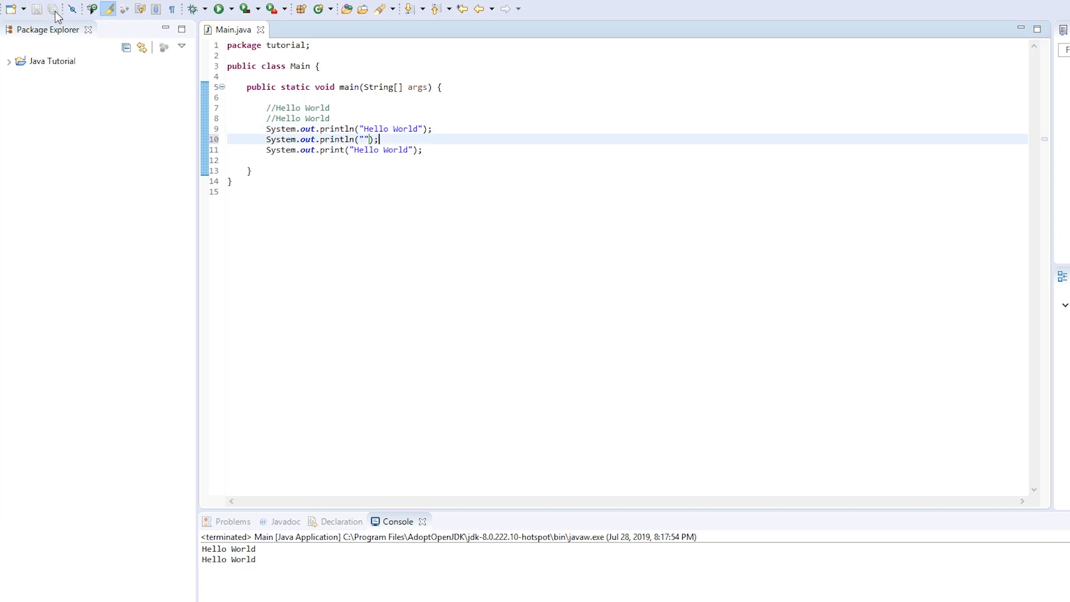
click(218, 8)
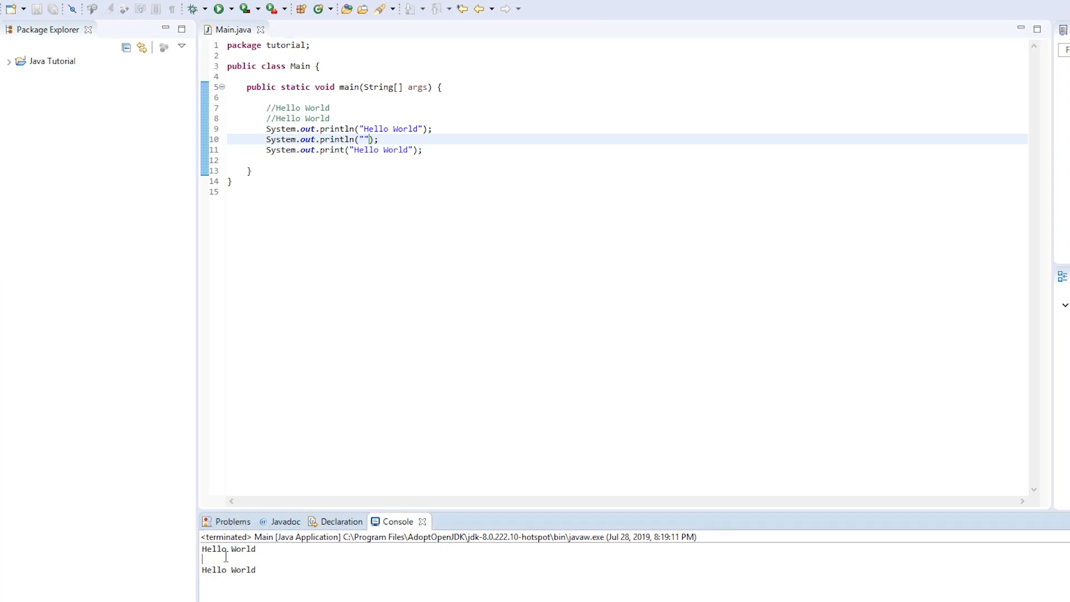
mouse_move(331, 553)
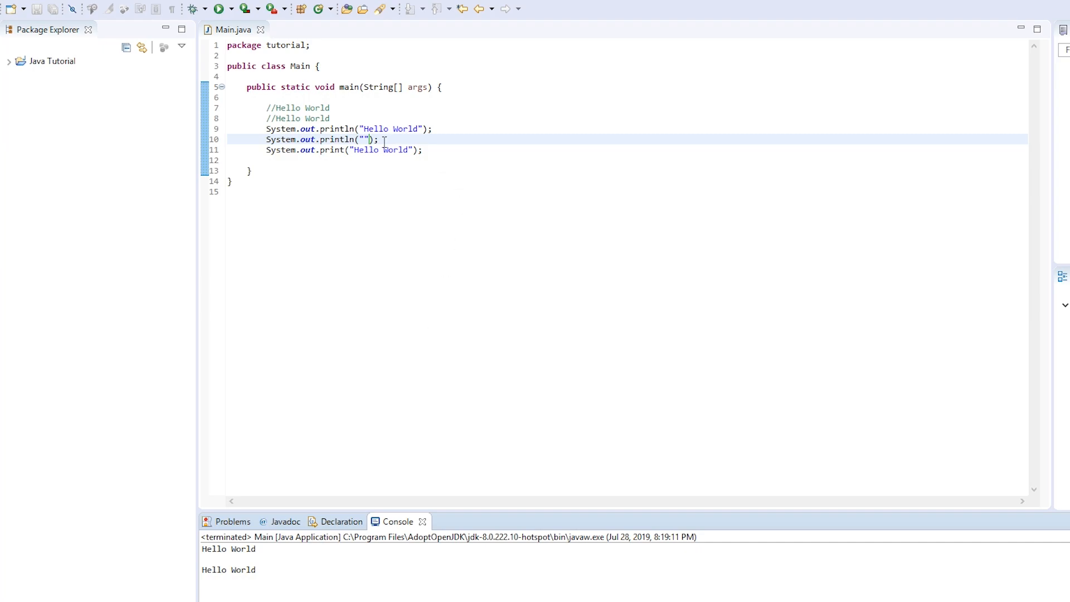
triple_click(321, 139)
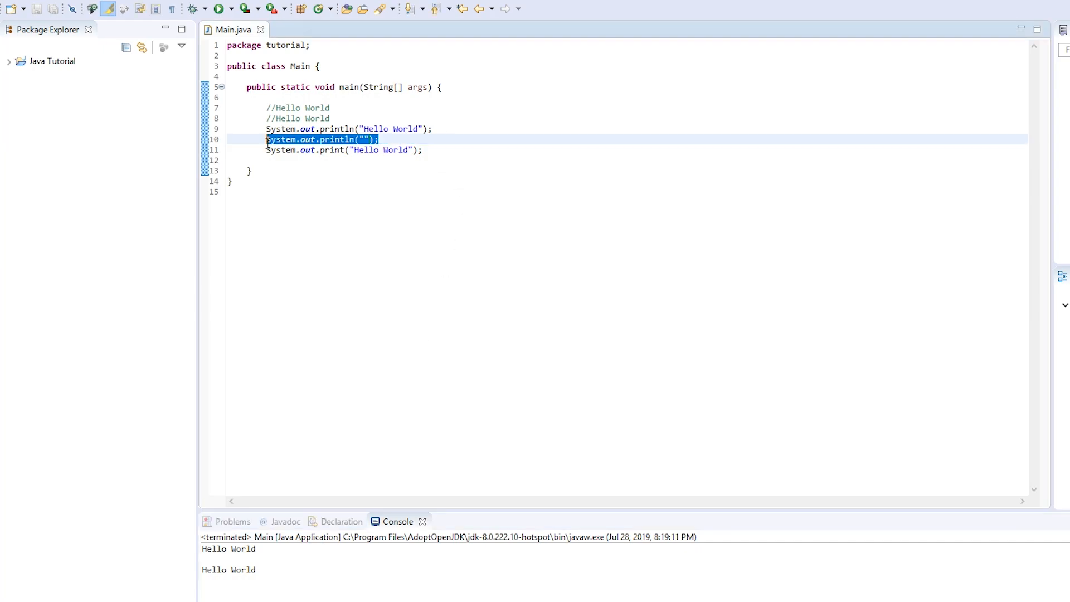
click(405, 140)
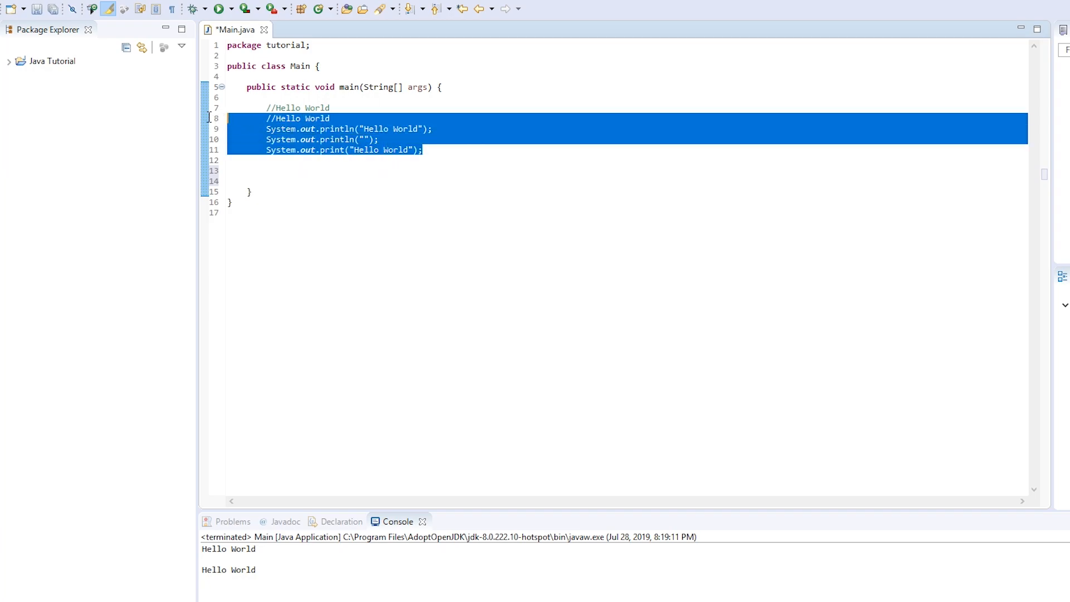
- Replace the selected lines with System.out.print("My name is Thomas"); inside main
key(Delete)
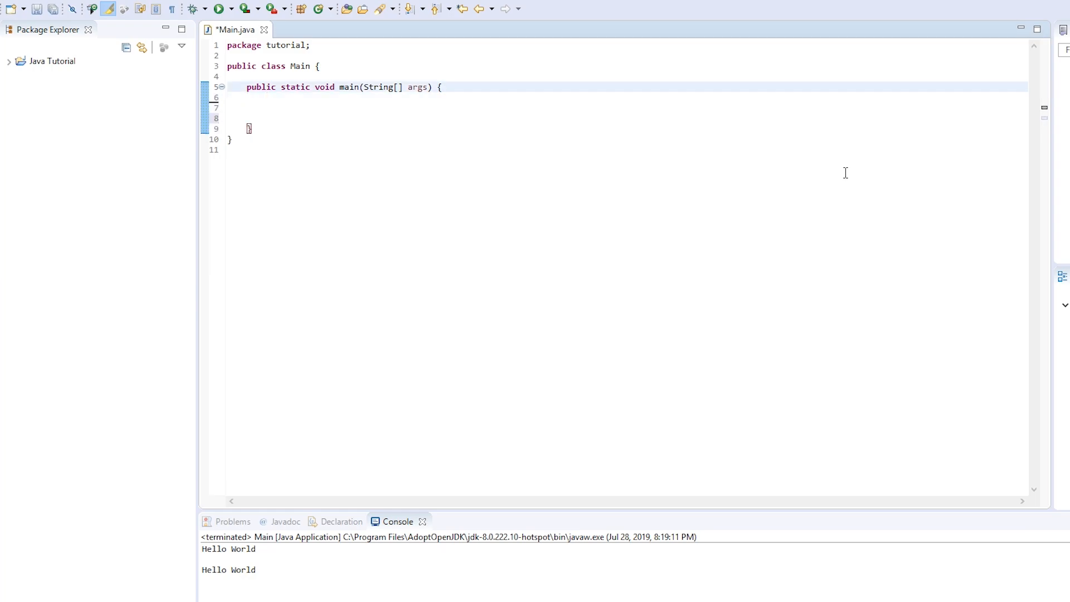
click(426, 107)
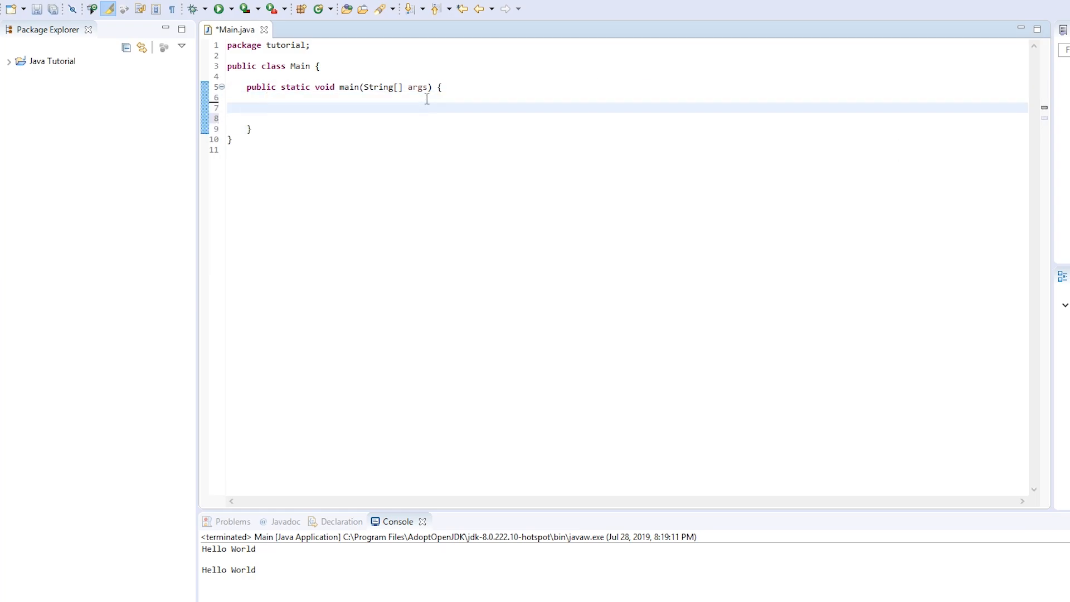
text(s)
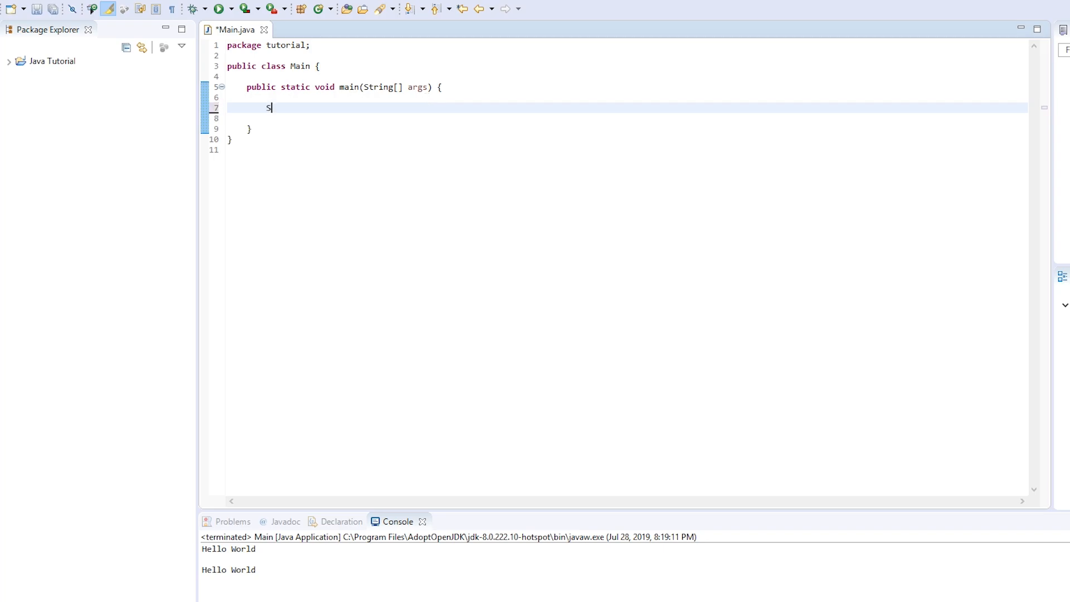
text(ystem.out.)
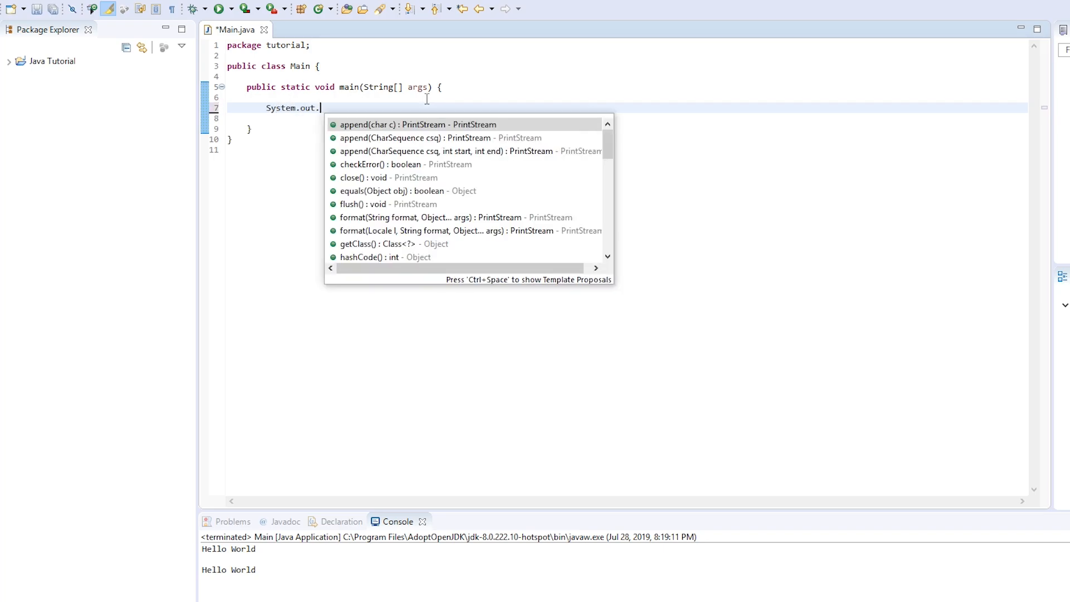
text(print("");)
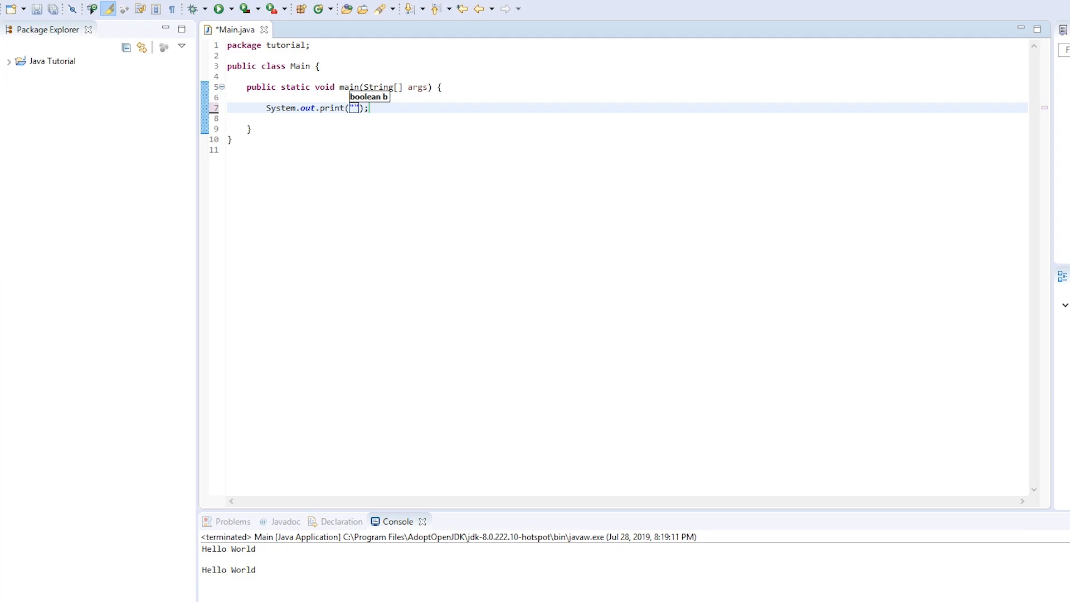
text(My)
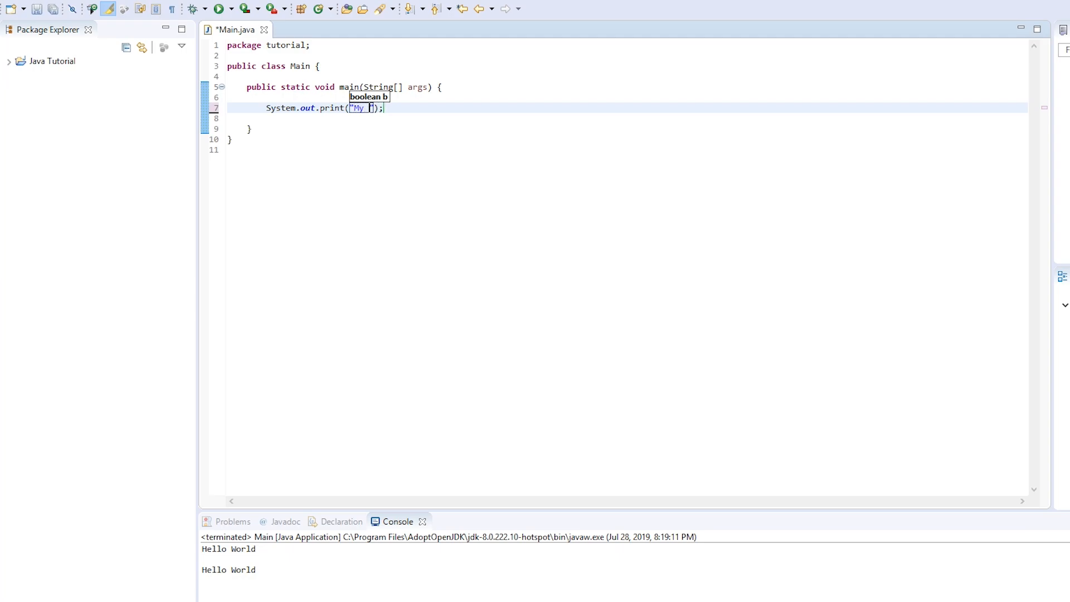
text(name is)
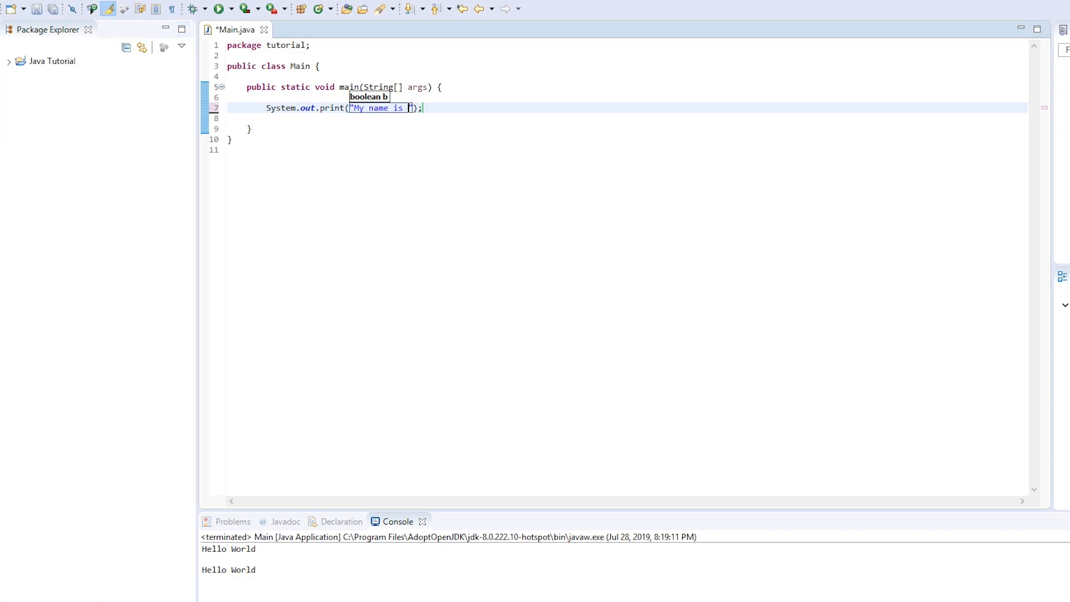
text(Thomas)
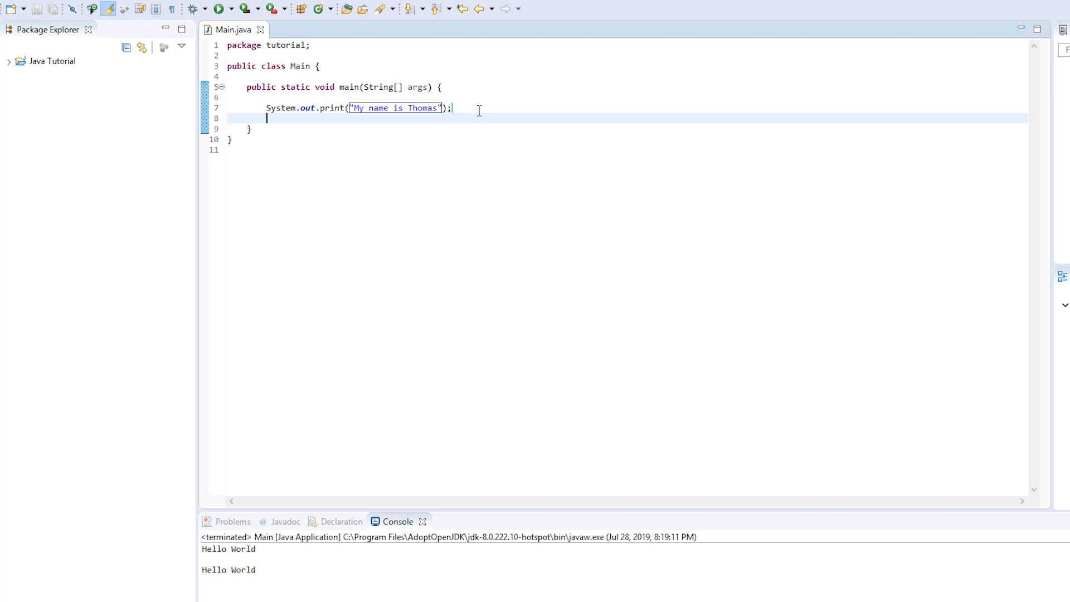
- Add '// My name is' and '// Thomas' comments above the print, then save and run
key(Return)
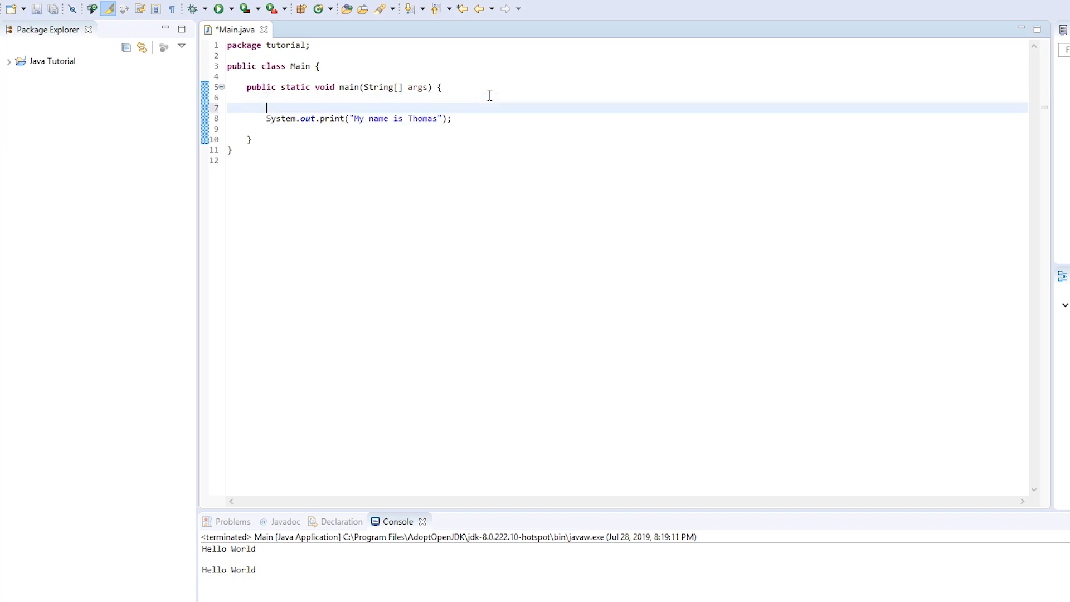
text(//)
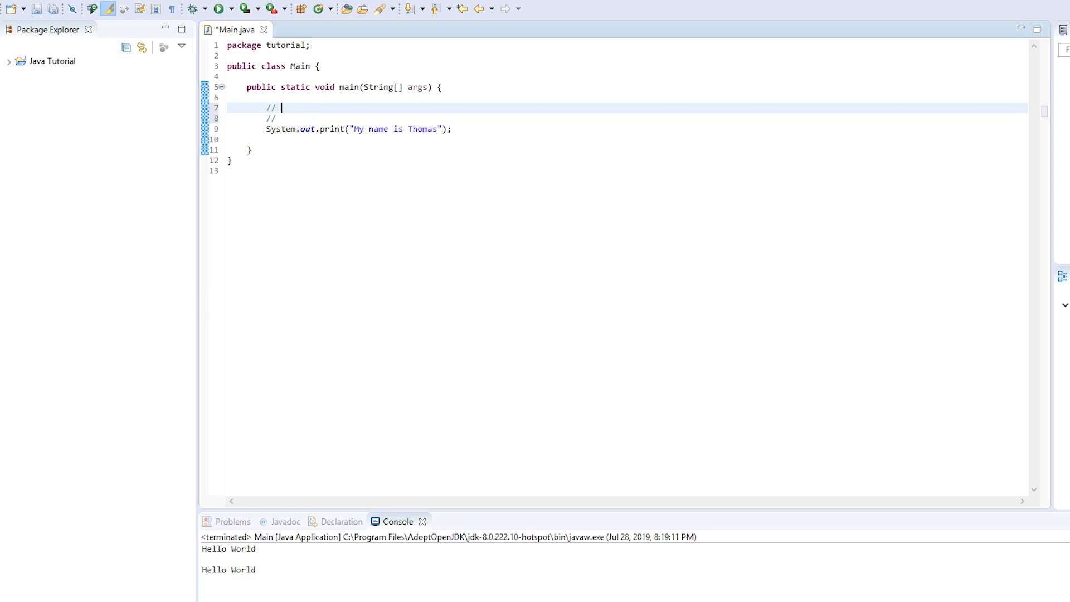
text(My name is)
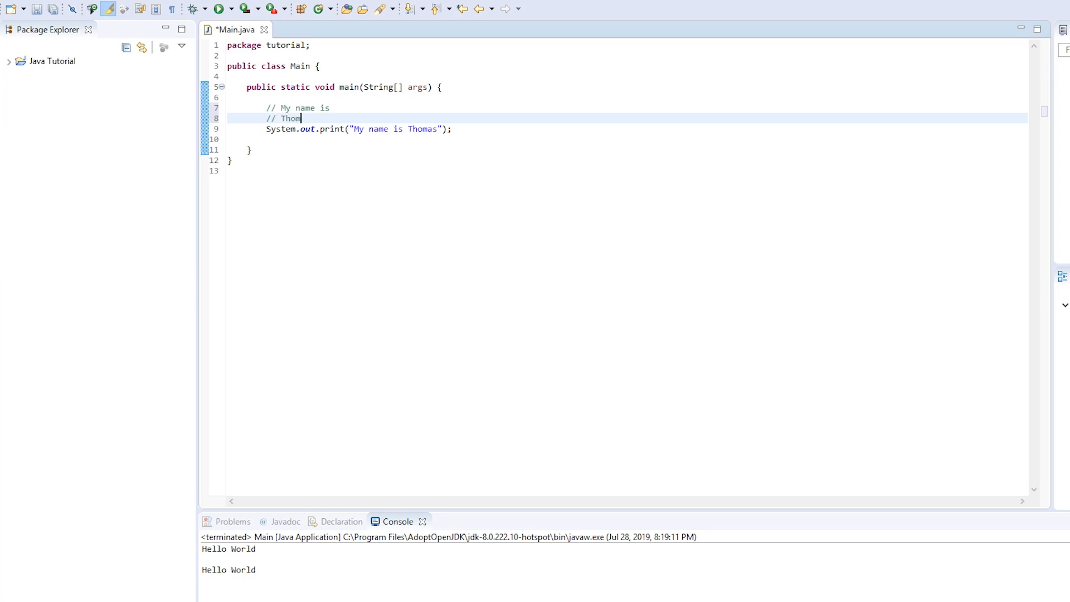
triple_click(287, 118)
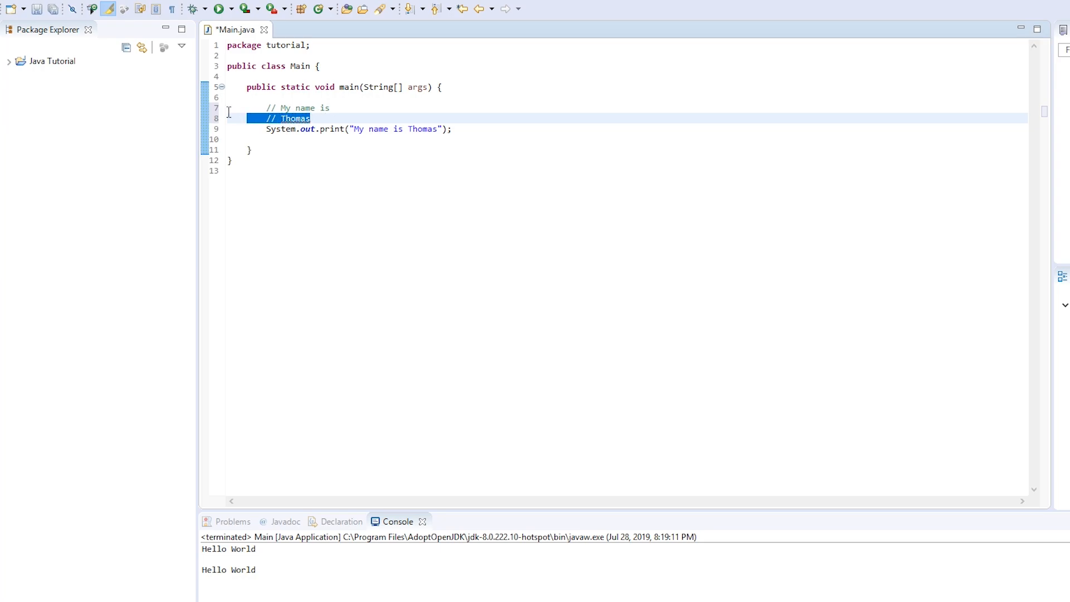
click(331, 107)
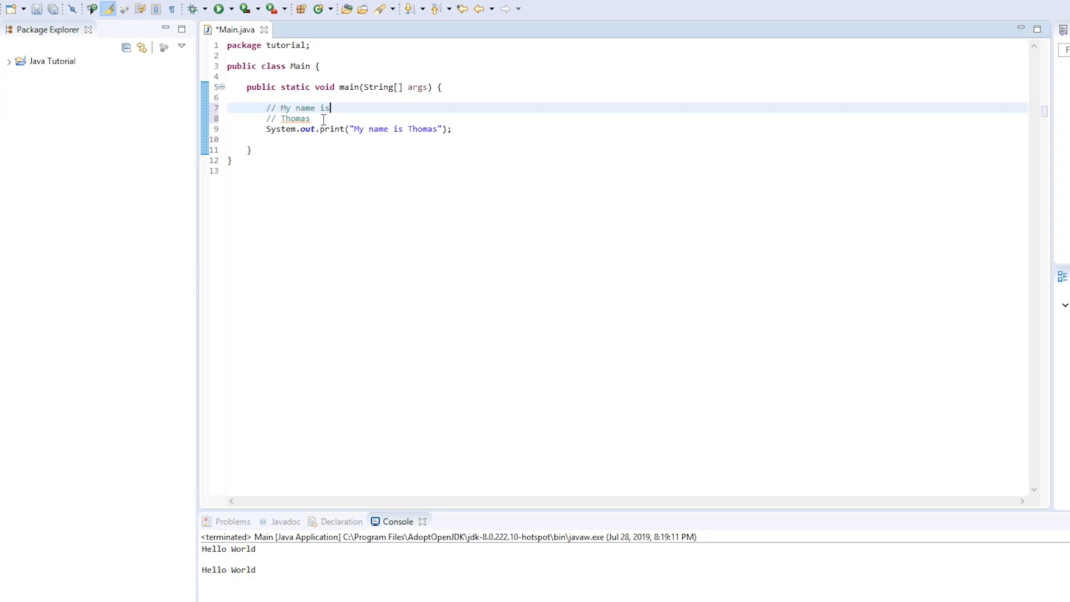
click(37, 9)
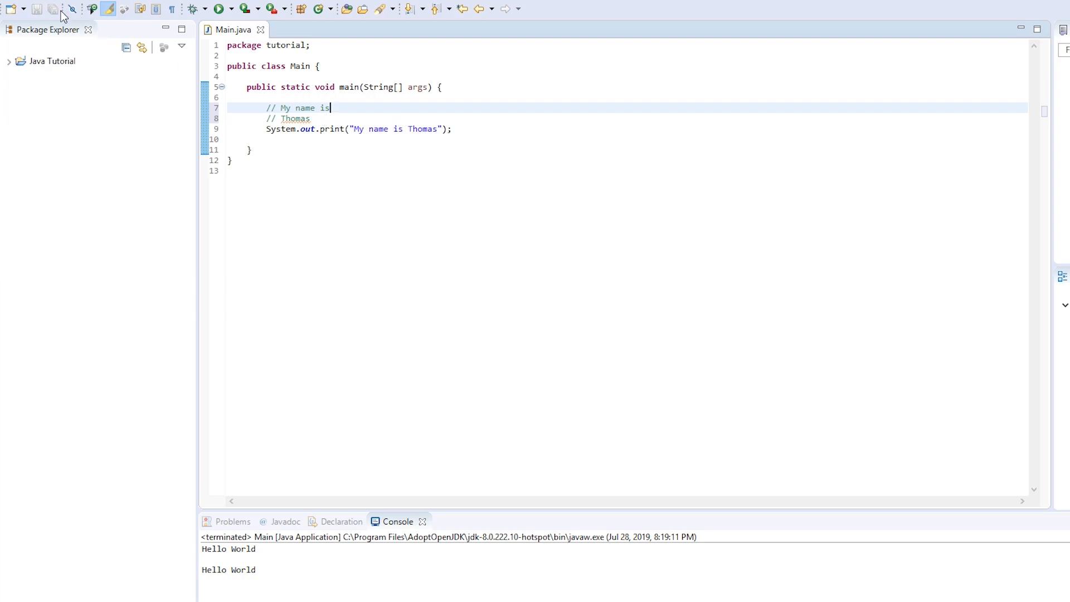
click(219, 8)
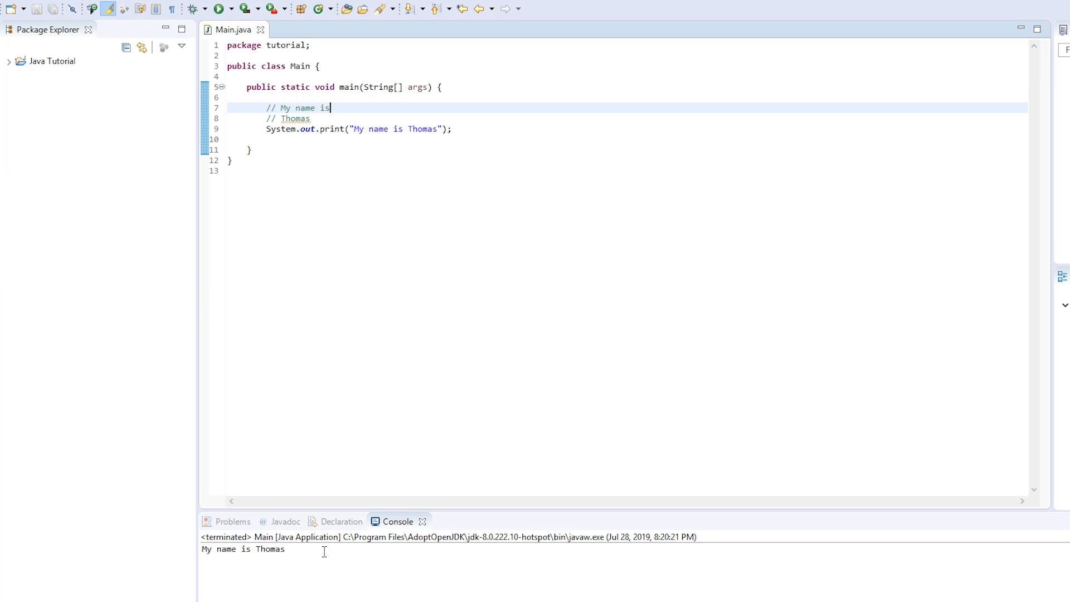
mouse_move(356, 133)
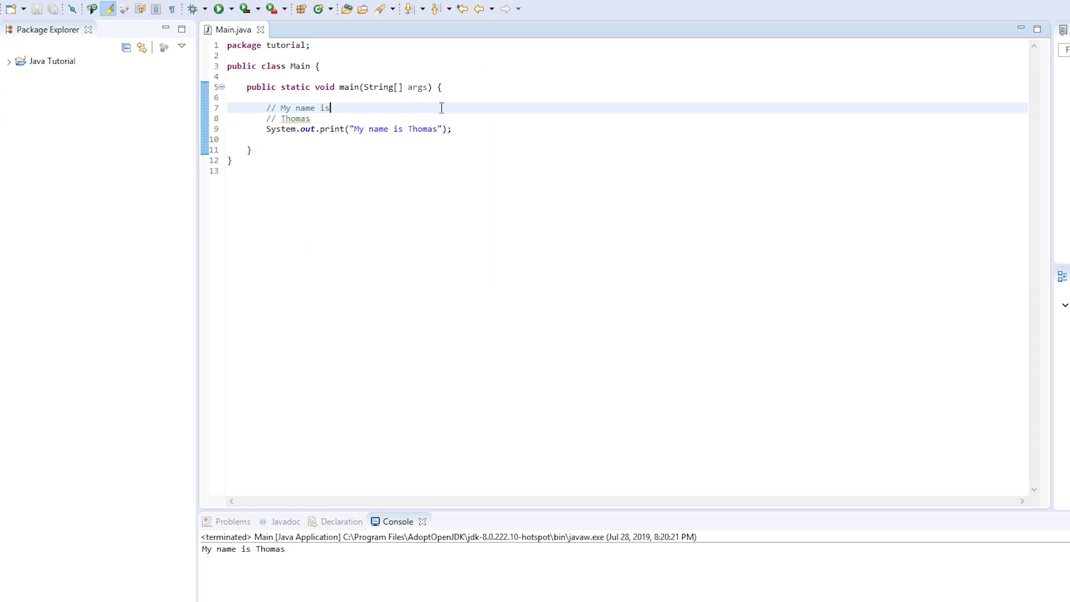
- Replace the space before Thomas with \n, run, and inspect the two-line console output
click(410, 129)
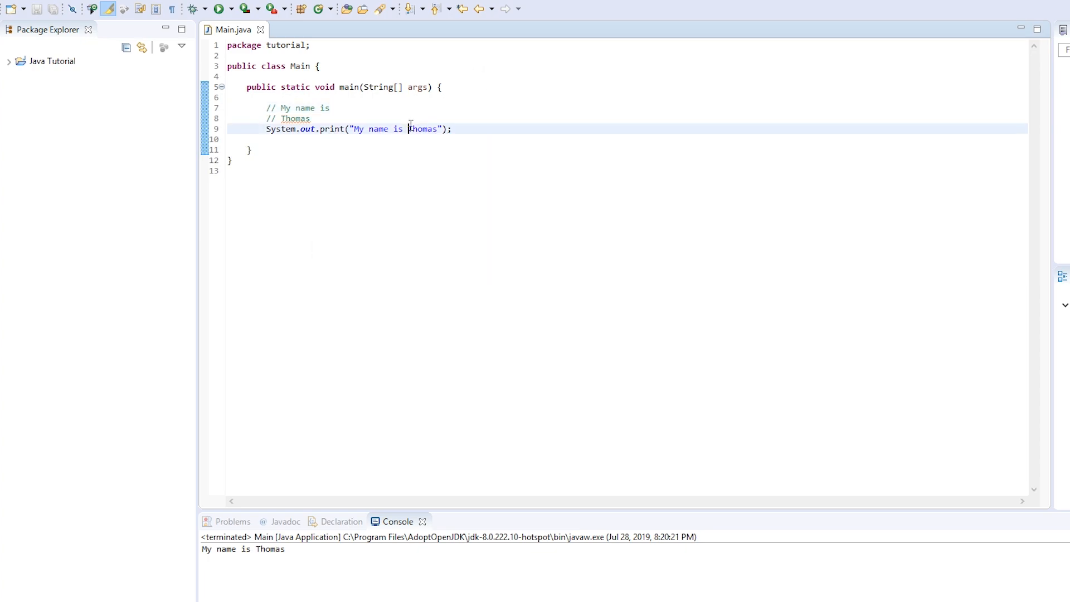
mouse_move(471, 112)
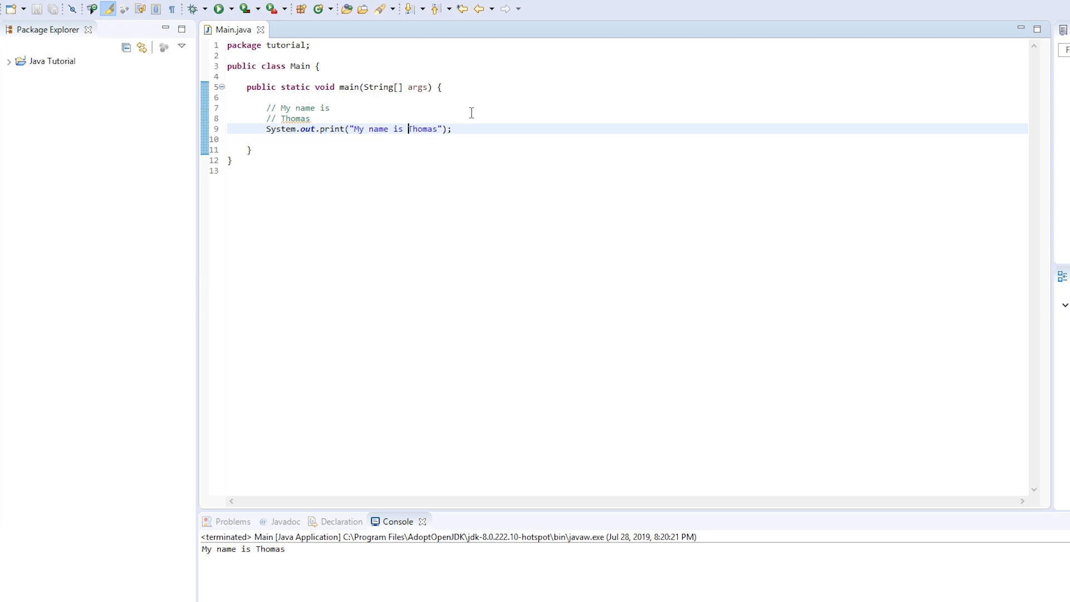
key(BackSpace)
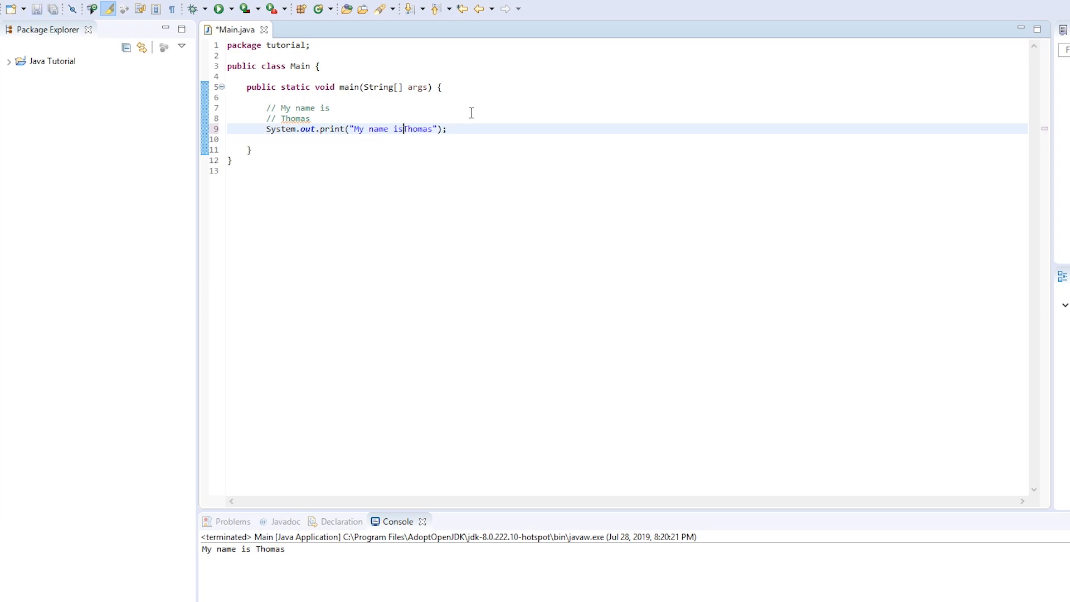
text(\n)
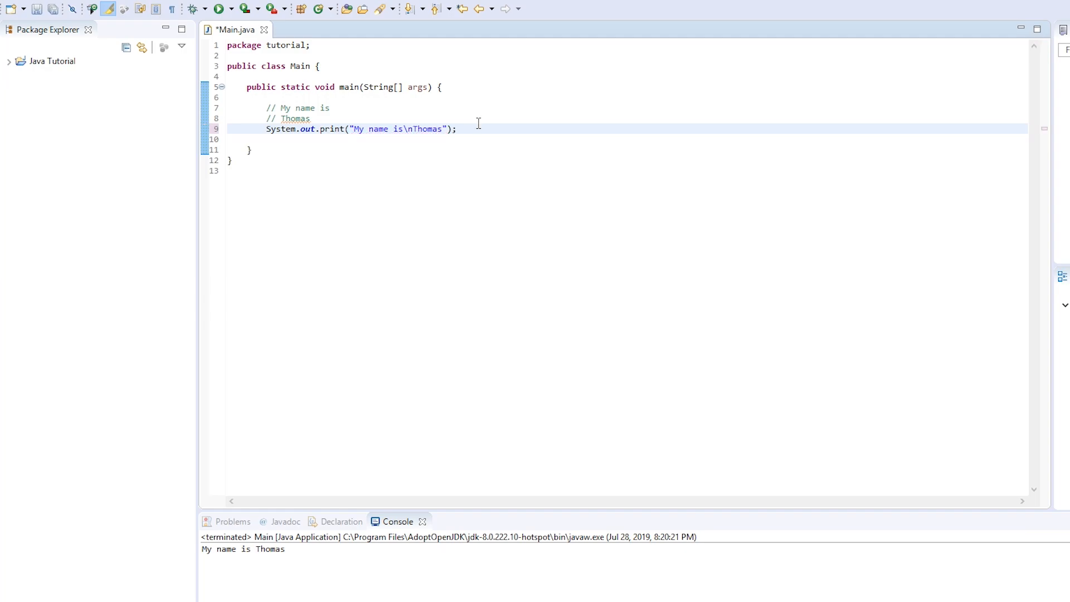
double_click(407, 129)
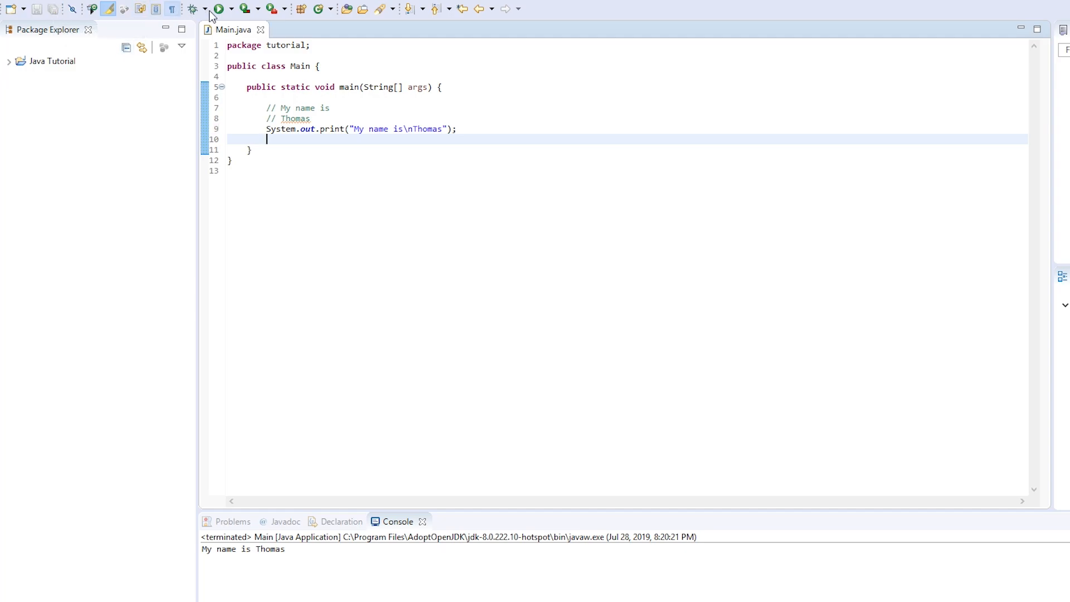
click(219, 8)
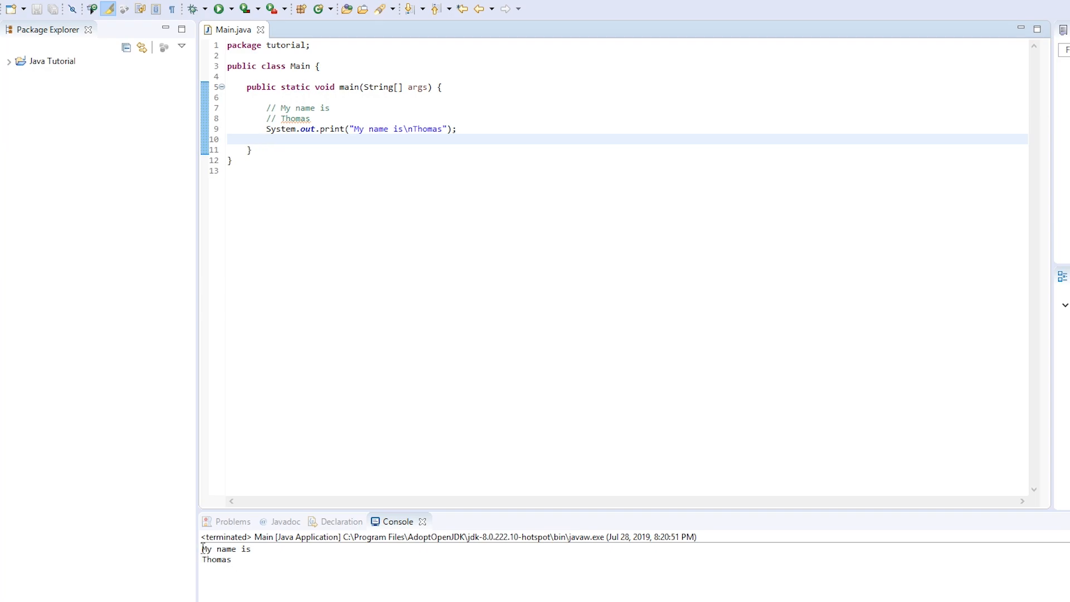
double_click(216, 559)
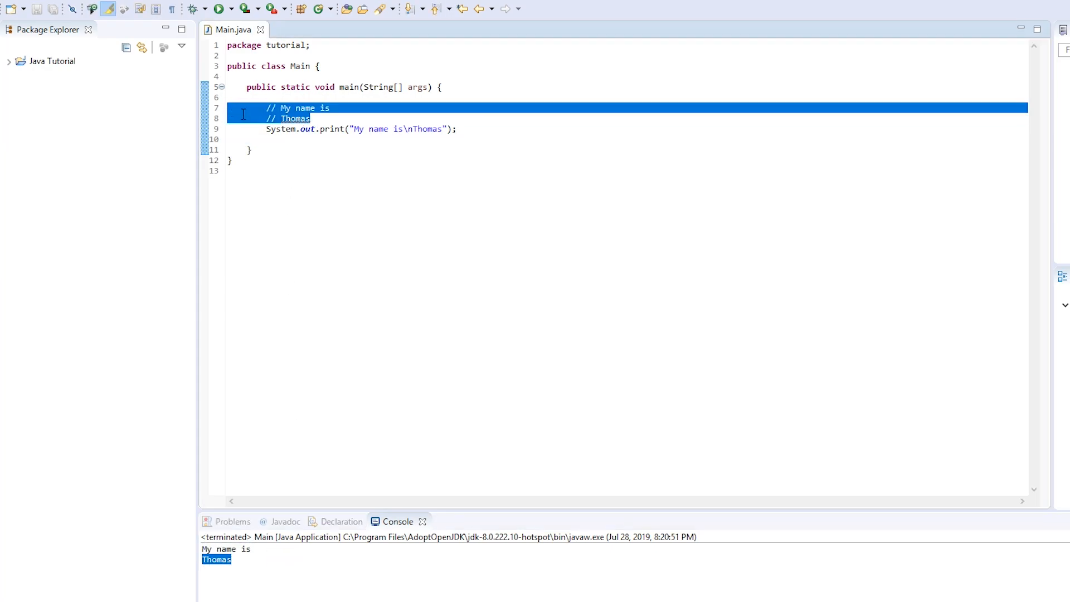
click(423, 171)
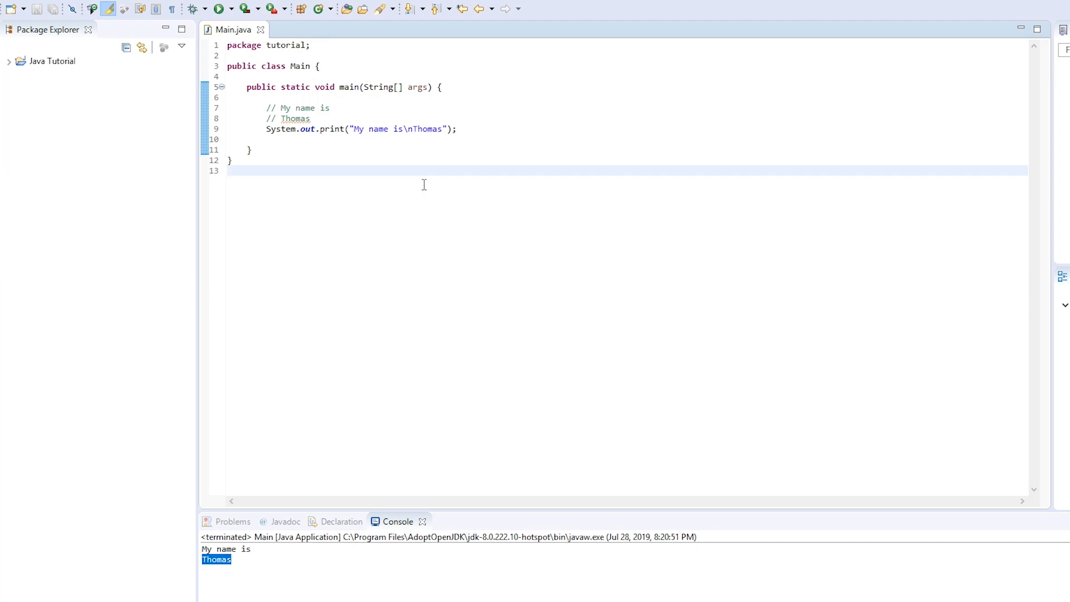
click(228, 171)
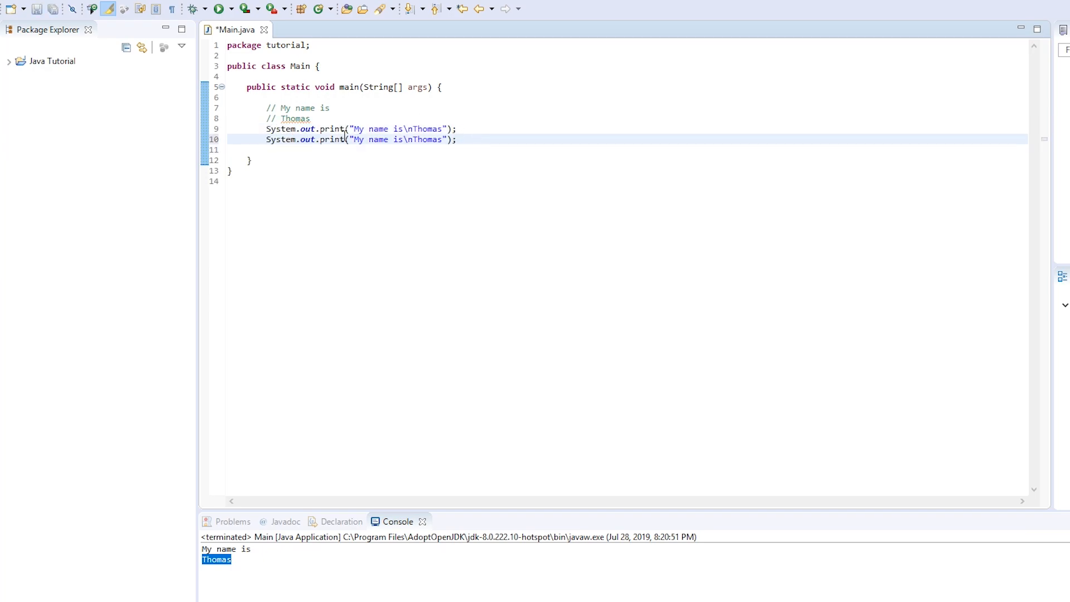
- Change the duplicated print statement to println and rerun both statements
text(ln)
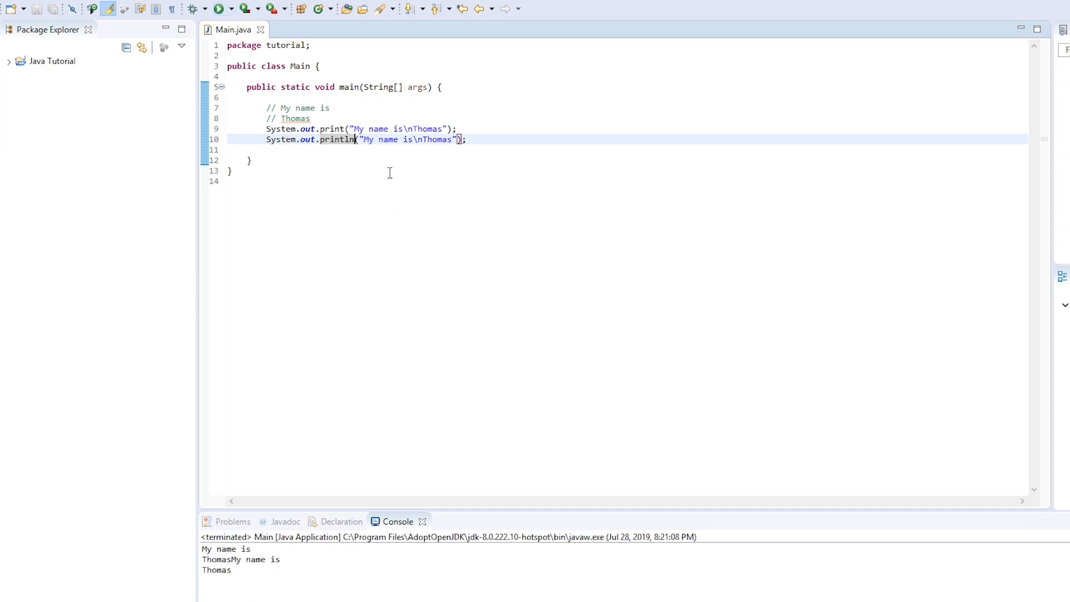
- Delete the duplicate println line, add \n after My, save and run, then remove it
triple_click(365, 139)
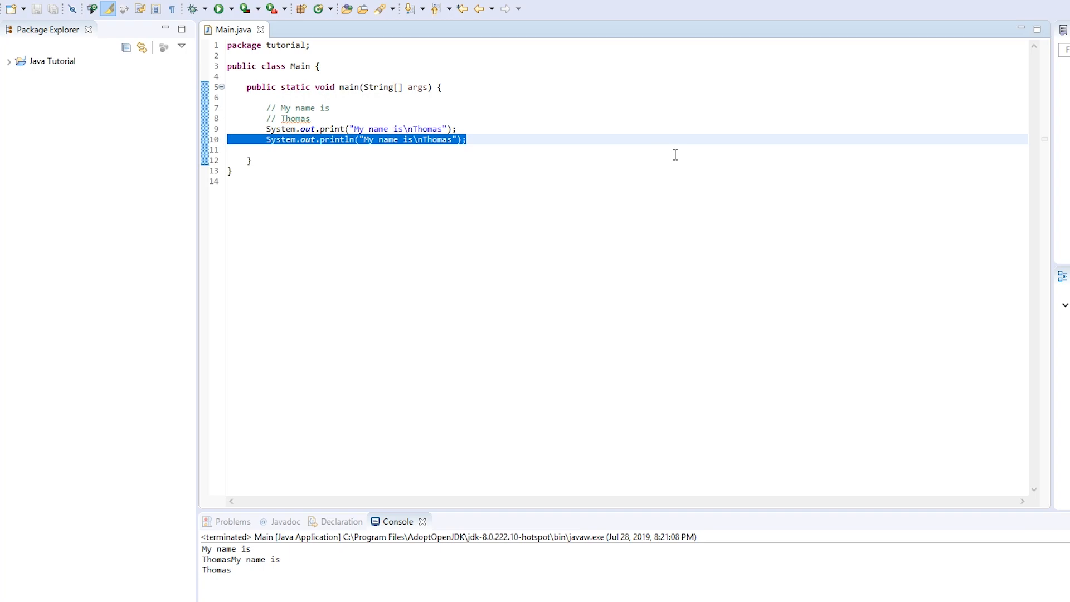
key(Delete)
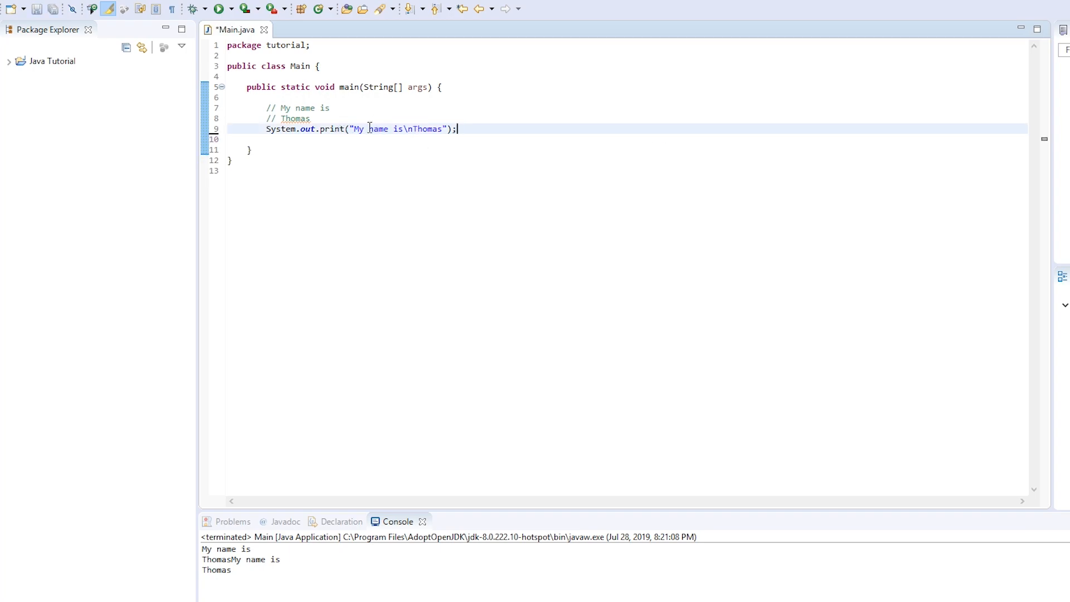
text(\)
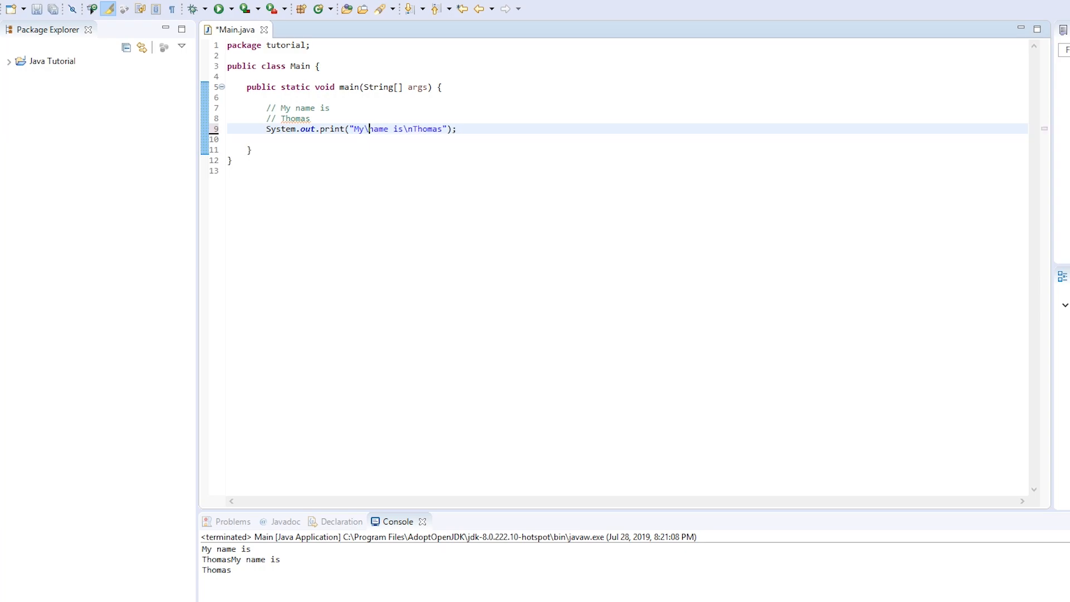
click(38, 9)
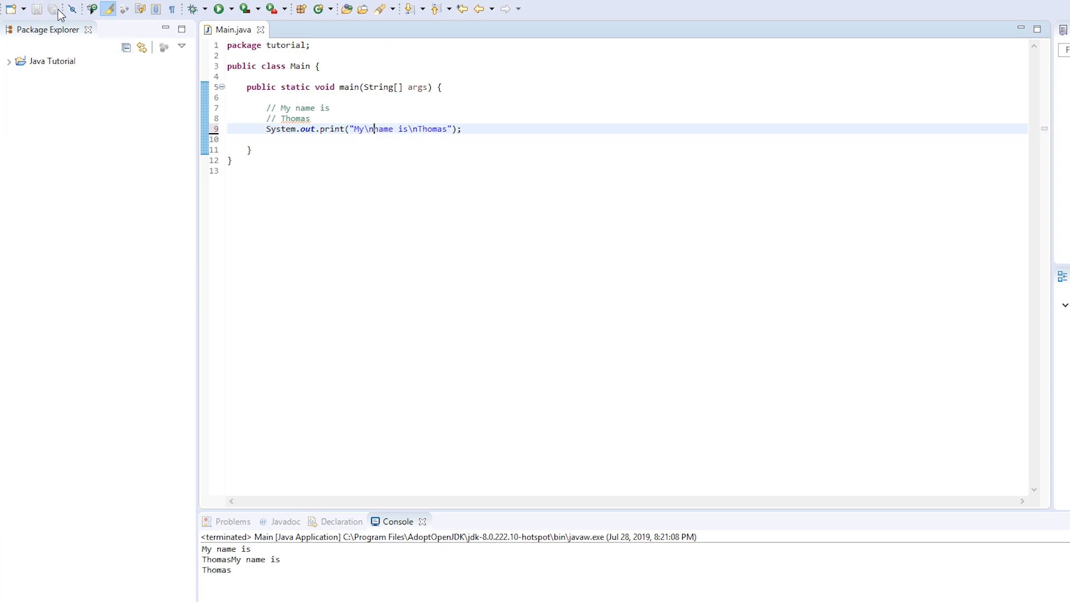
click(218, 9)
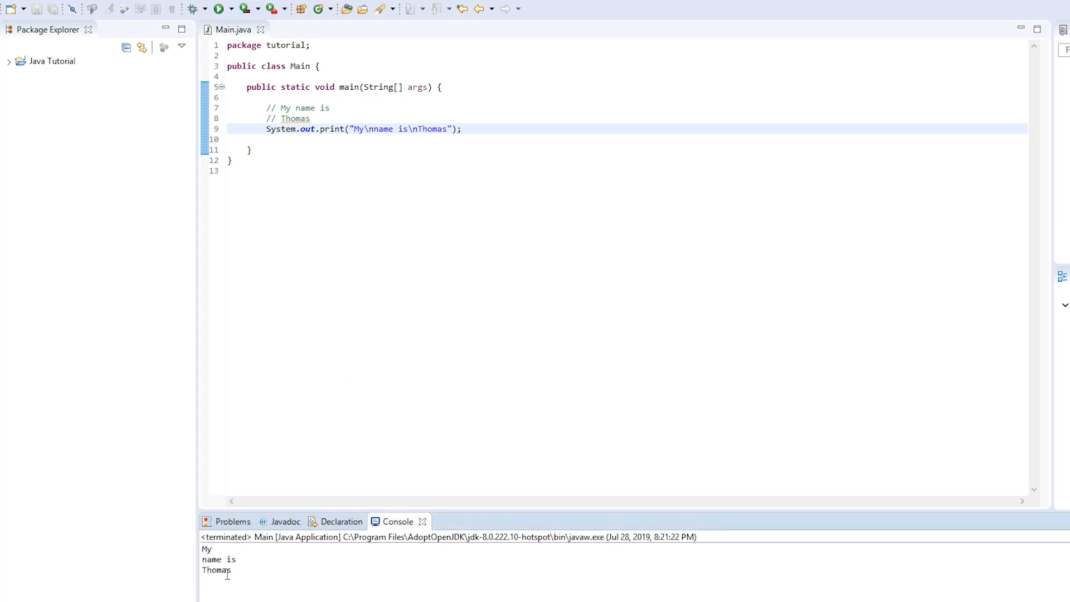
double_click(411, 129)
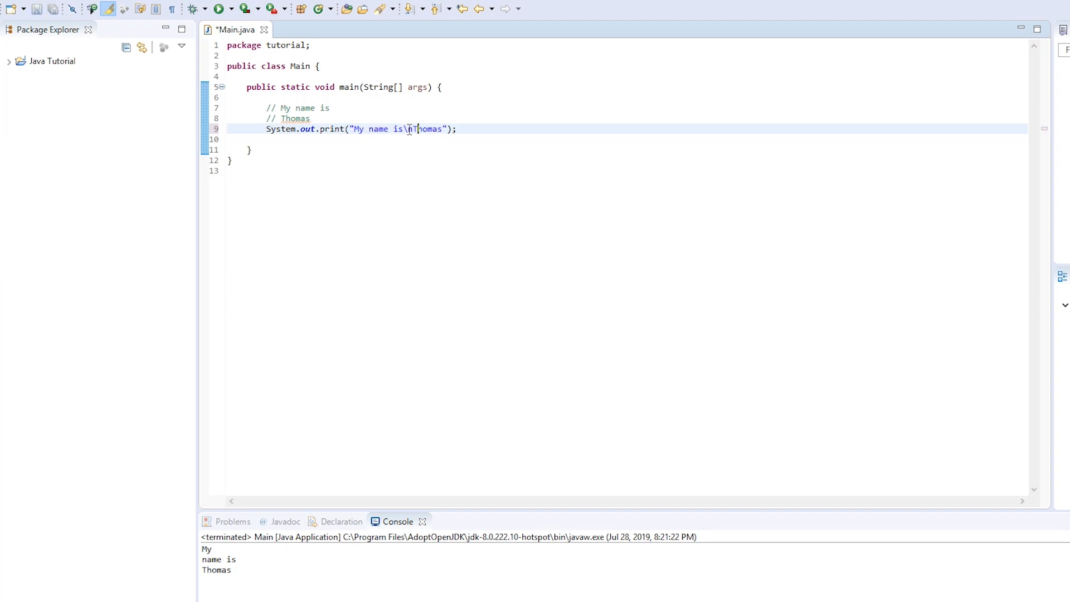
- Edit the print string to 'My name is...\tThomas' using a tab escape
key(BackSpace)
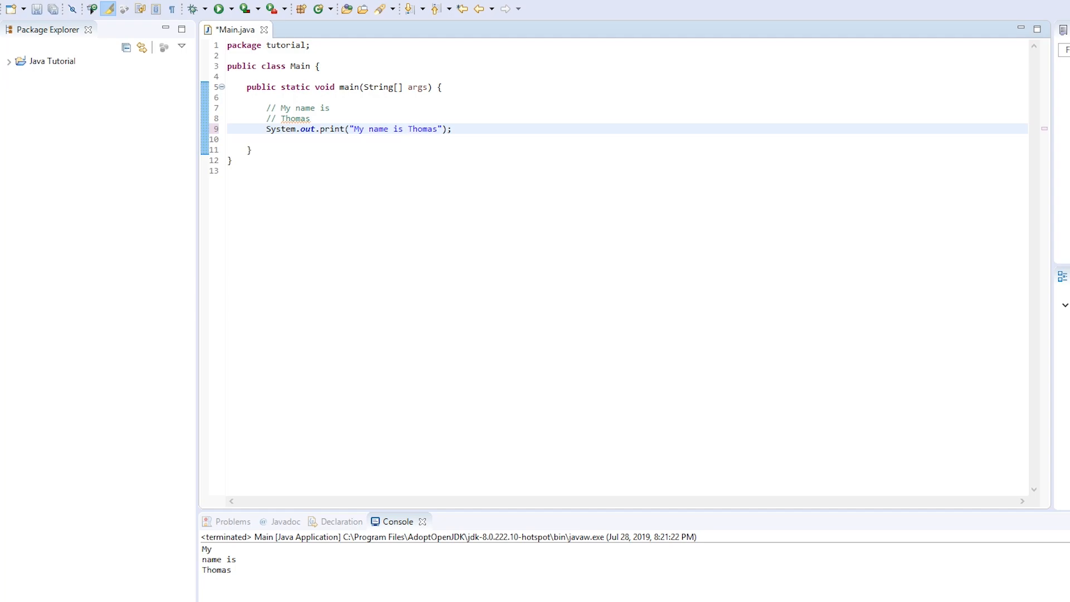
click(408, 129)
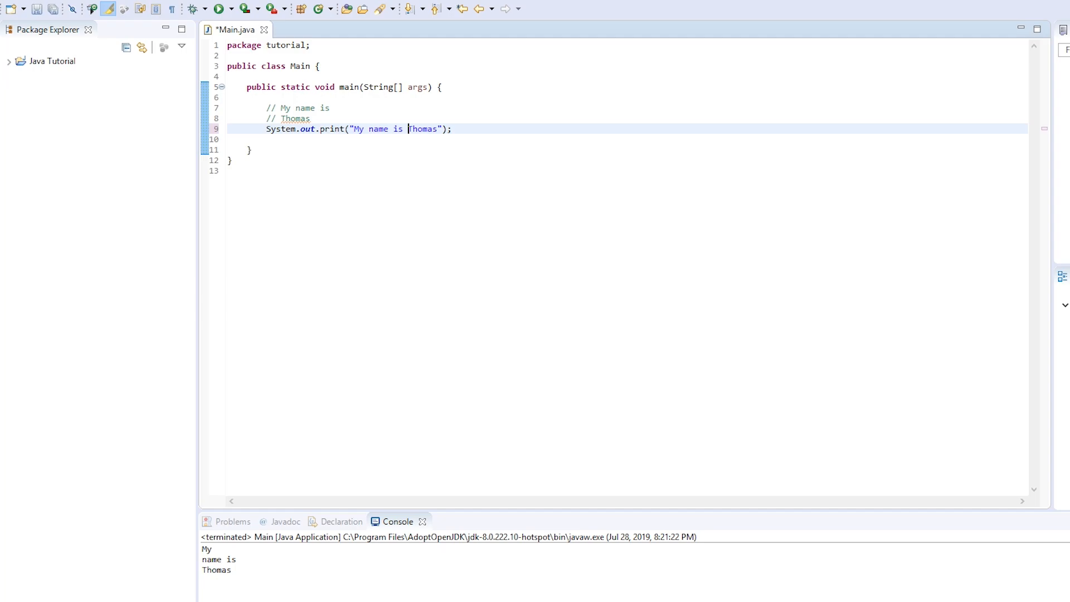
mouse_move(574, 146)
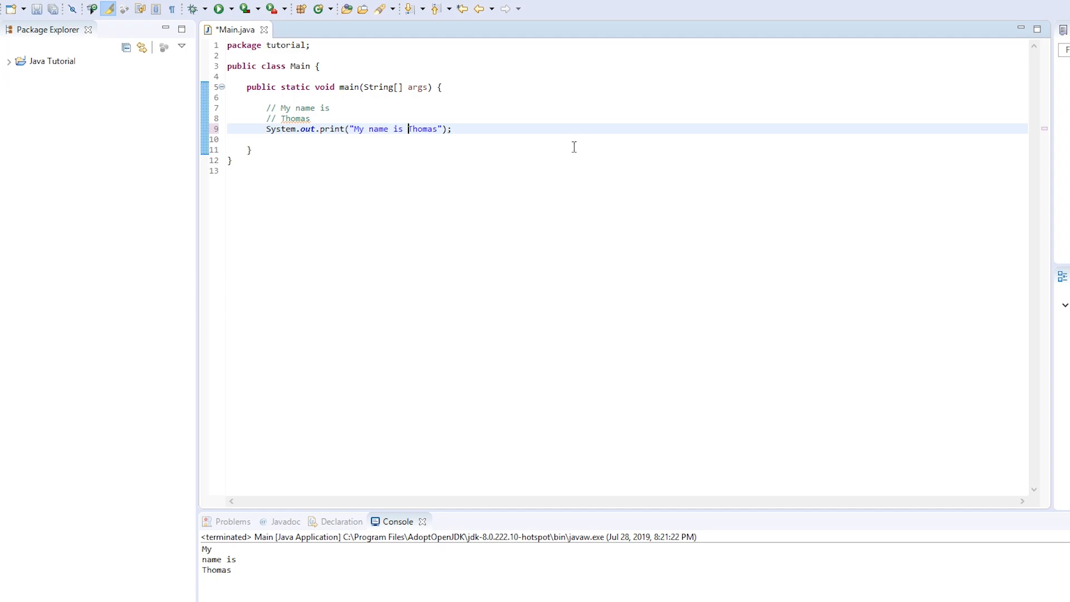
text(...)
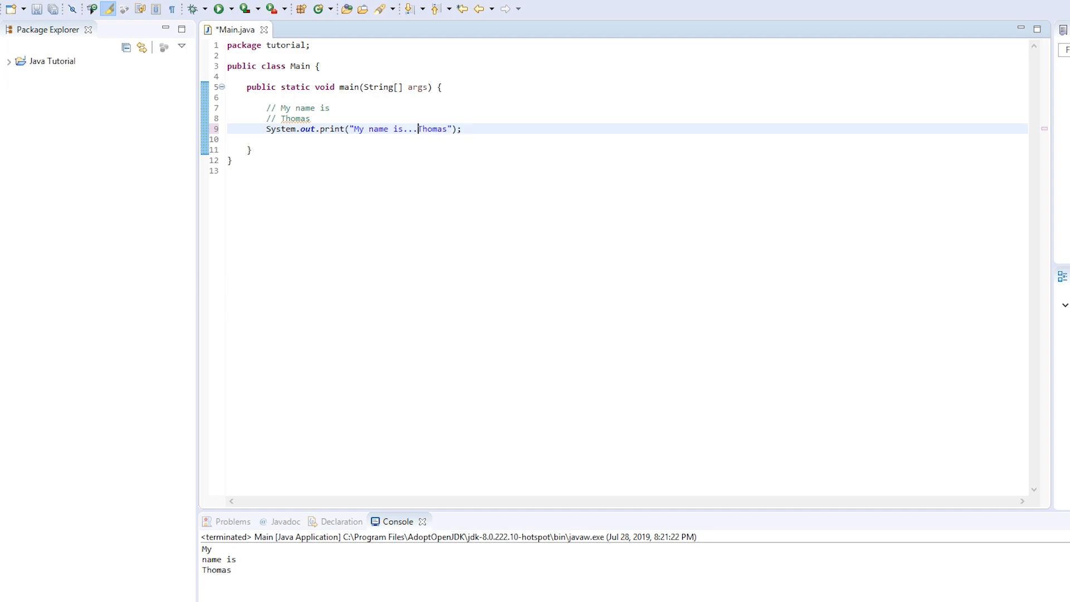
text(\t)
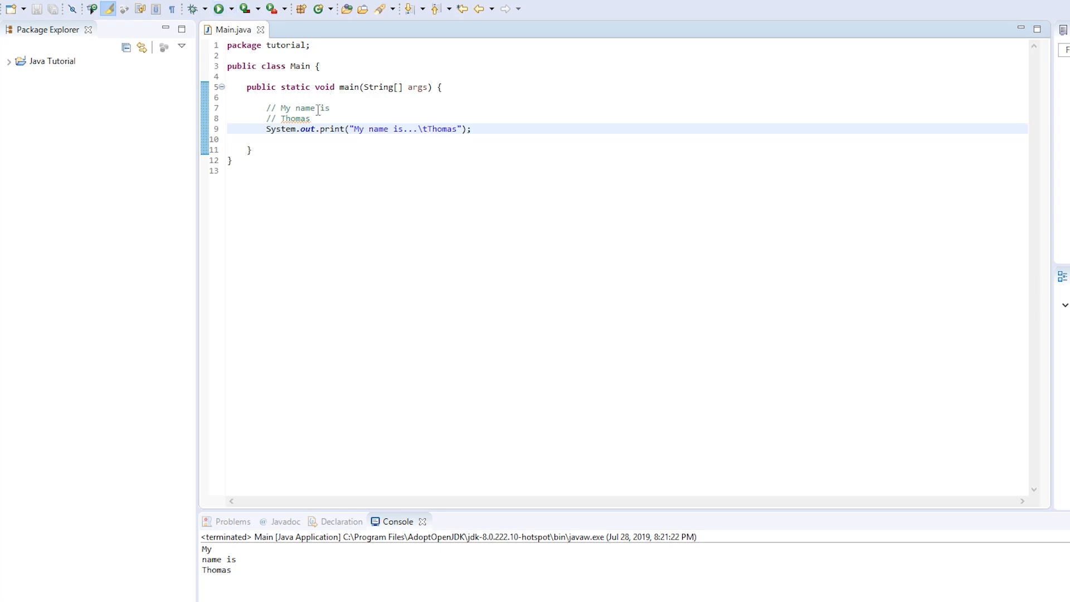
- Merge the comments into one '// My name is... Thomas' line, save, and run
key(Delete)
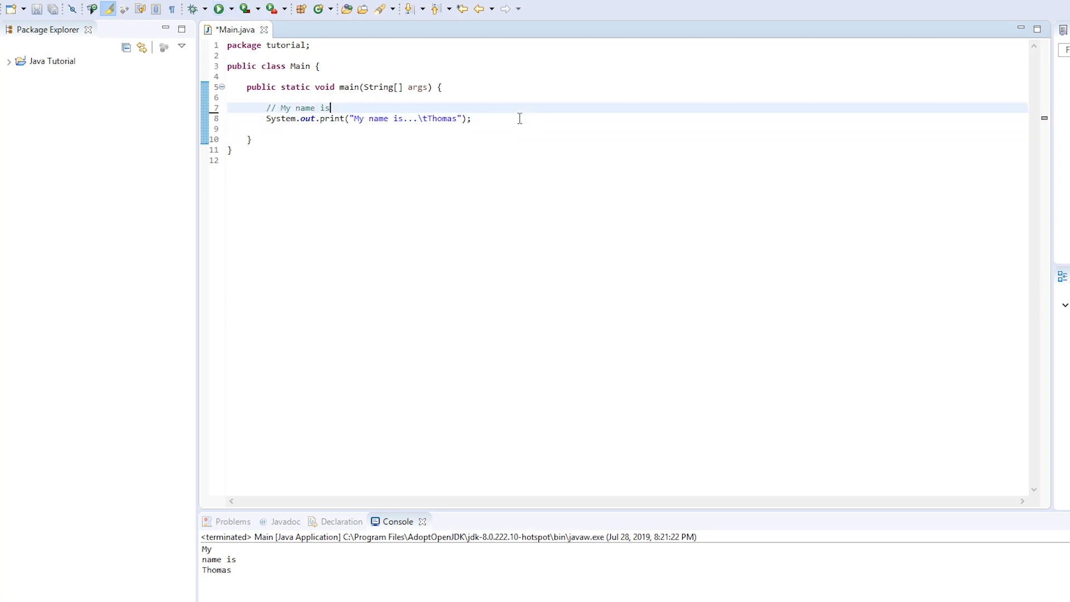
text(...)
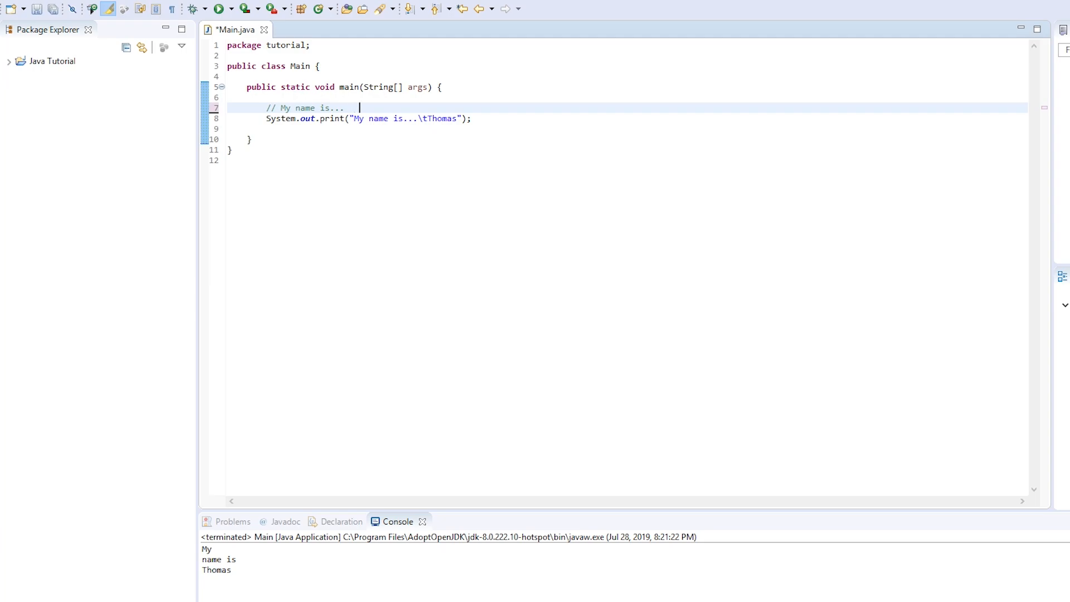
text(Thom)
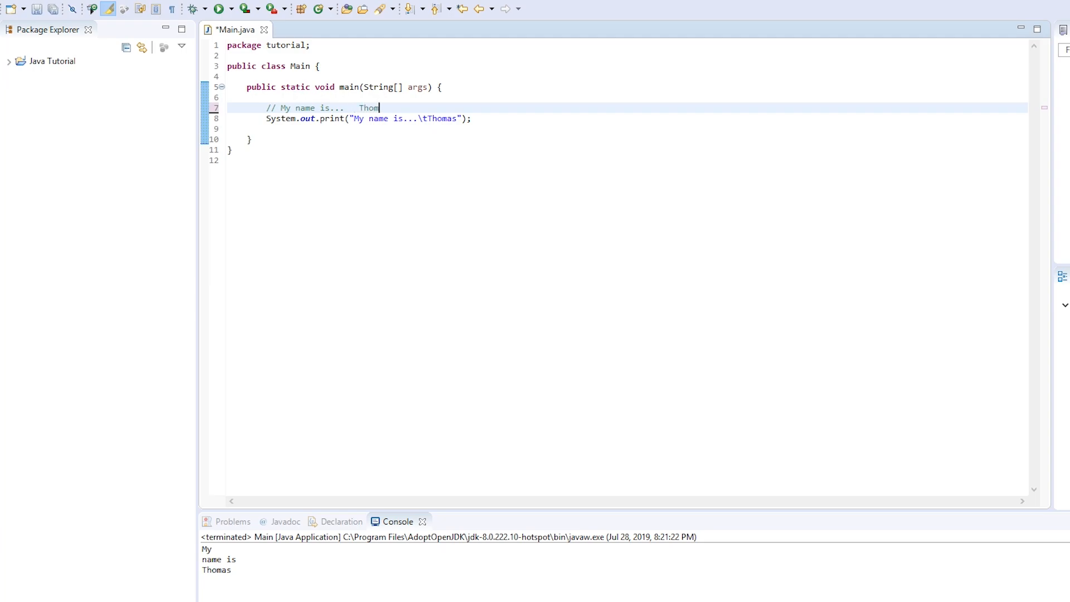
key(ctrl+s)
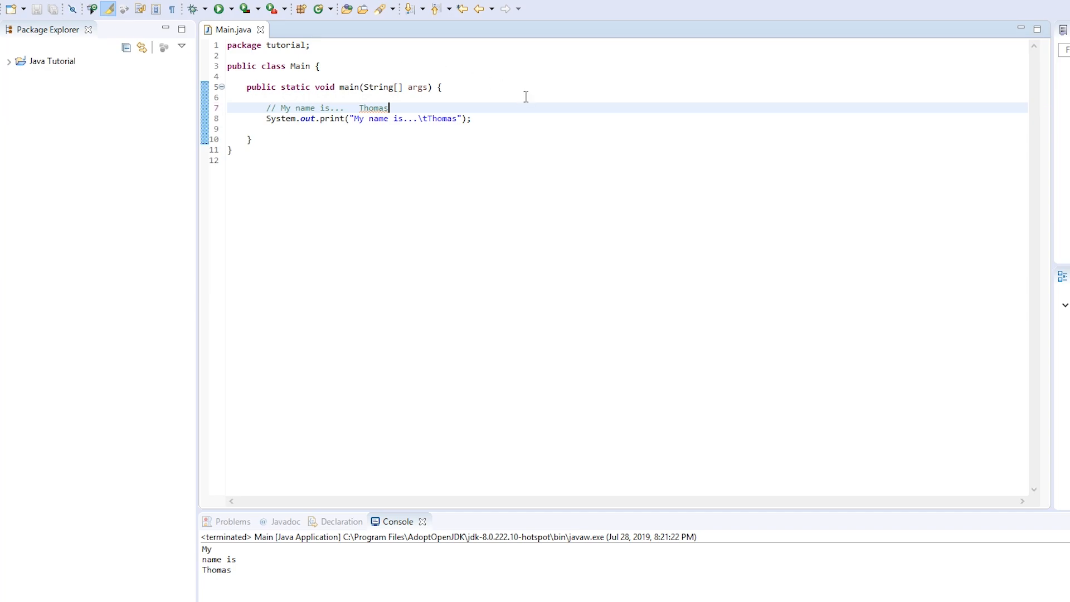
mouse_move(179, 39)
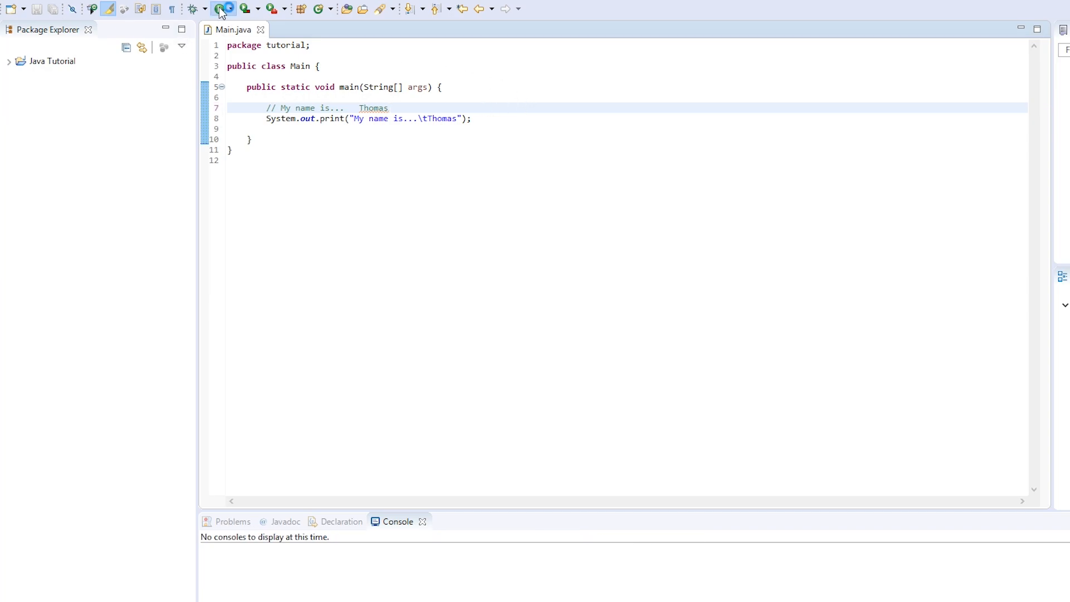
click(216, 8)
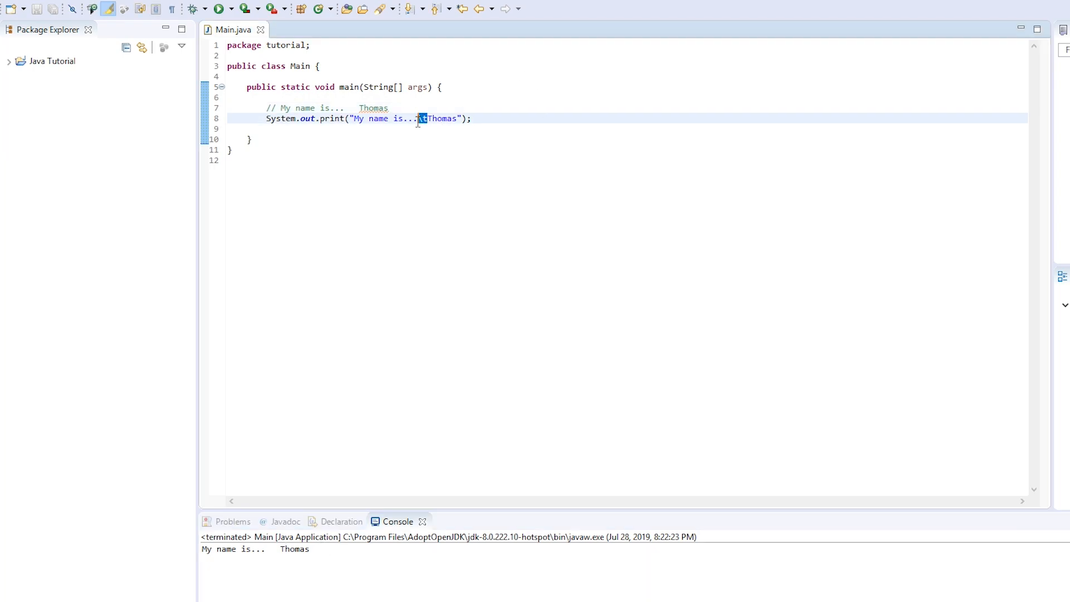
- Move \t to the start of the string, save, and run for indented output
key(Delete)
text(\t)
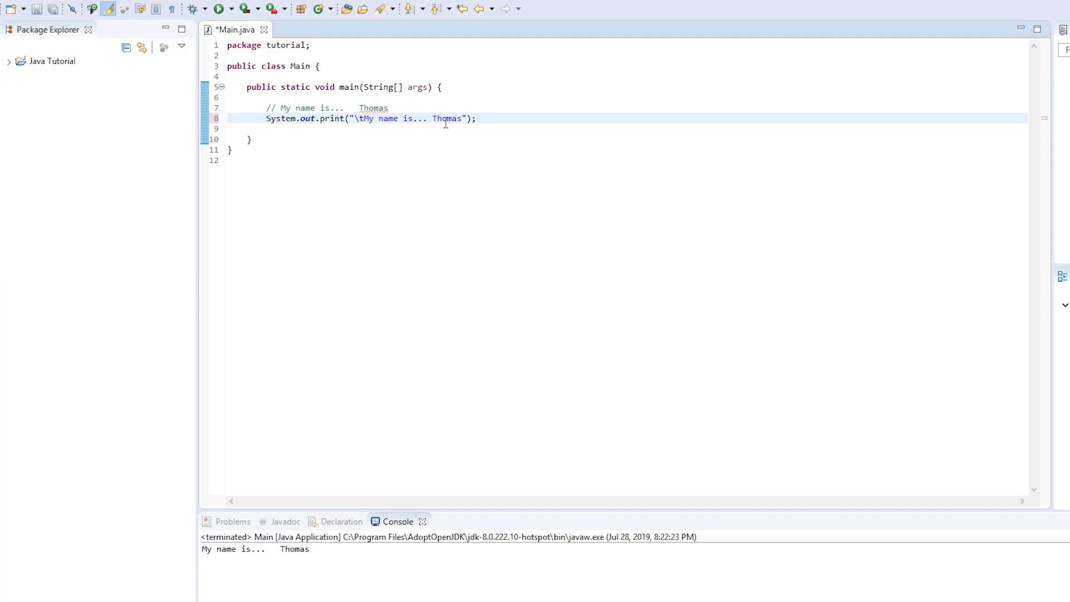
key(ctrl+s)
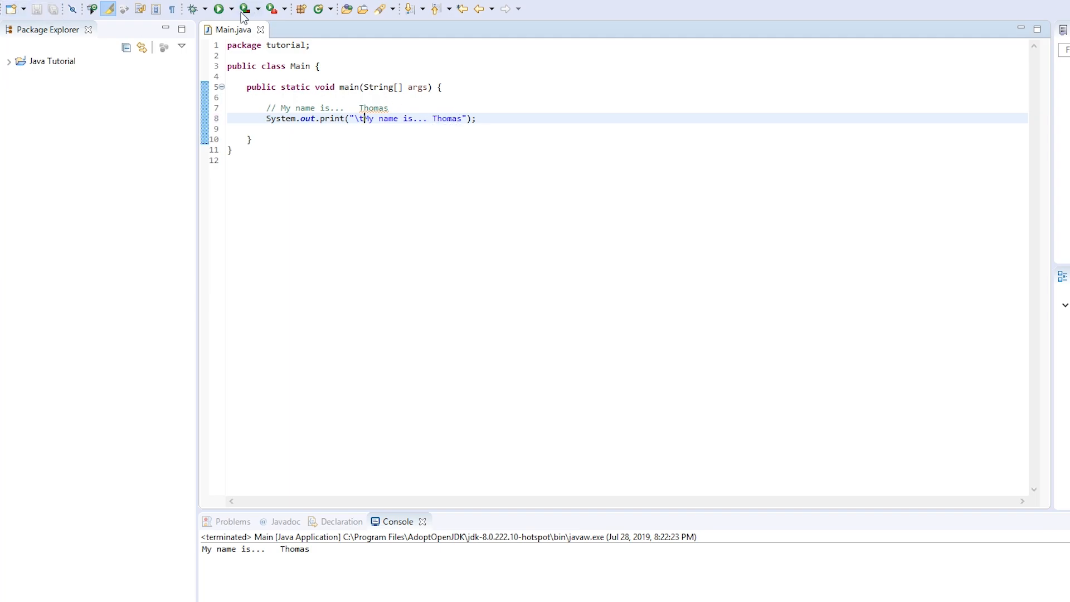
click(220, 9)
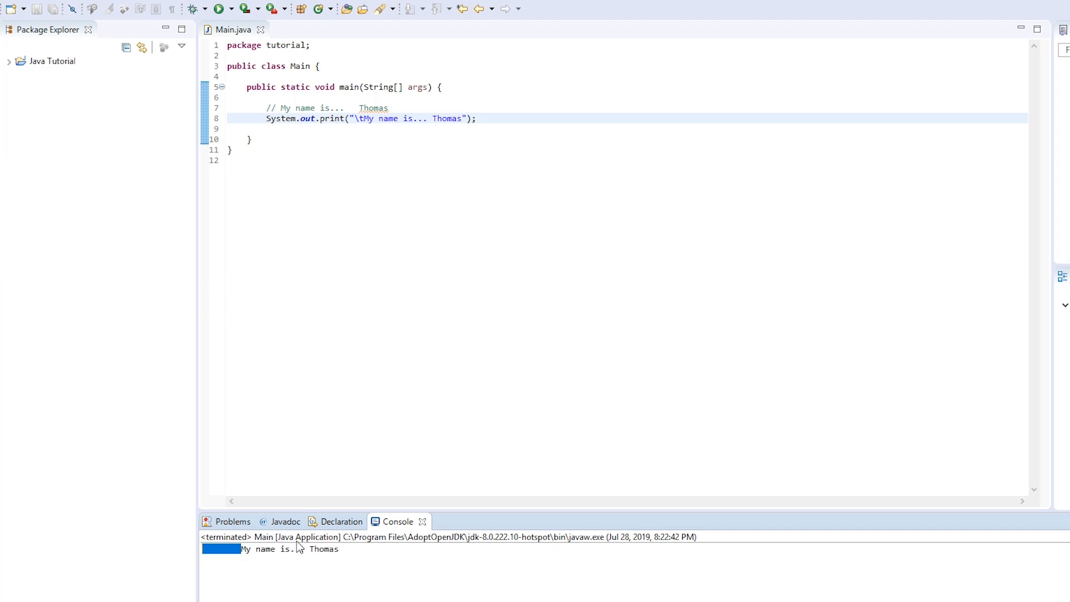
mouse_move(299, 548)
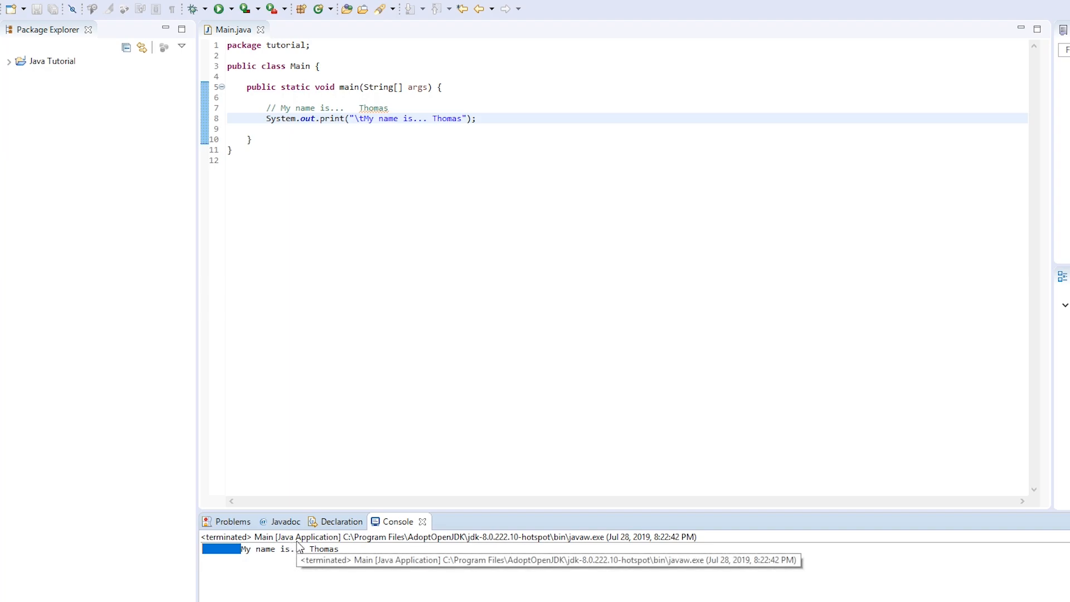
mouse_move(431, 125)
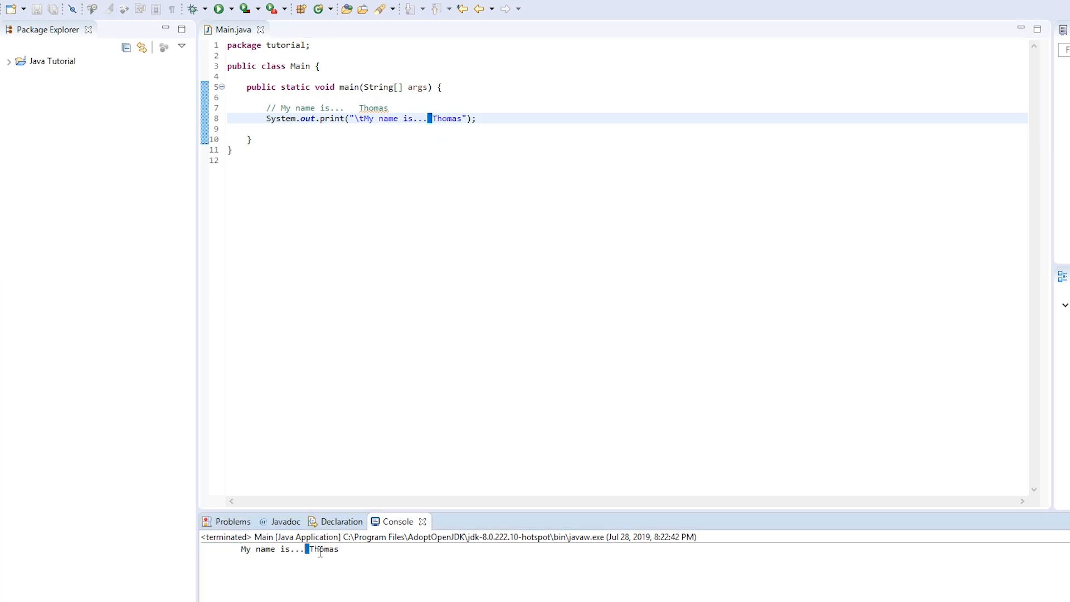
mouse_move(321, 549)
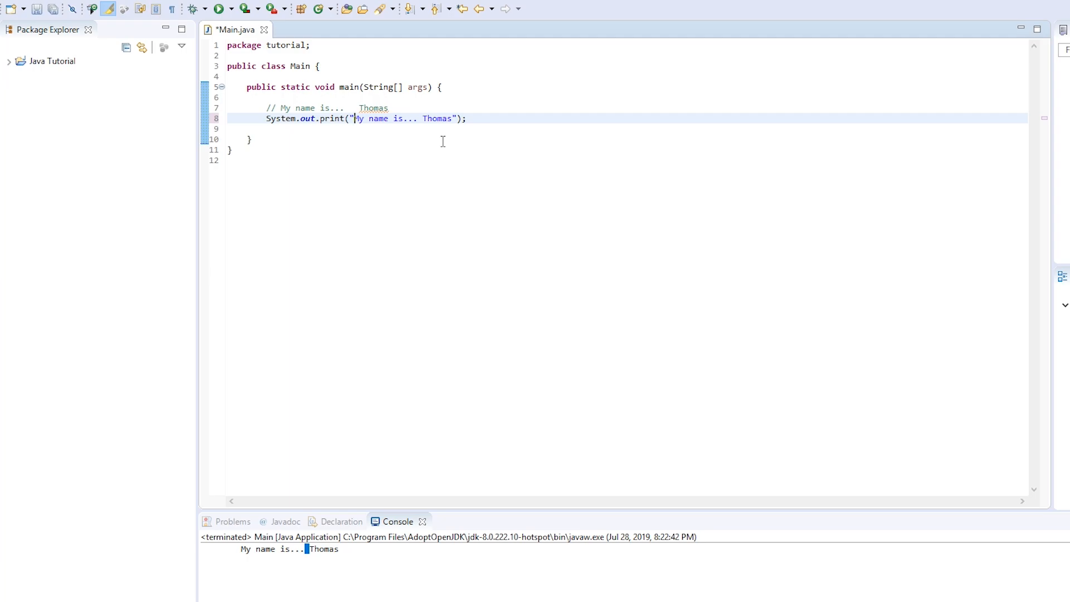
mouse_move(439, 111)
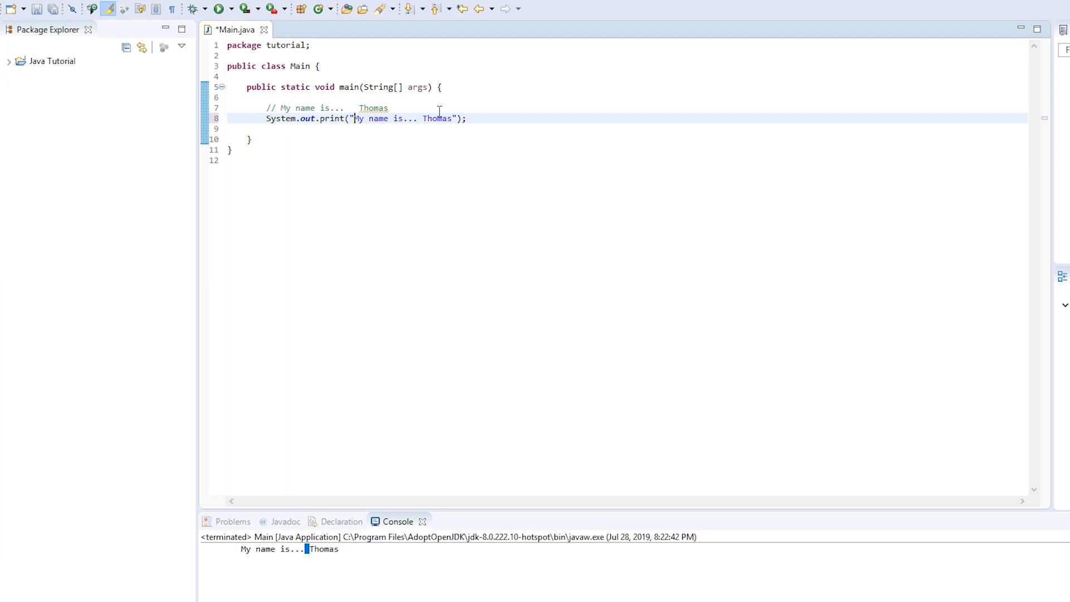
- Remove the escape sequences so the string reads 'My name is... Thomas' and save all
text(\n)
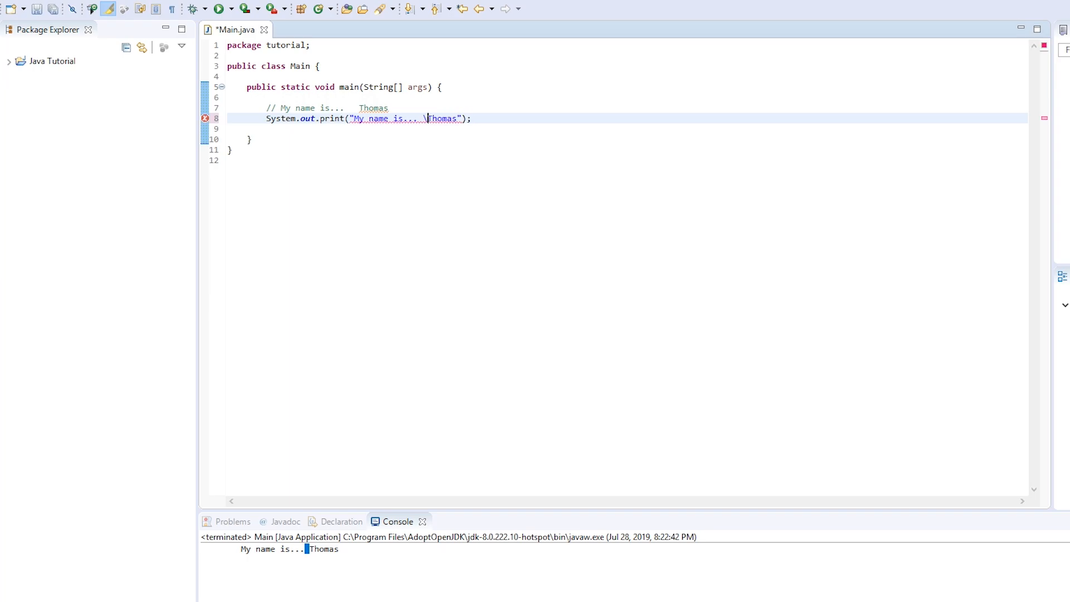
text(t)
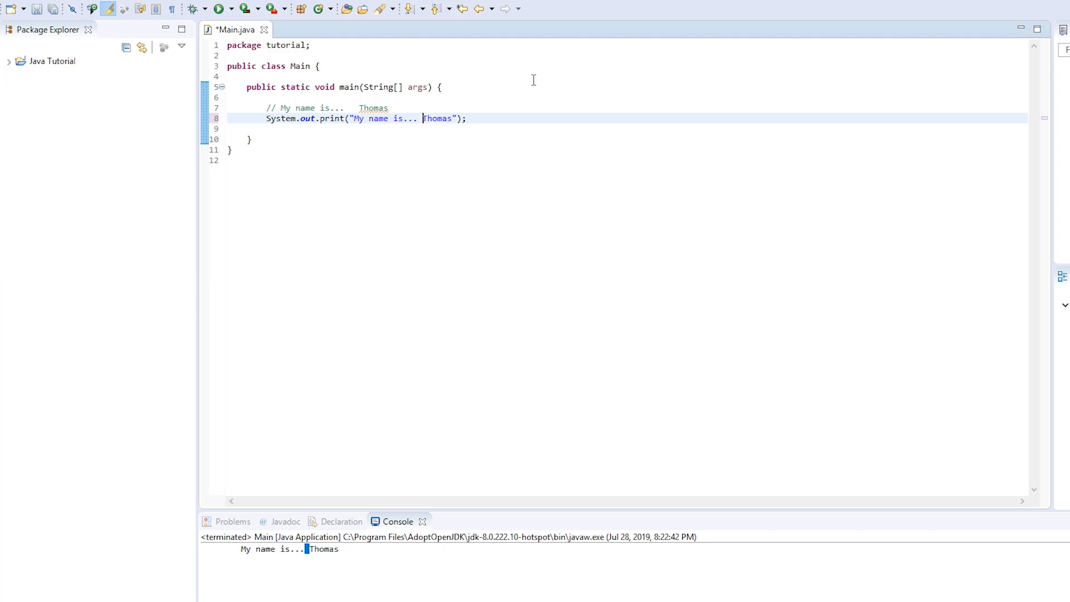
mouse_move(54, 8)
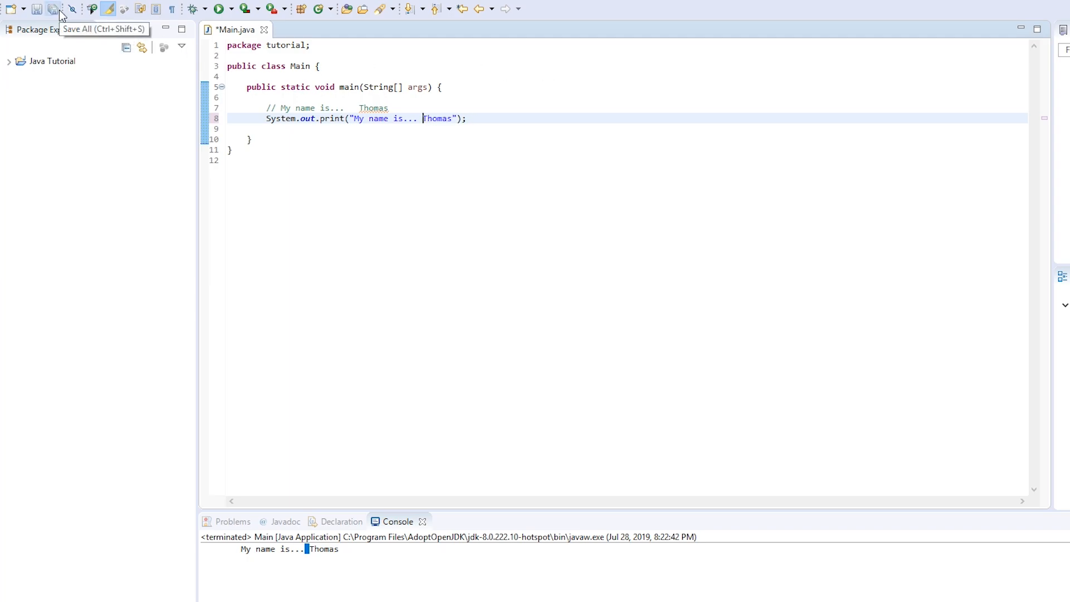
click(52, 9)
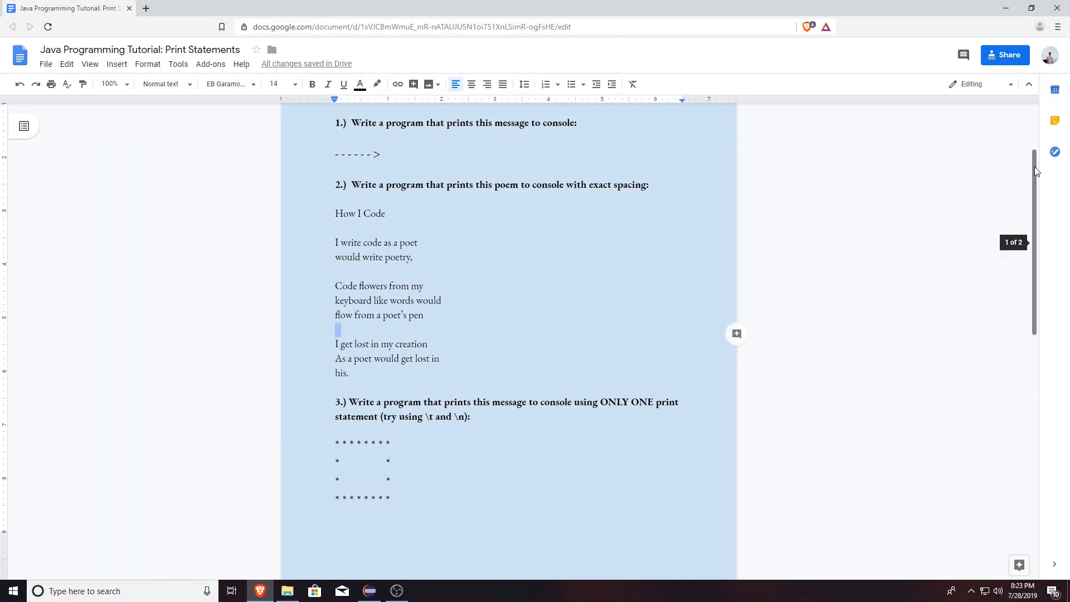
- Review all four Print Statements exercises, including the open-ended fourth design task
scroll(up, 3)
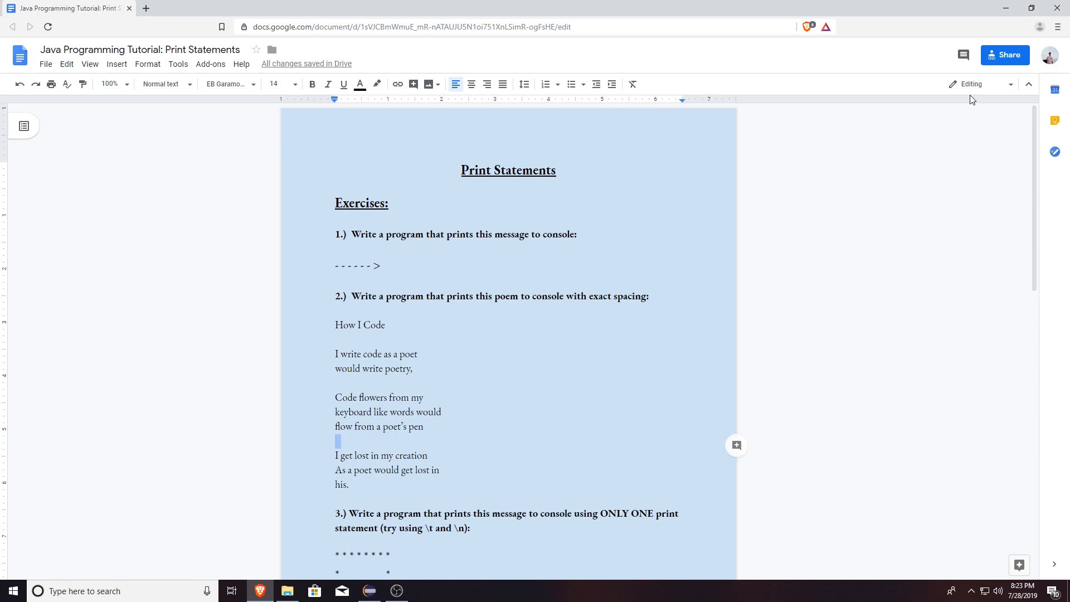
scroll(up, 3)
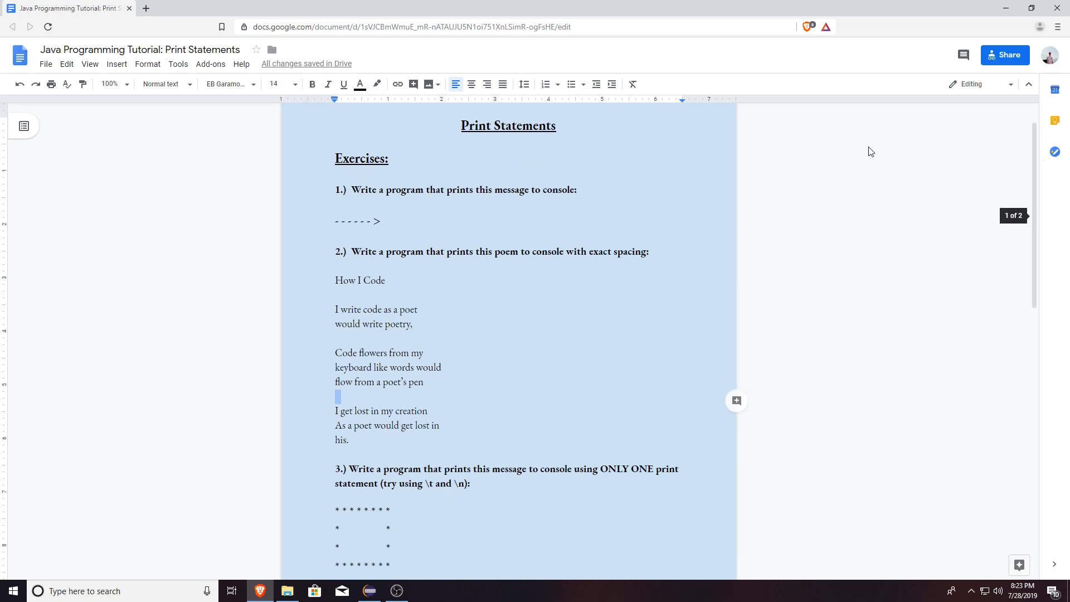
scroll(down, 3)
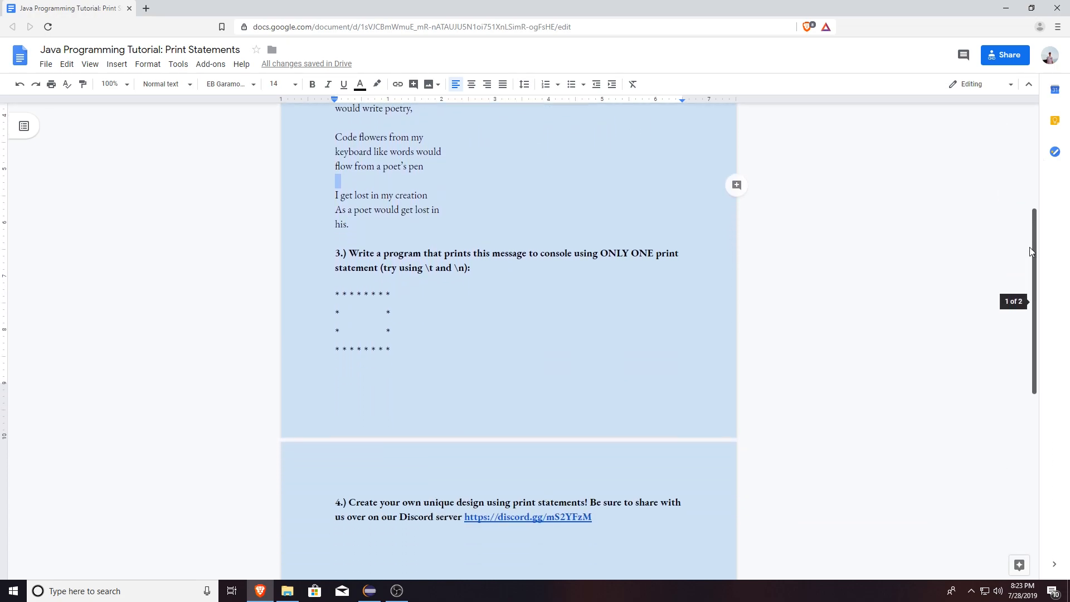
key(ctrl+a)
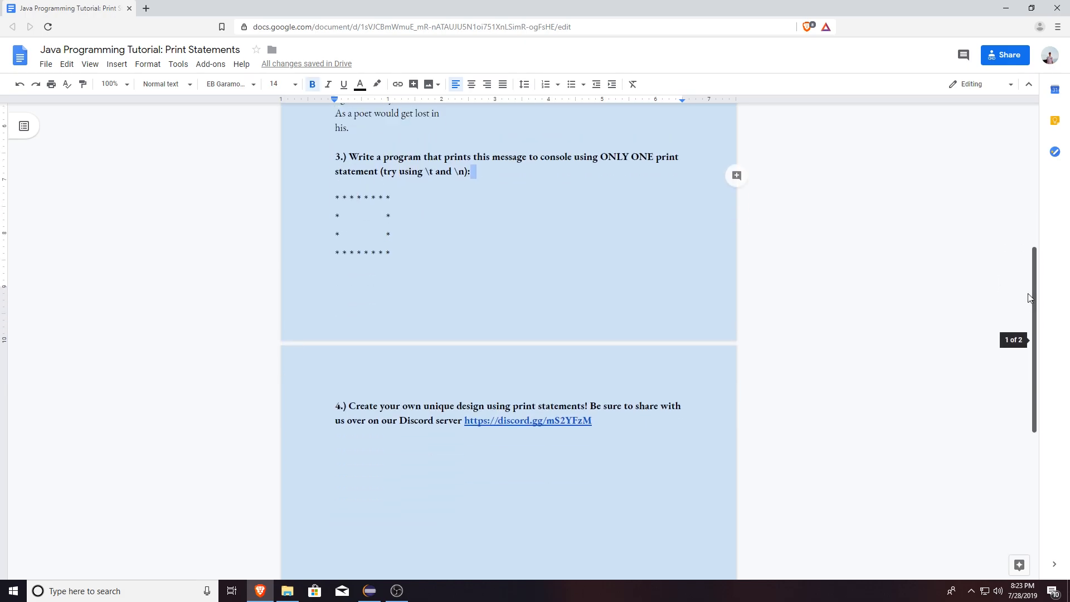
scroll(up, 3)
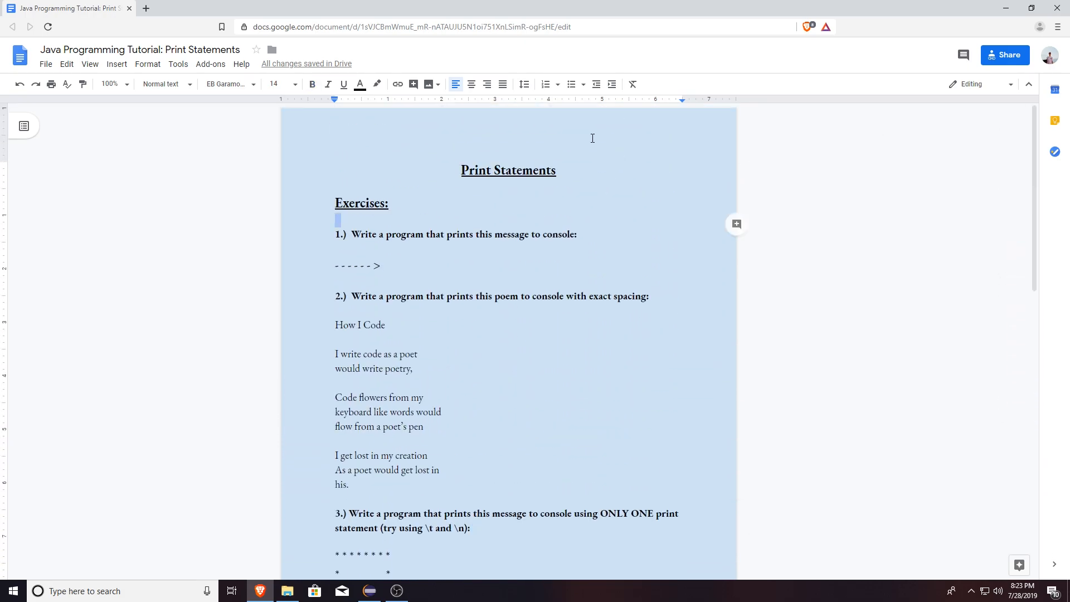
click(368, 591)
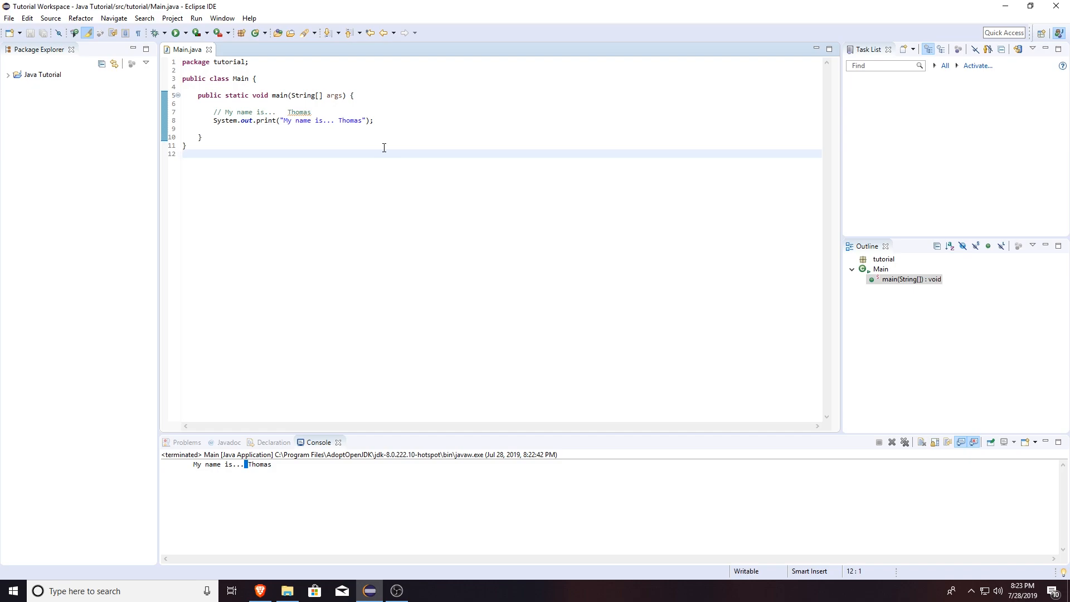
- Place the caret on the empty last line of Main.java in Eclipse
click(182, 153)
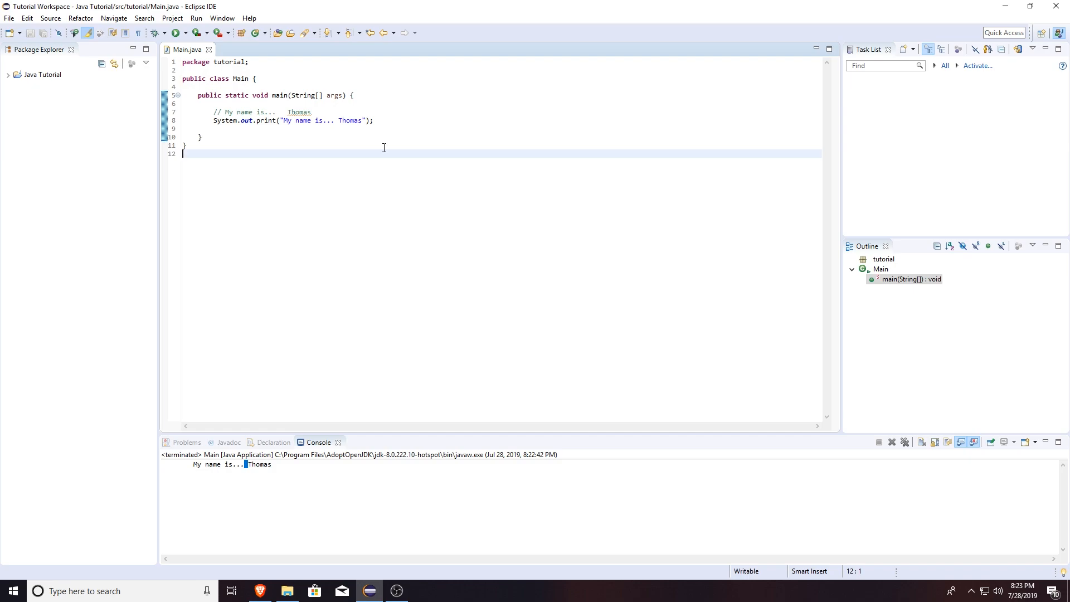